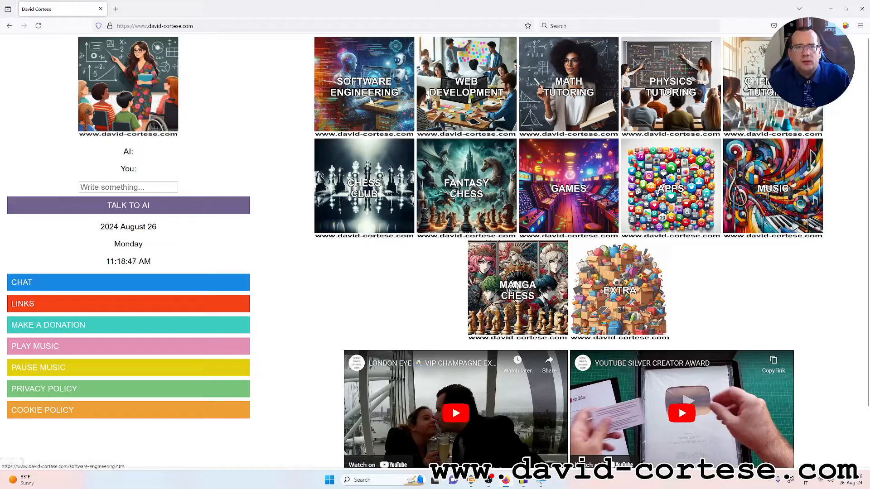
- Open 'C Program – Maximum and Minimum Sum' via Software Engineering > C Programming
click(364, 84)
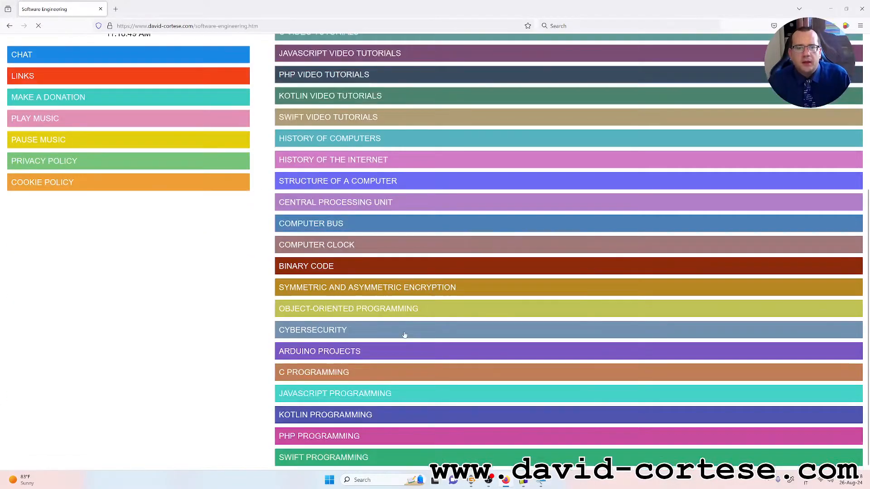
click(313, 373)
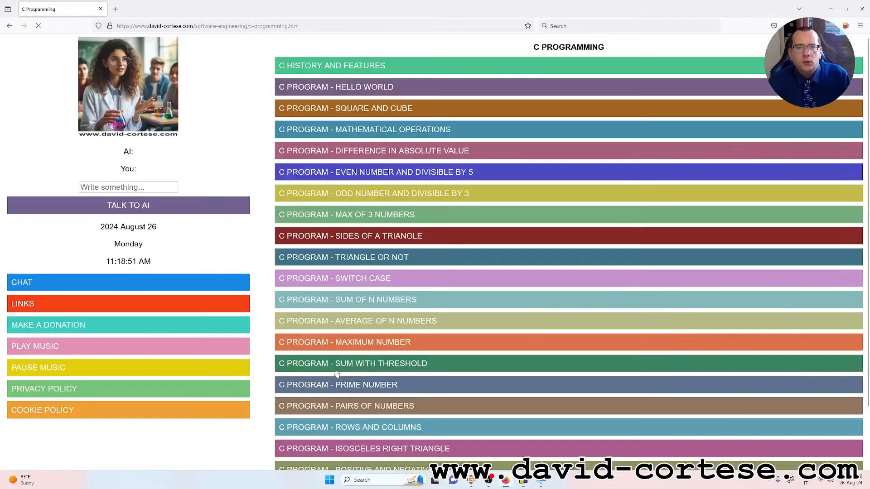
scroll(down, 3)
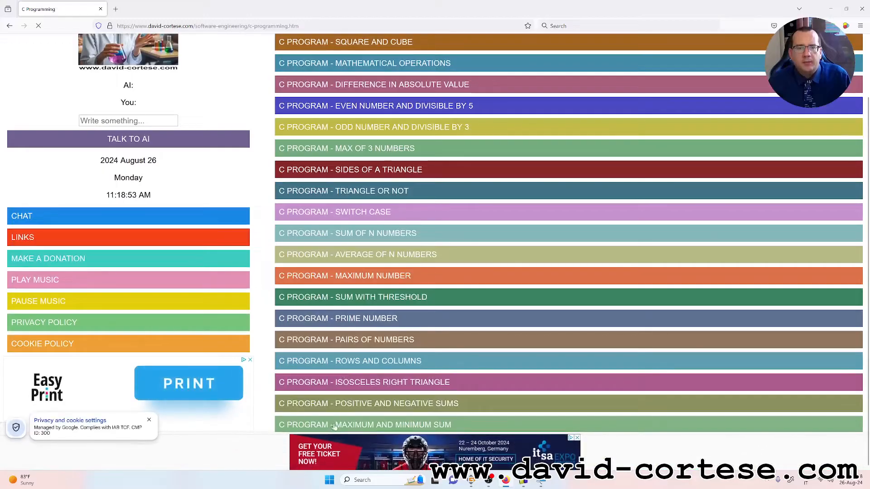
click(365, 425)
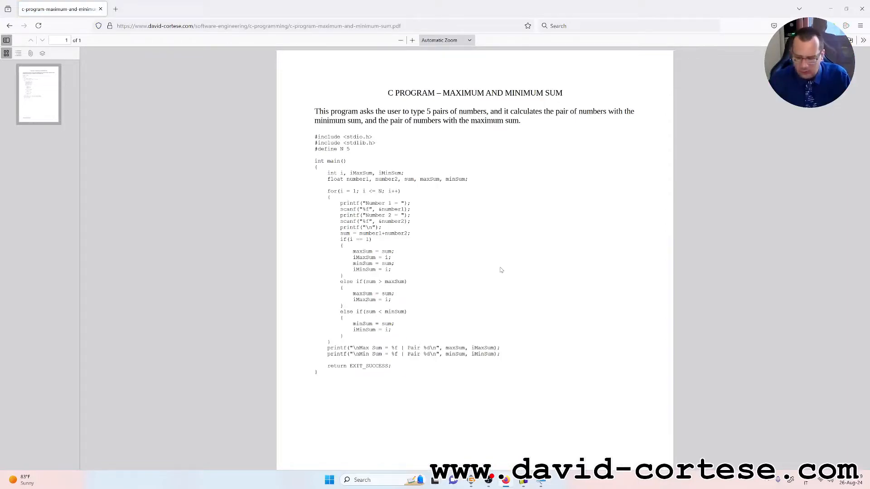
- Zoom the program listing to 200% and scroll through the code
click(412, 40)
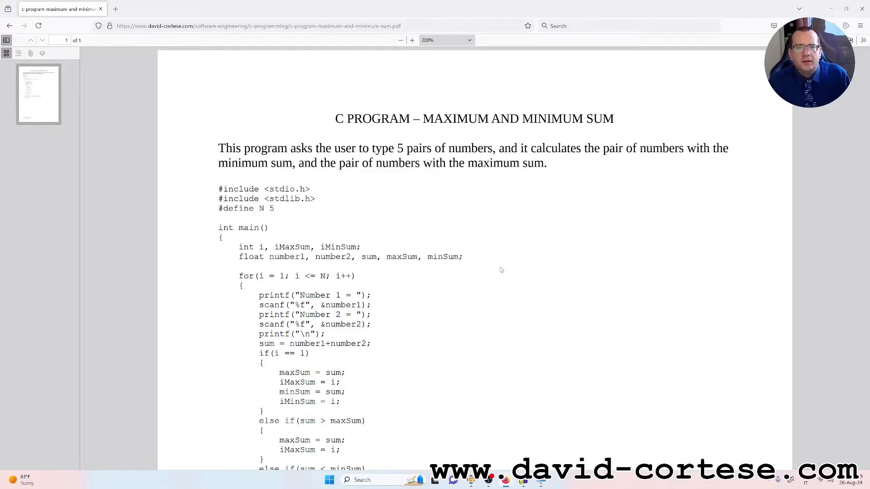
scroll(down, 3)
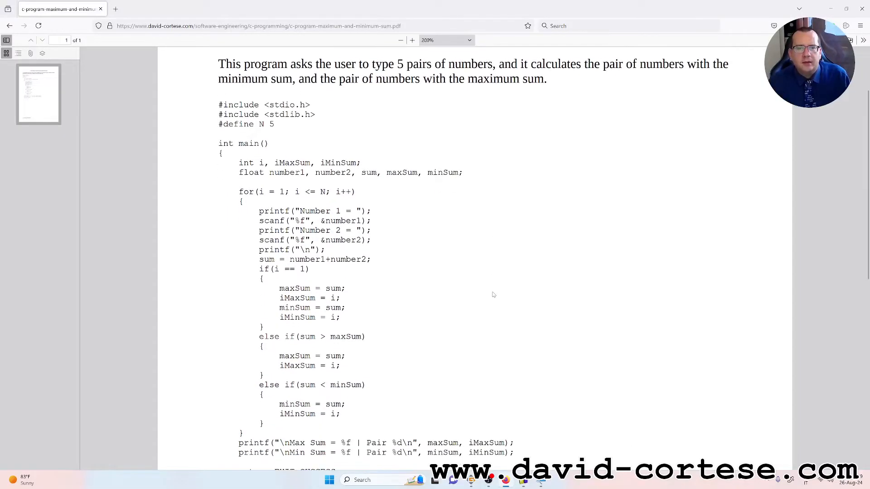
scroll(down, 3)
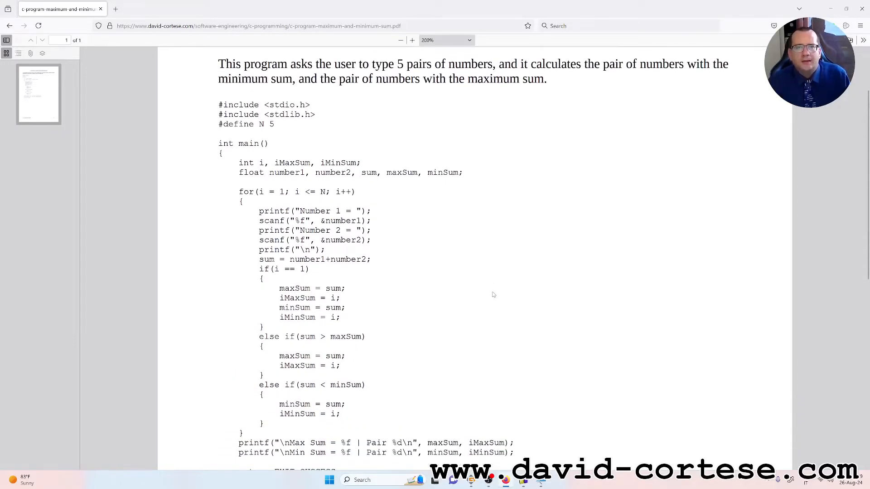
scroll(down, 3)
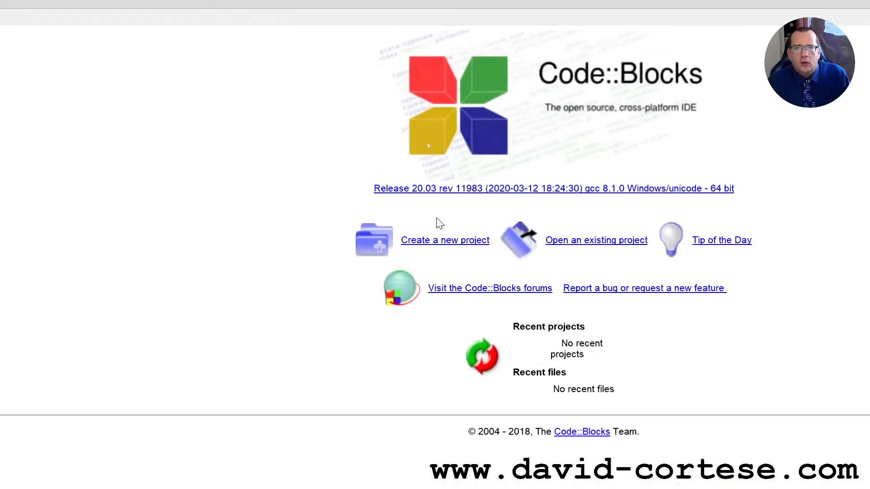
- Start a new Console application project using the C language
click(445, 240)
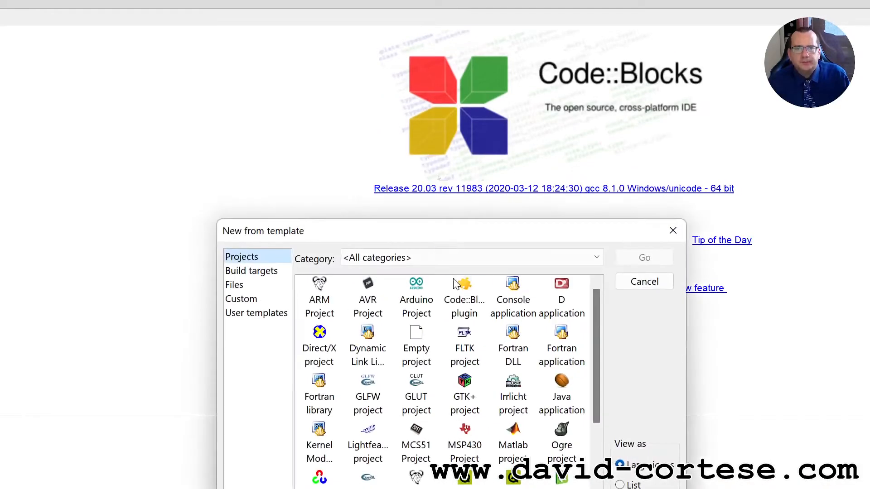
click(512, 298)
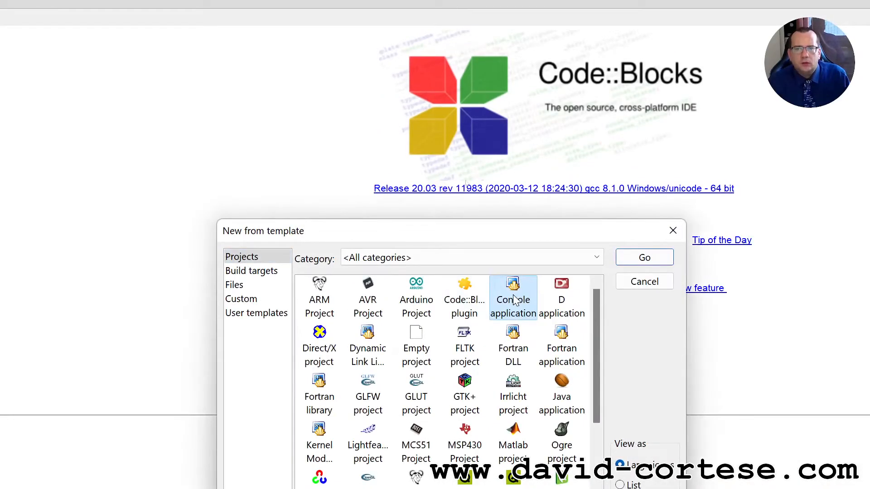
click(644, 256)
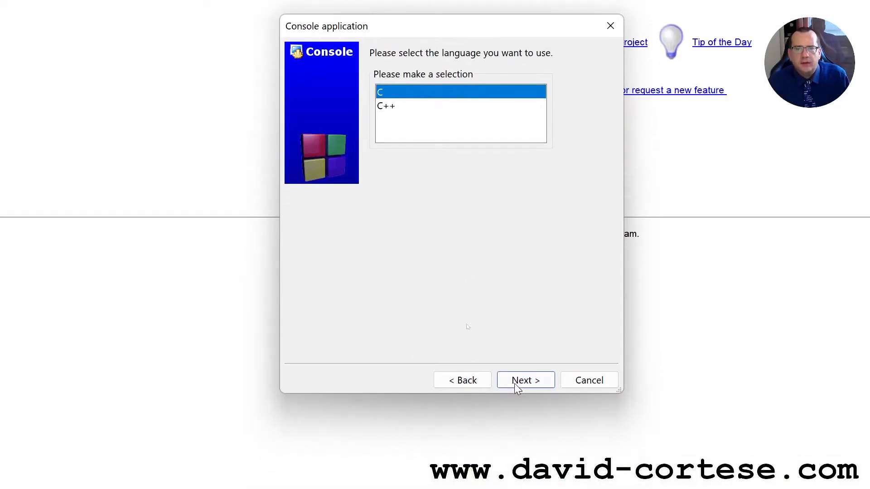
click(524, 380)
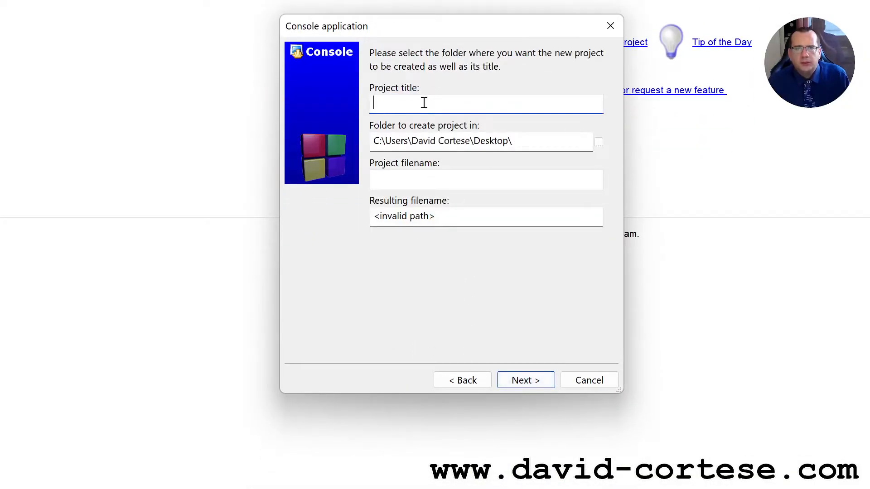
- Title the project 'maximum-and-minimum-sum' and finish with the GNU GCC Compiler
text(maximum-and-)
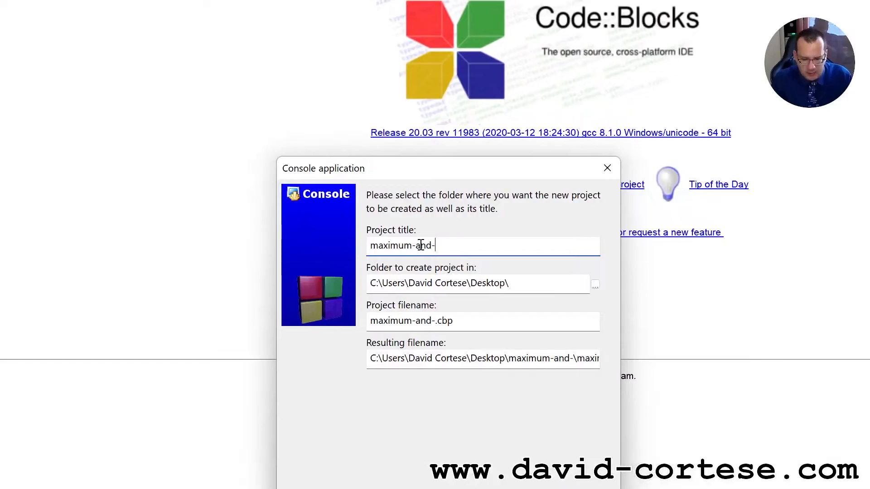
text(minimu)
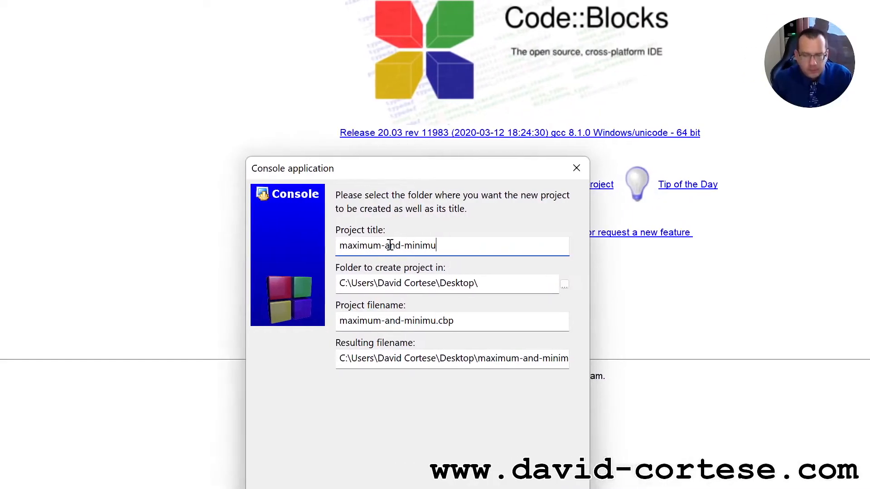
text(m)
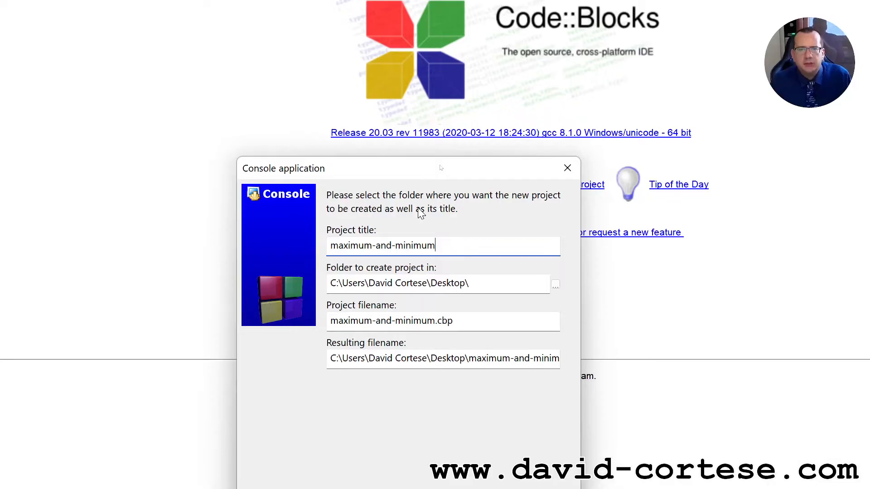
text(-)
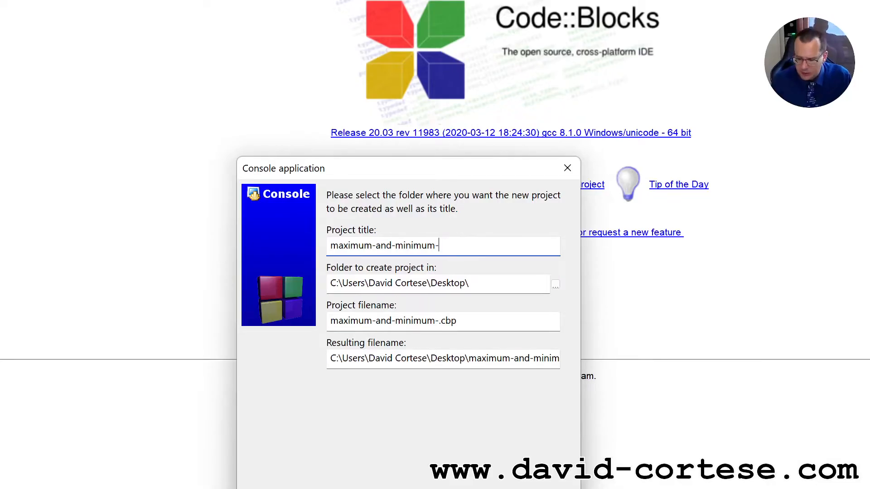
text(sum)
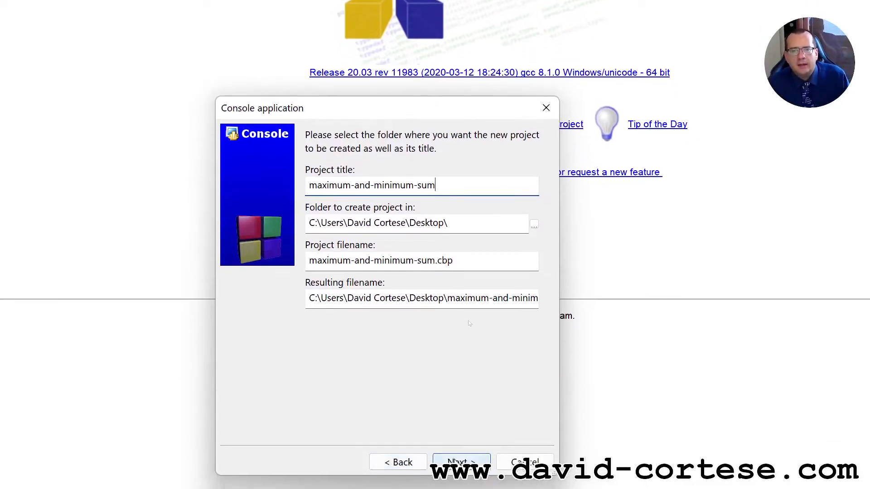
click(461, 462)
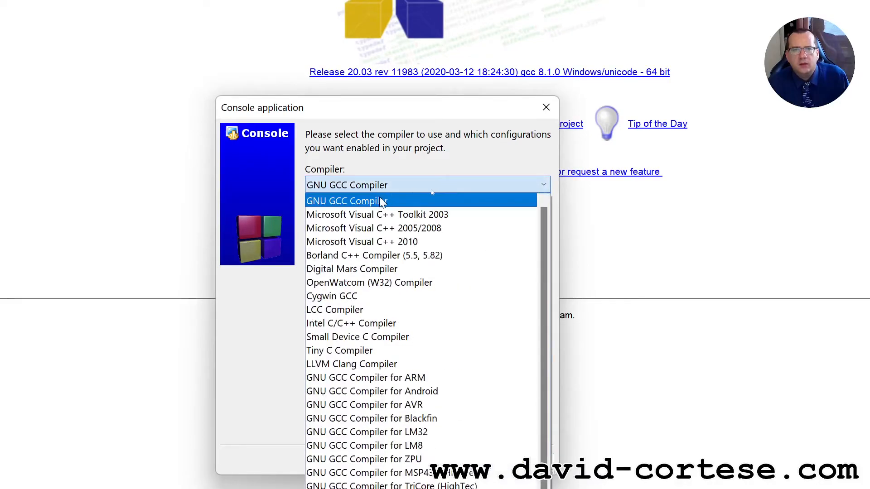
click(347, 200)
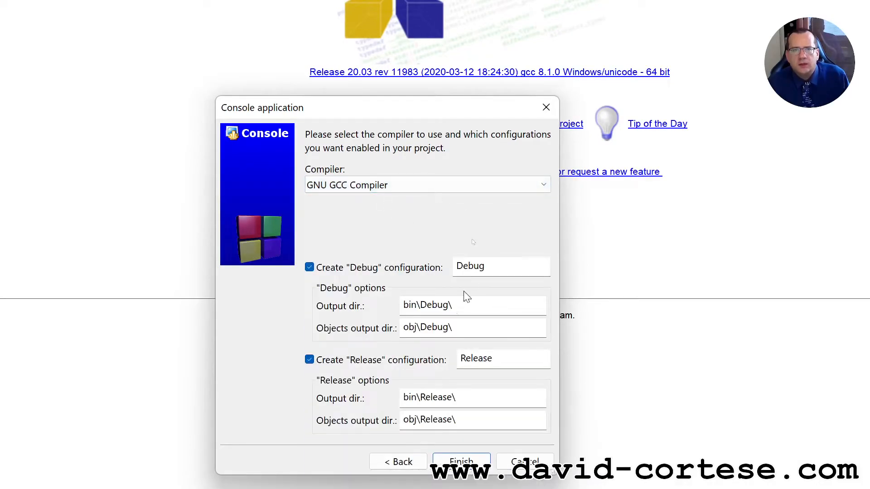
click(462, 462)
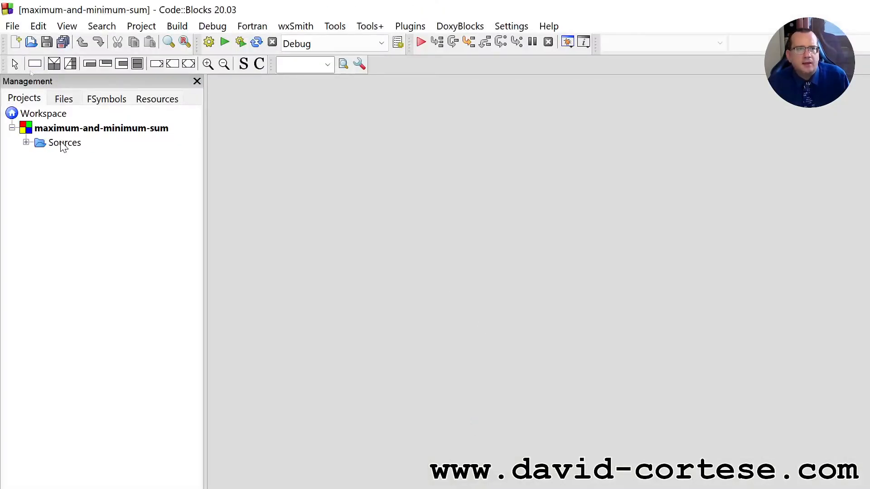
- Expand the Sources folder and open main.c in the editor
click(64, 143)
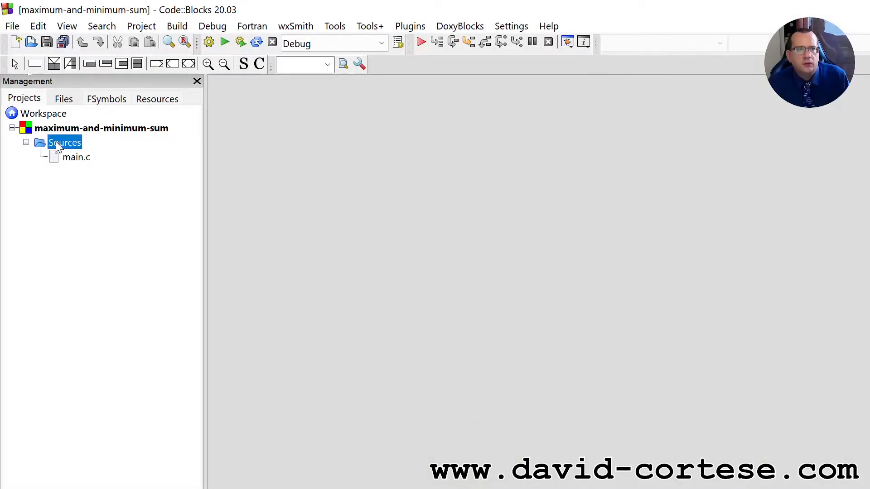
click(76, 157)
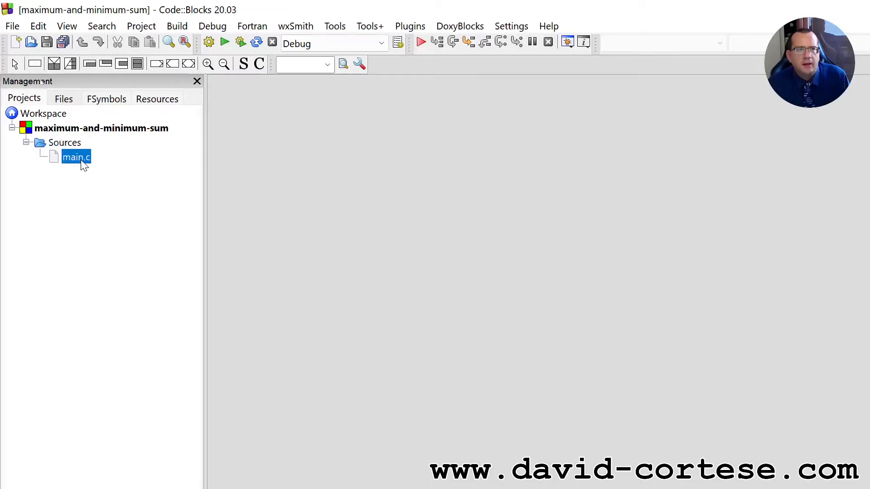
double_click(76, 157)
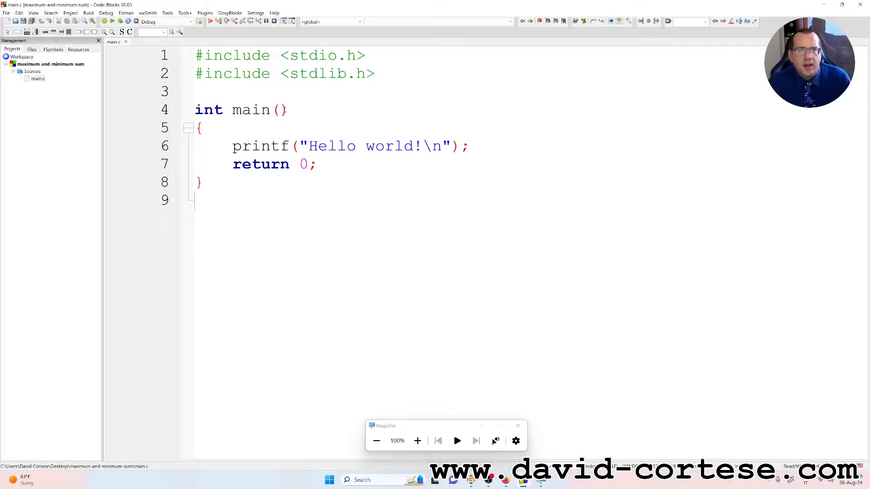
- Replace 'return 0;' with 'return EXIT_SUCCESS;' in main
click(197, 110)
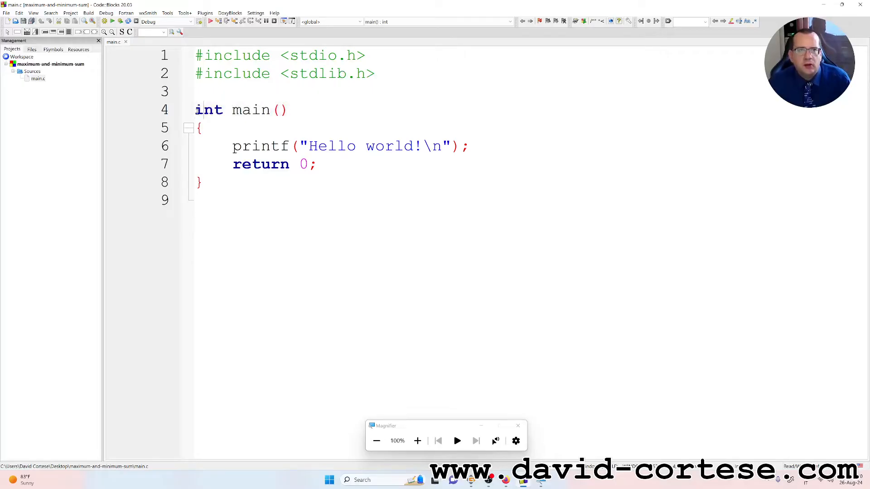
double_click(208, 109)
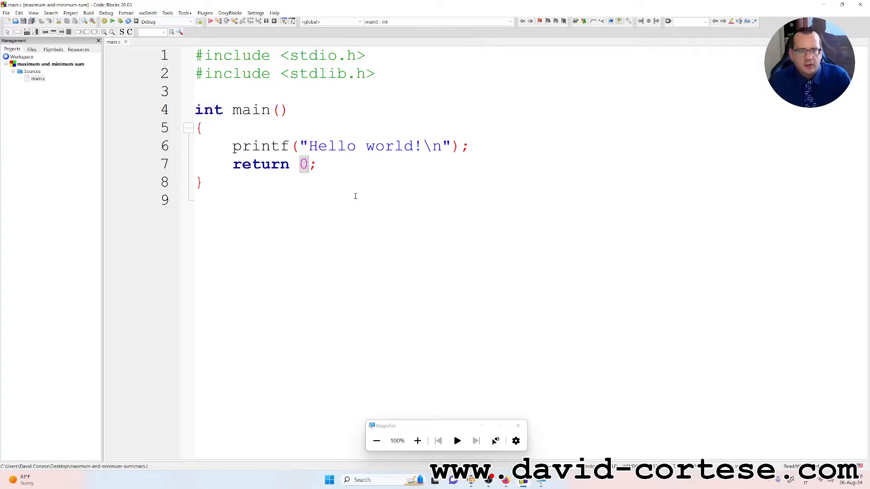
text(E)
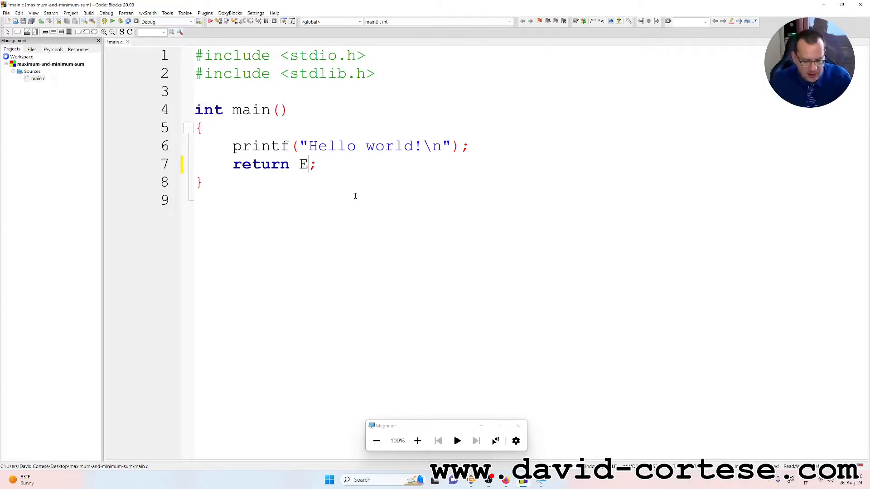
text(XITE)
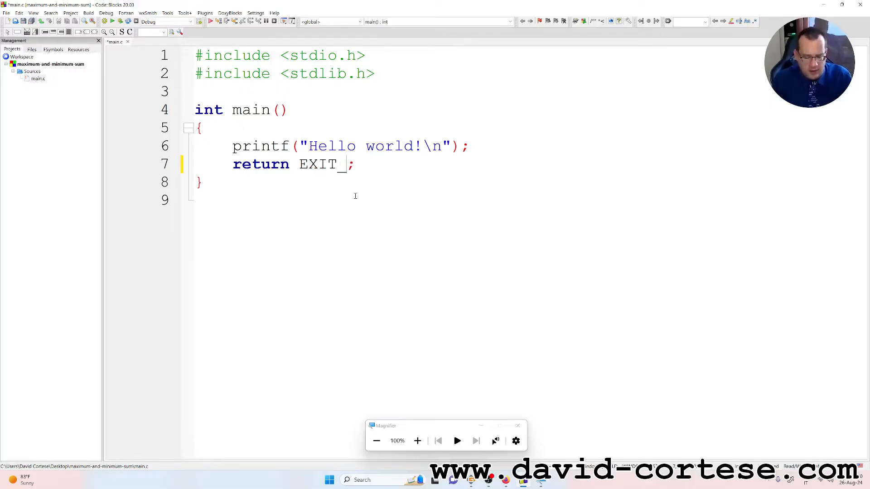
text(SUCCESS)
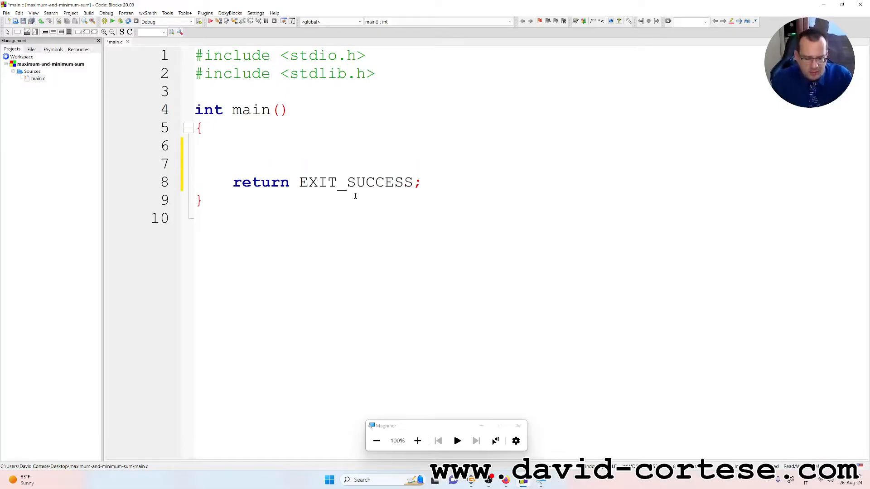
- Declare 'int i, iMaxSum, iMinSum;' at the top of main
text(in)
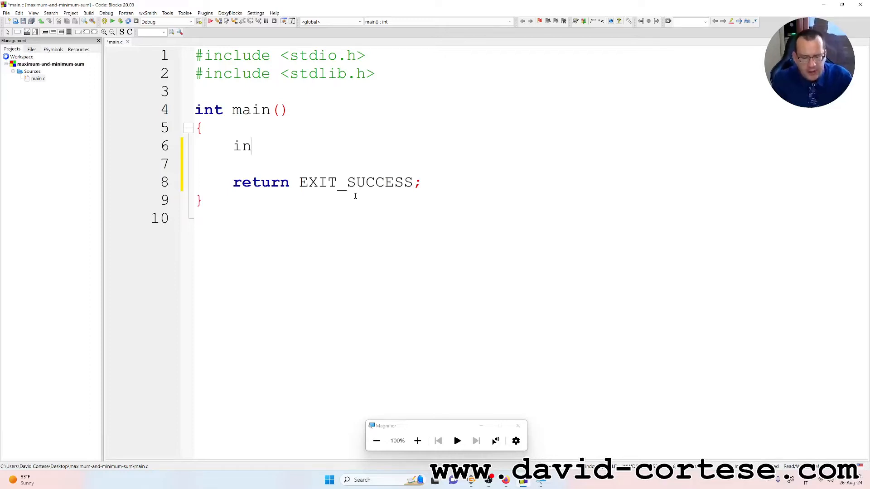
text(t)
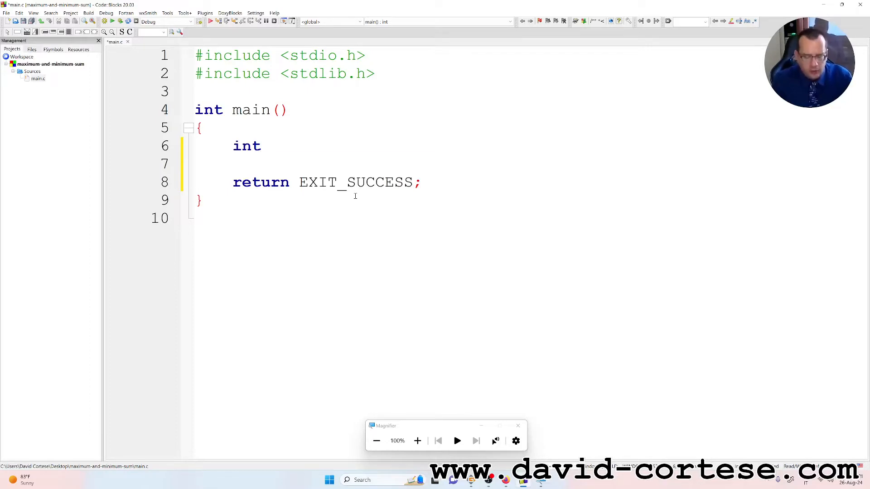
text(i,)
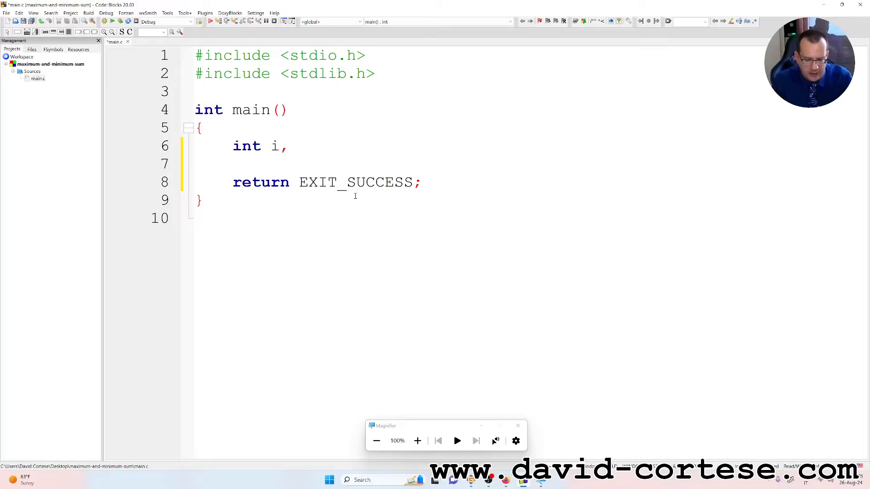
text(iMax)
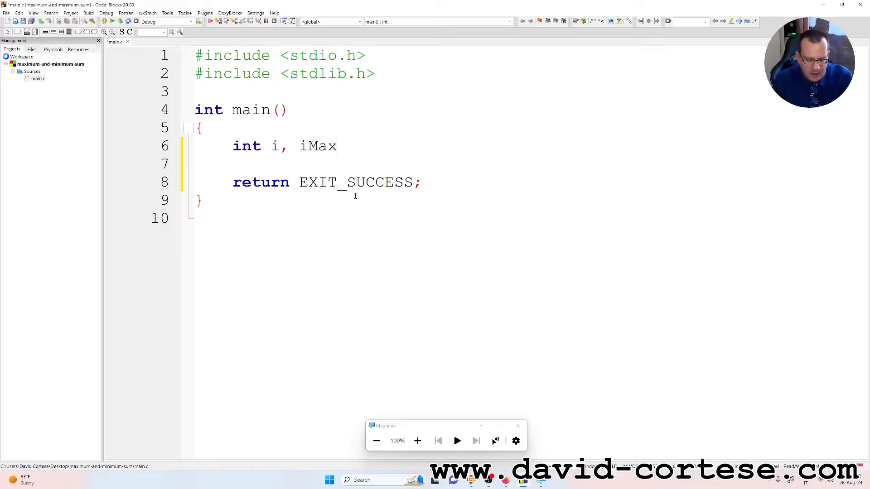
text(Sum,)
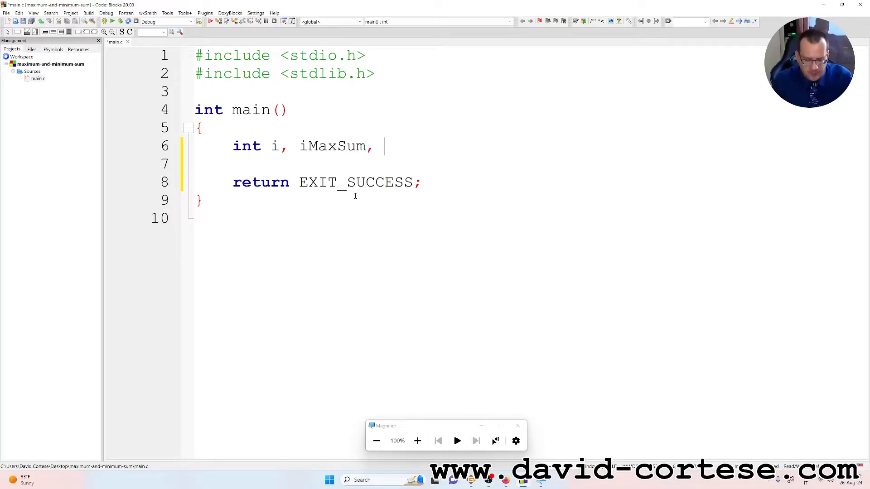
text(iMinSum)
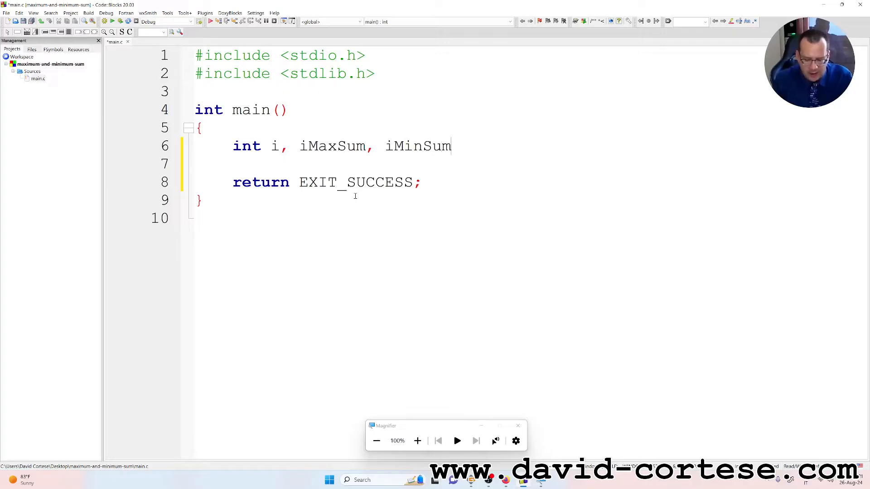
text(;)
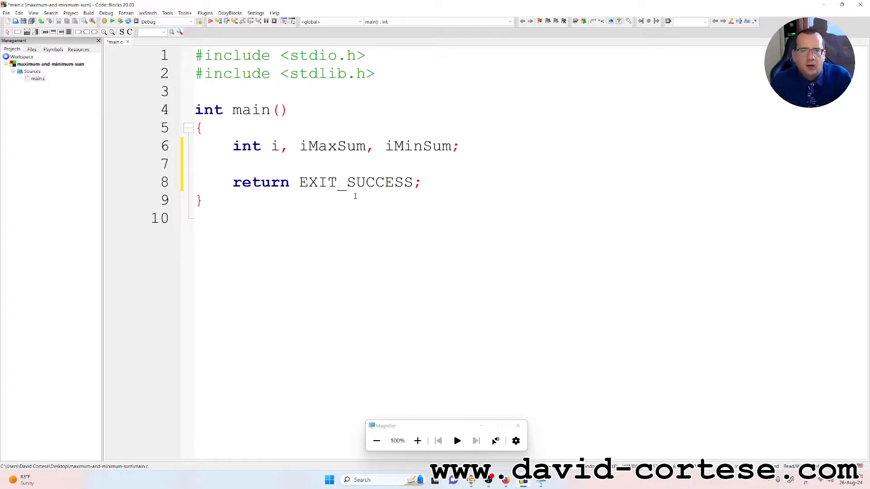
key(enter)
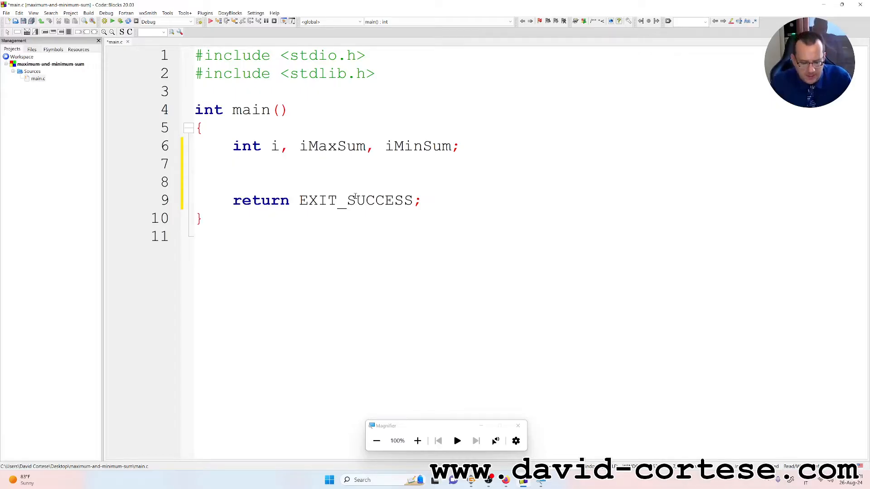
- Declare 'float number1, number2, sum, maxSum, minSum;' below the integers
text(f)
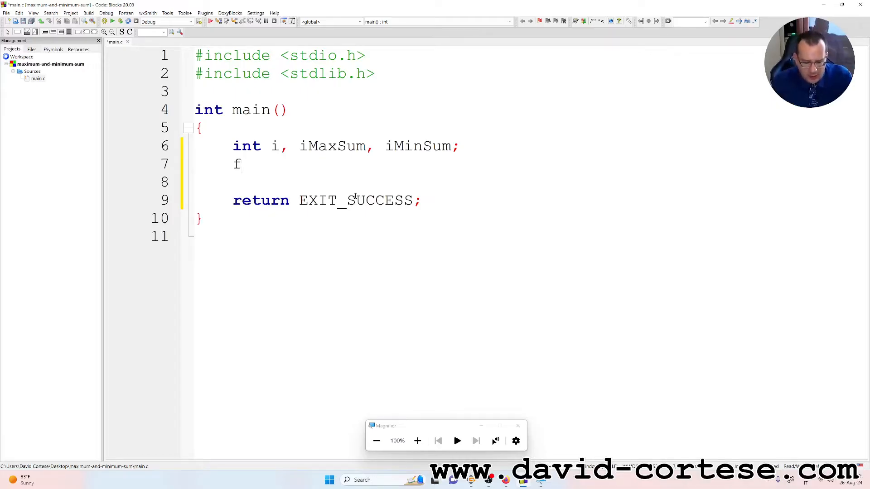
text(lot)
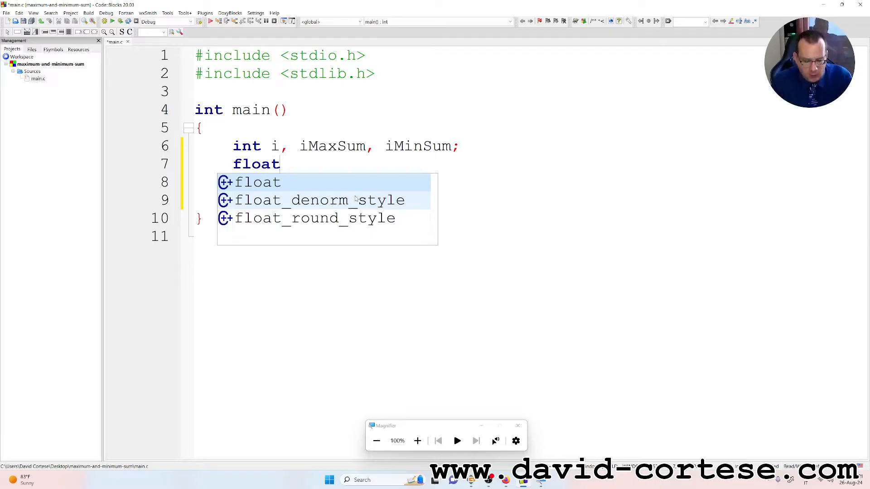
text(number1,)
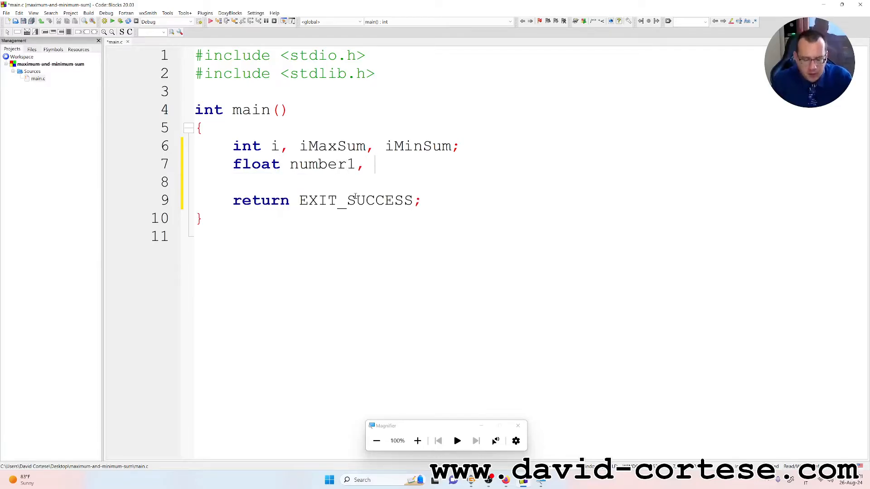
text(number)
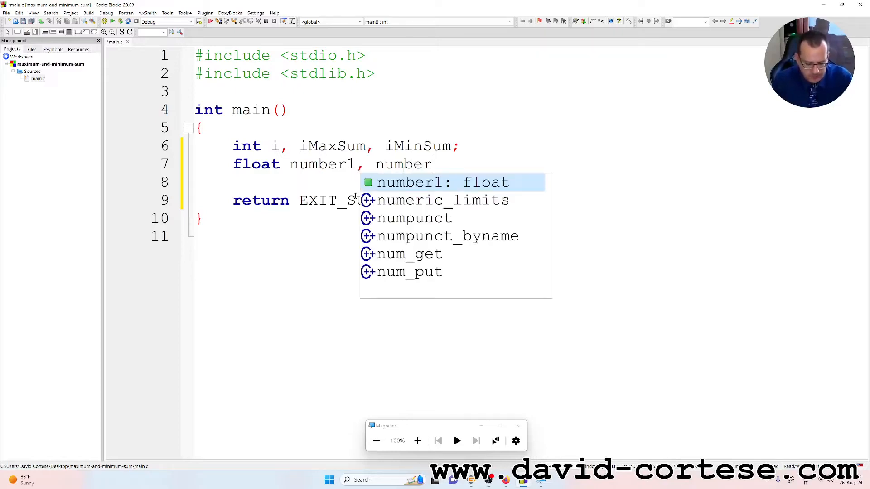
text(2,  su)
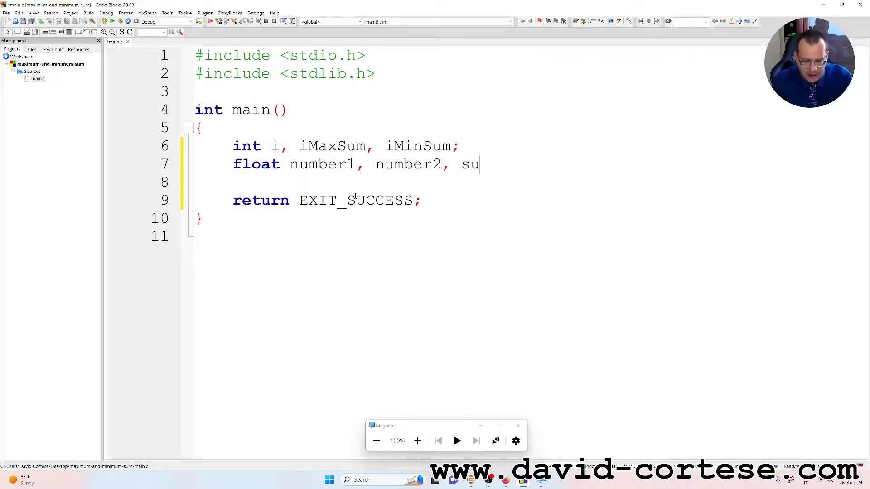
text(m,)
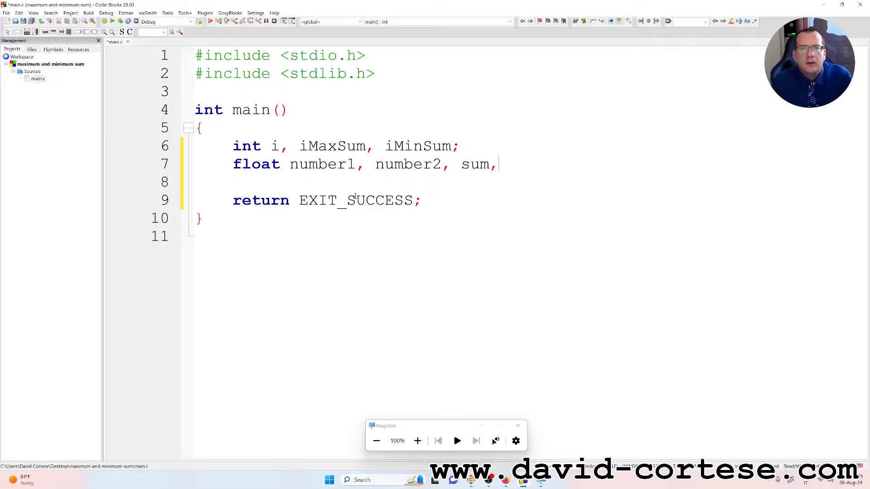
text(maxSum,)
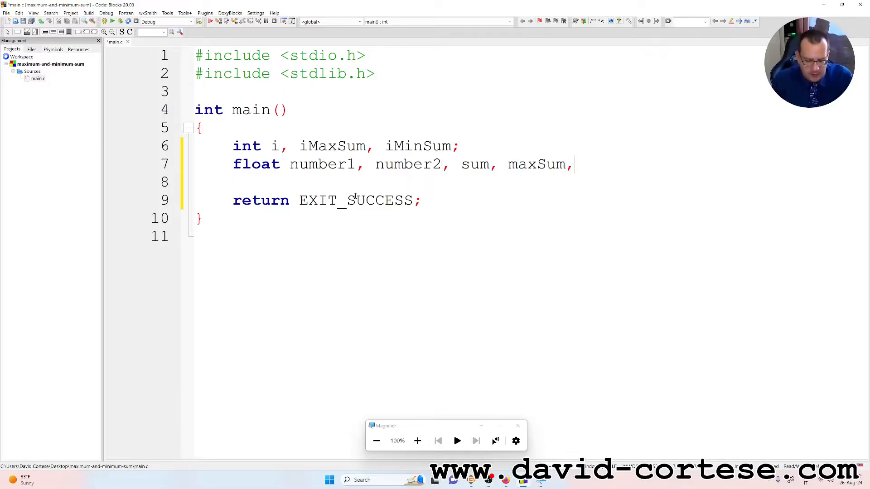
text(minSu)
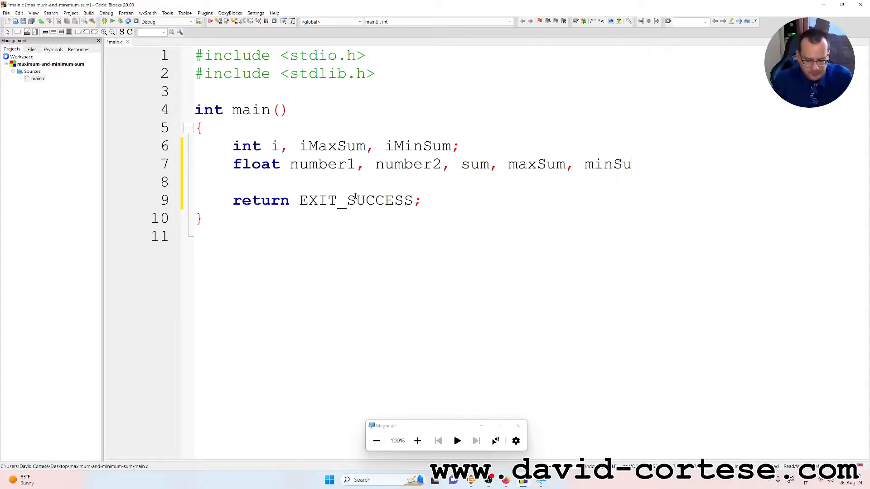
text(m;)
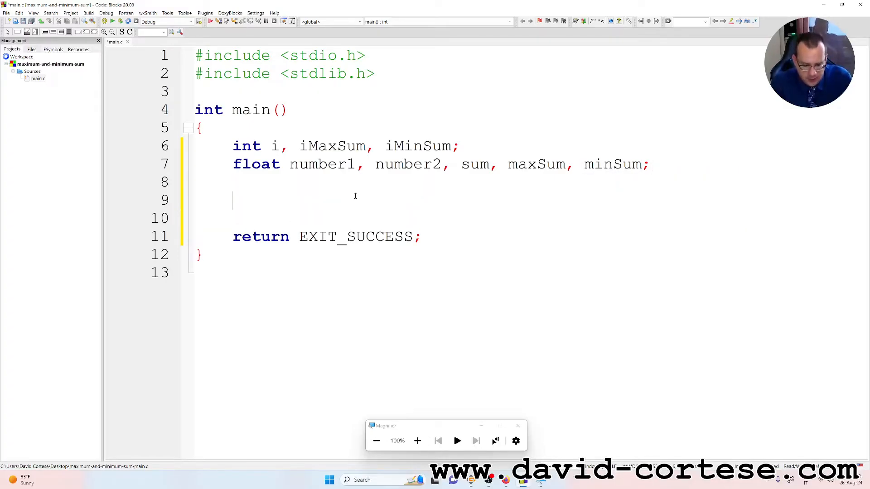
- Define N as 5 and write 'for(i = 1; i <= N; i++) {' in main
text(for()
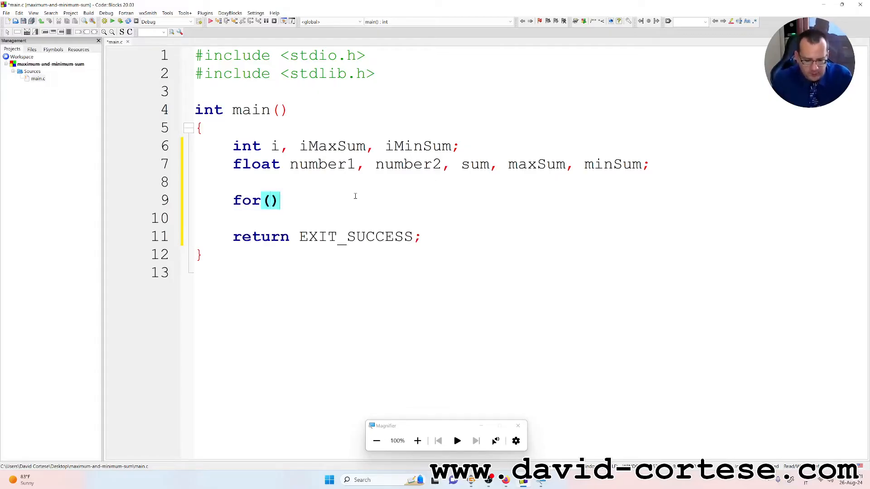
text(i)
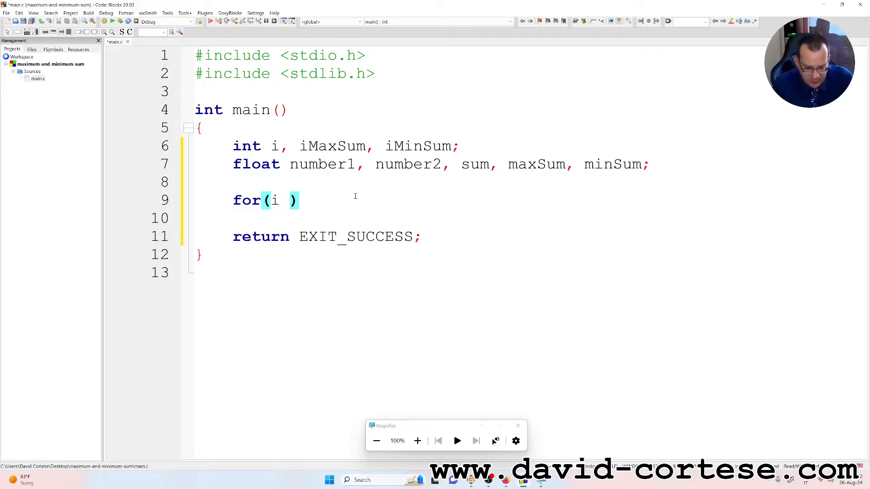
text(= 1)
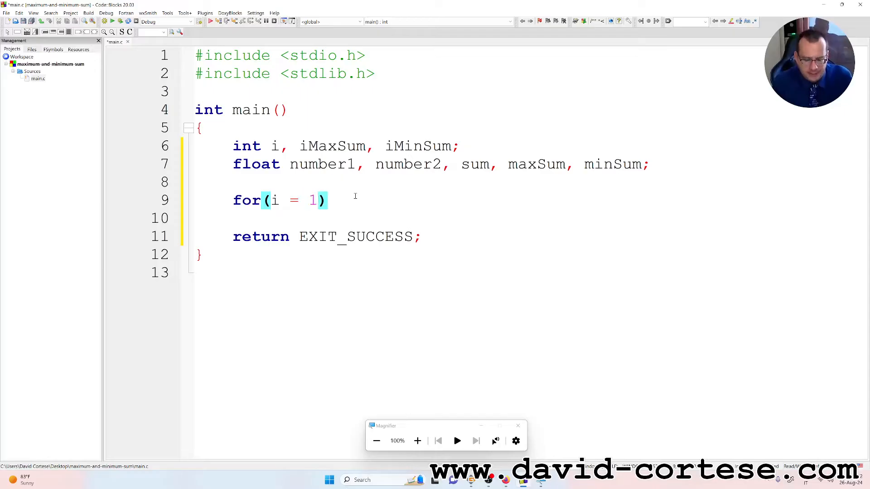
text("; ")
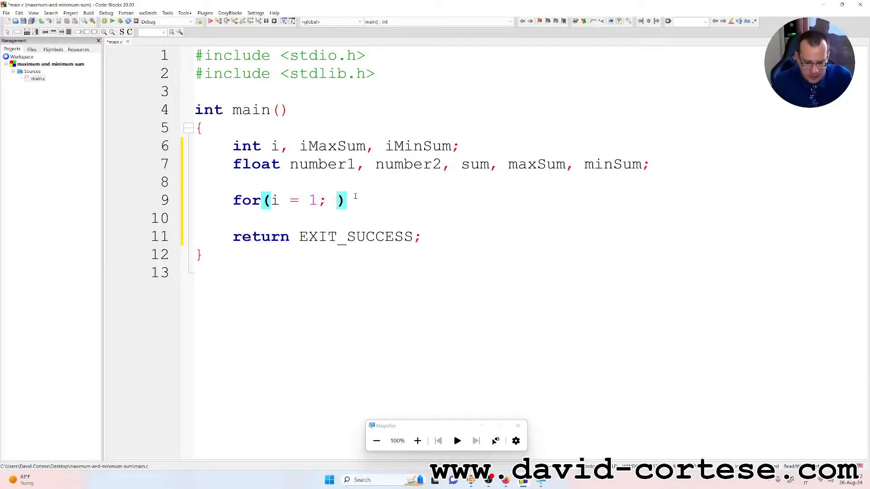
text(a)
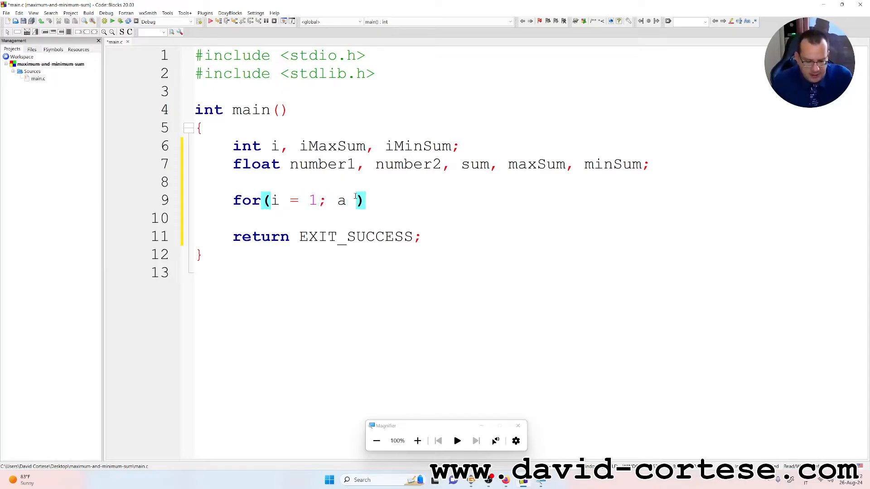
text(<=)
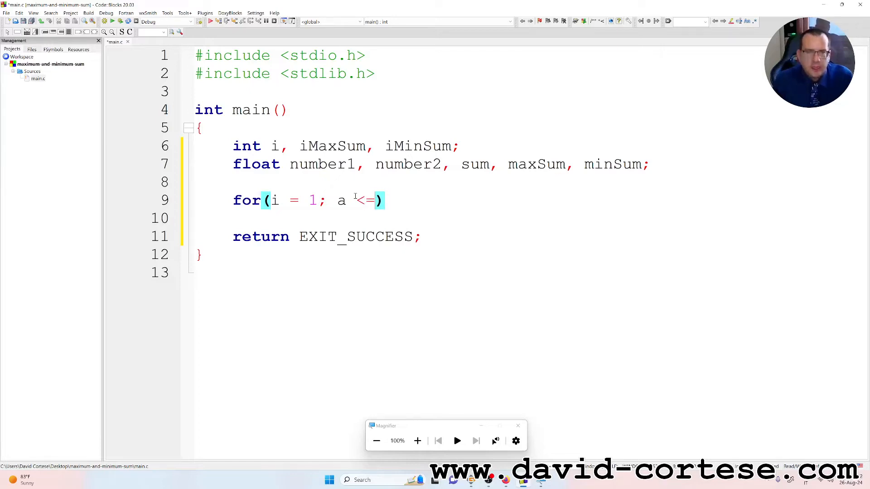
text(" ")
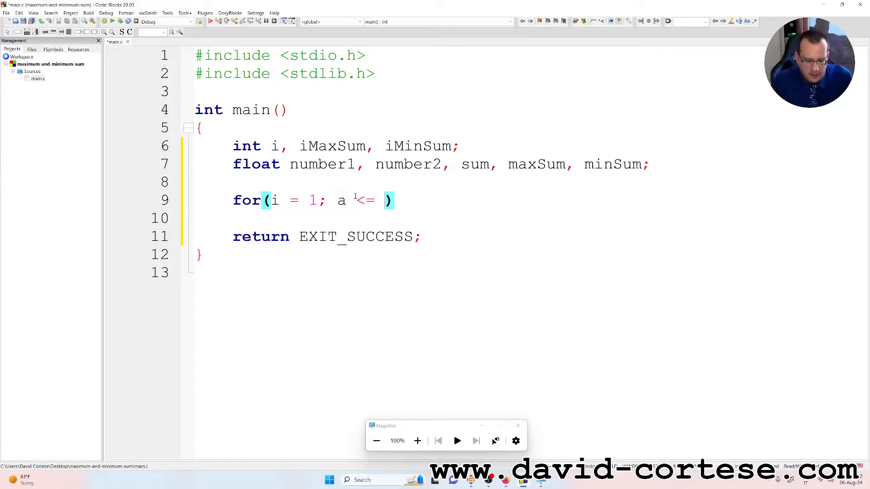
text(i)
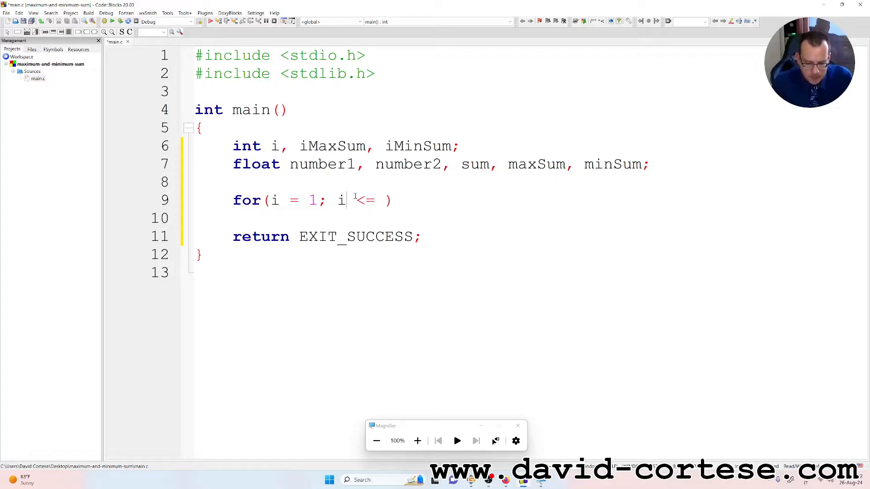
text(N)
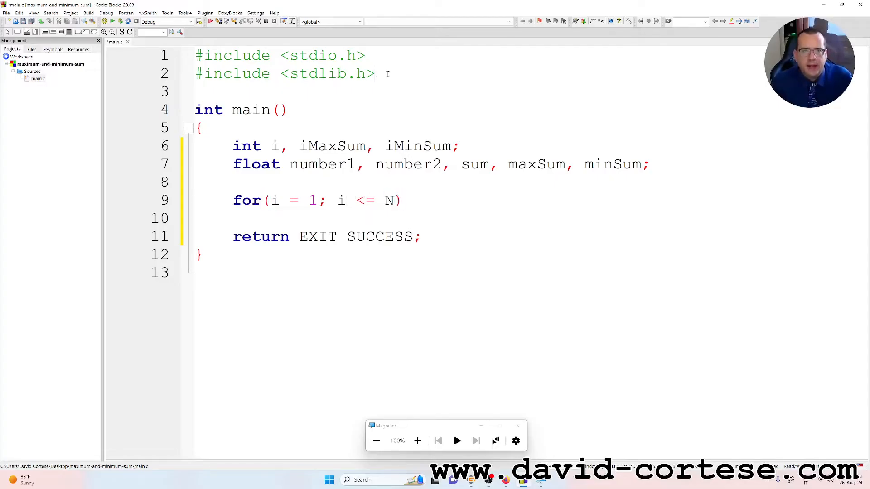
text(#define N 5)
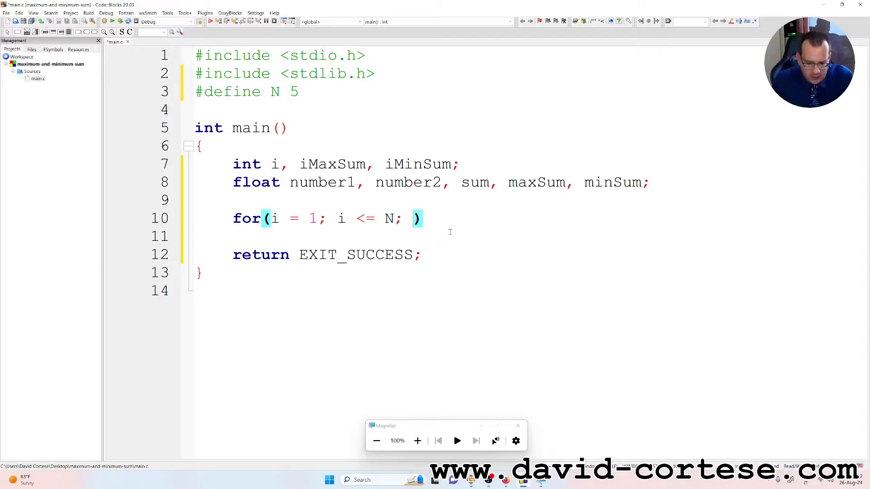
text(i++)
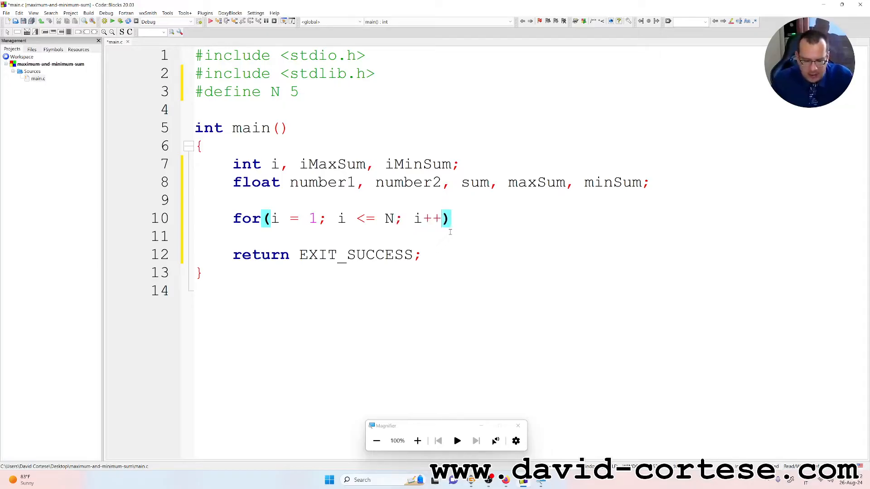
text({)
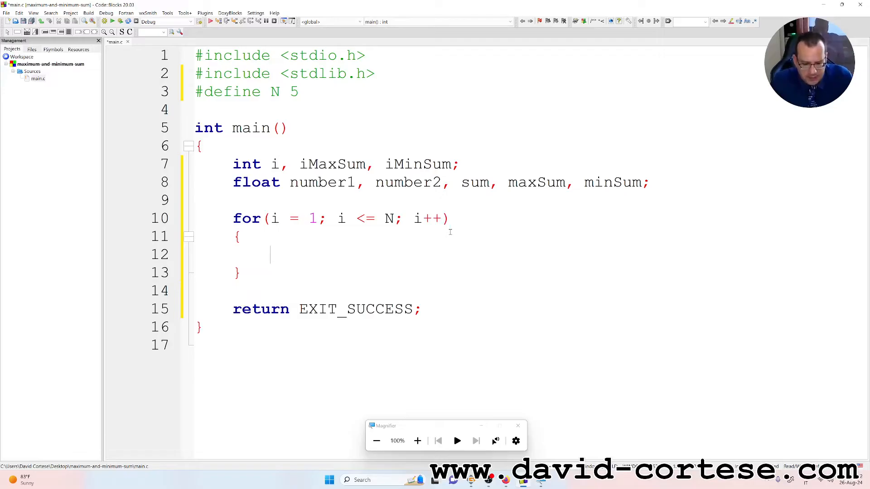
- Add the prompt printf("Number 1 = "); inside the loop
text(printf(()
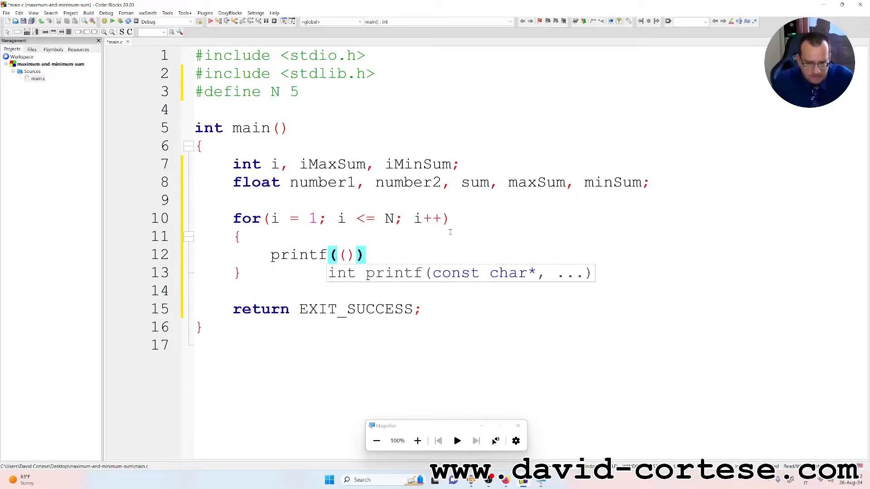
key(Backspace)
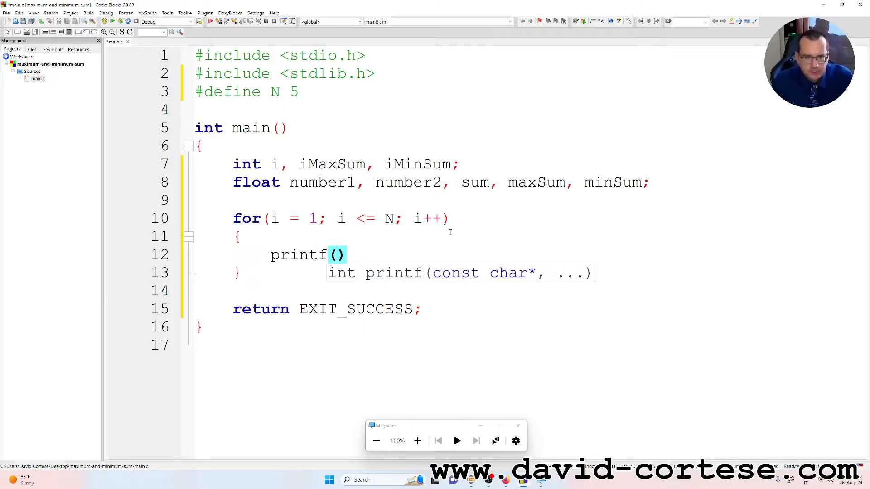
text("")
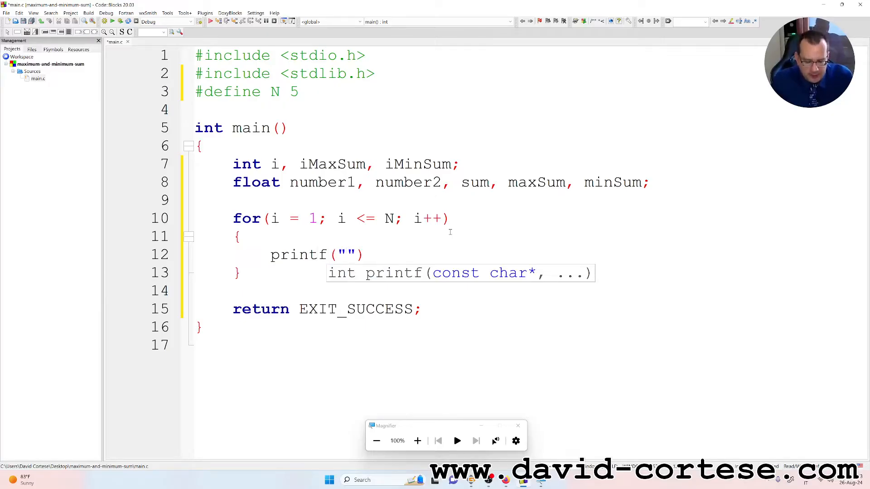
text(Number 1 =)
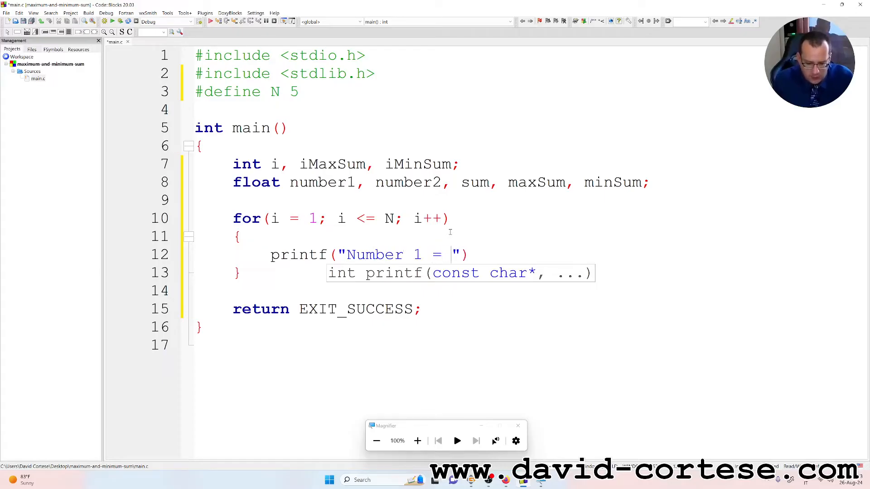
text();)
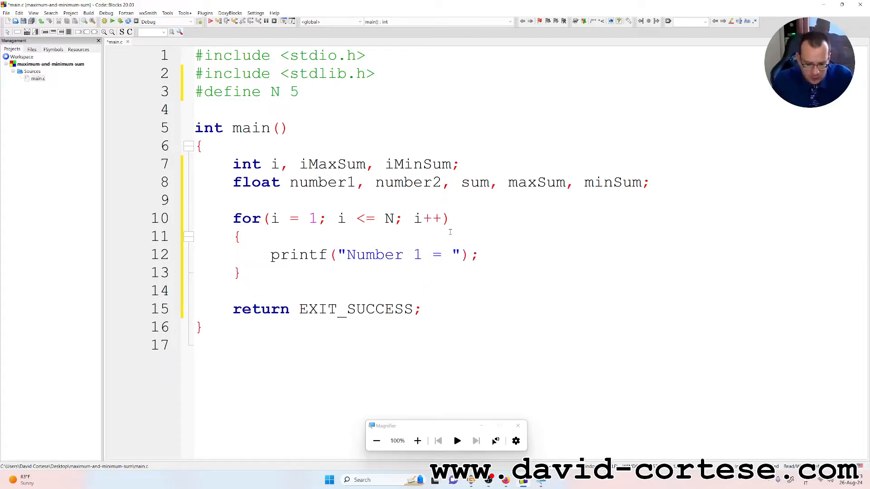
- Read the first value with scanf("%f", &number1);
text(scanf())
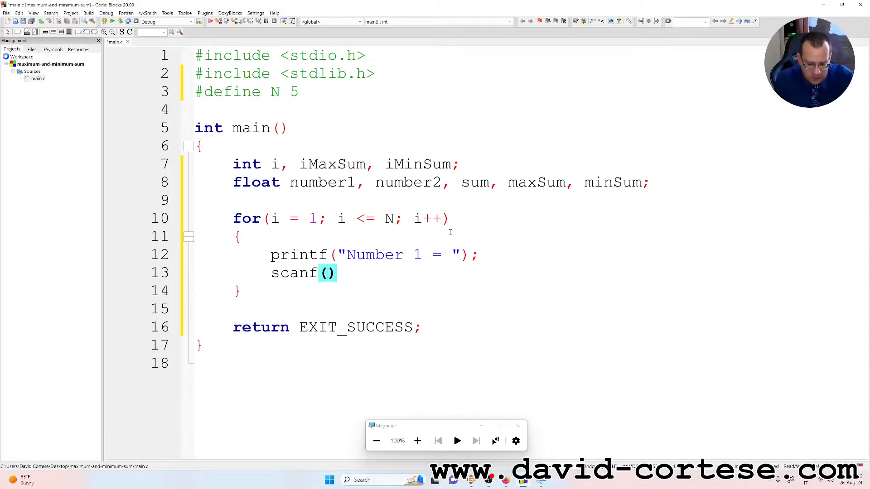
text(&)
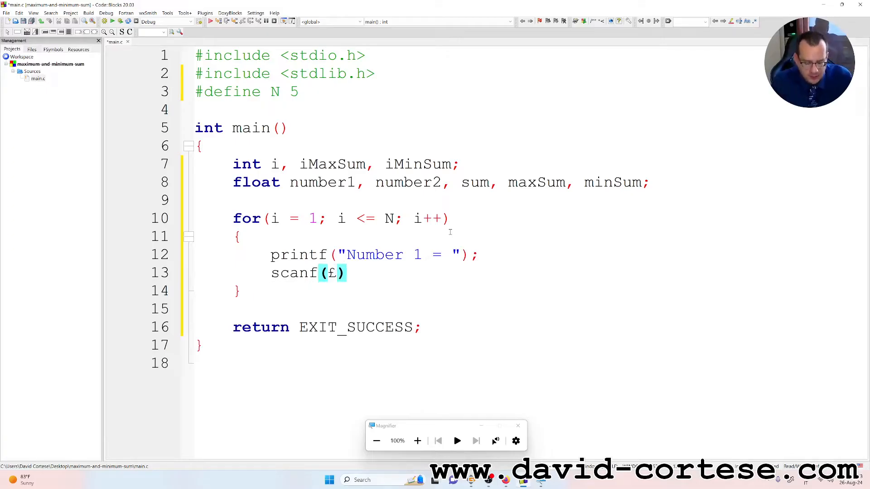
key(Backspace)
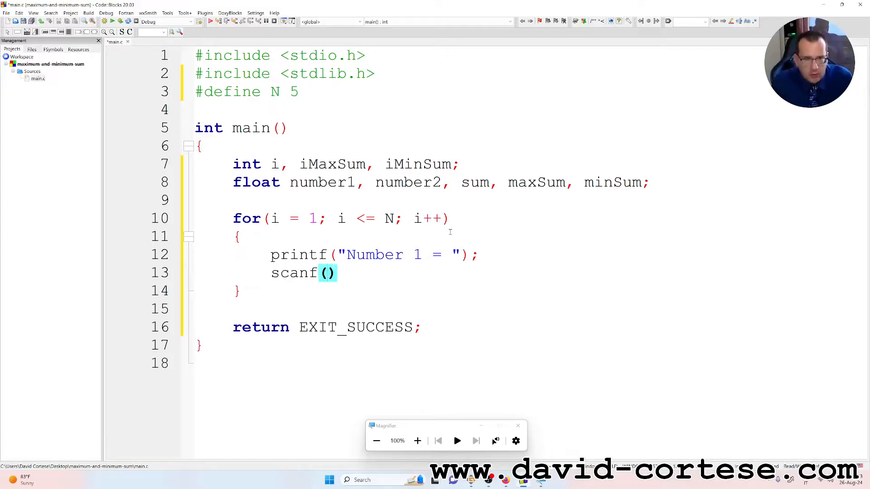
text("")
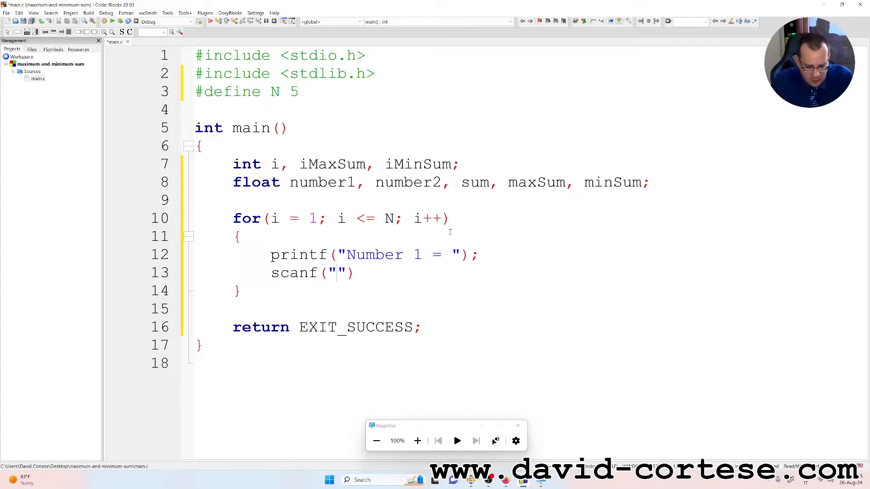
text(%)
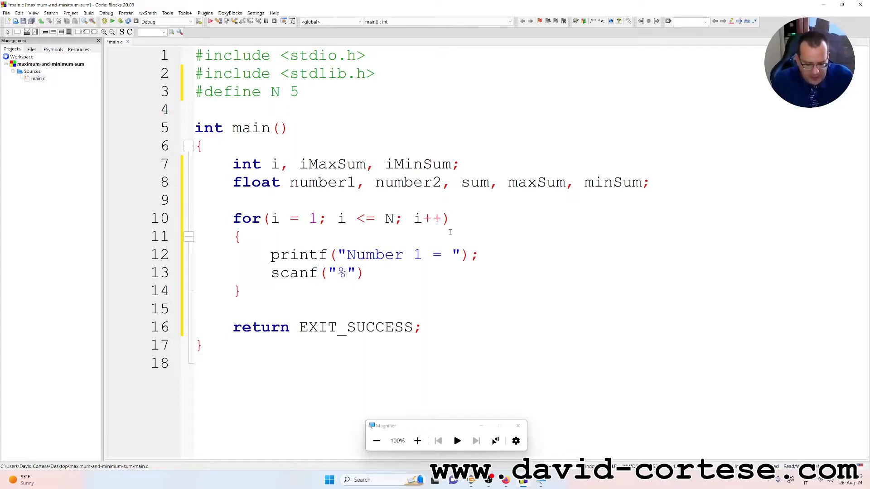
text(f)
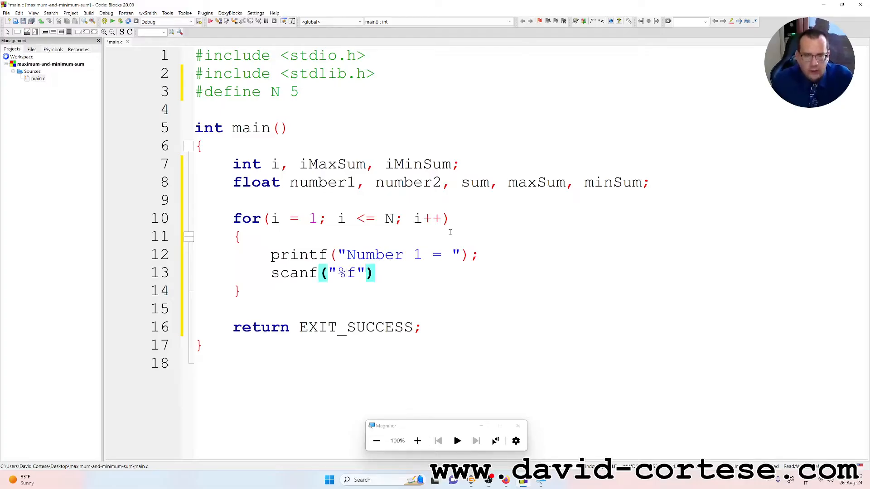
text(, &n)
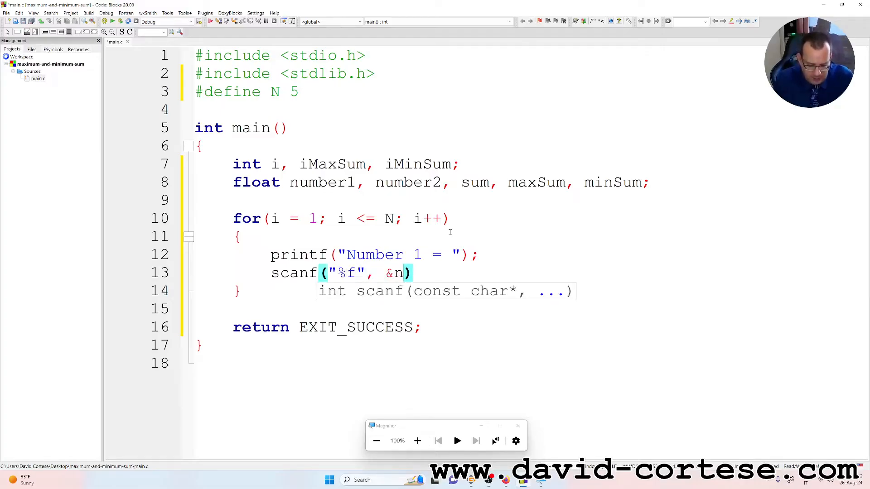
text(umber1)
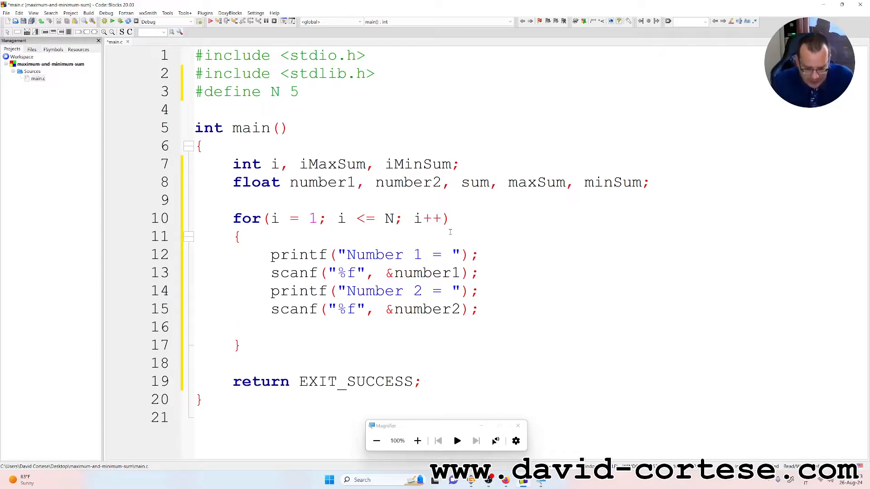
- Print a newline and compute sum = number1 + number2 in the loop
text(printf())
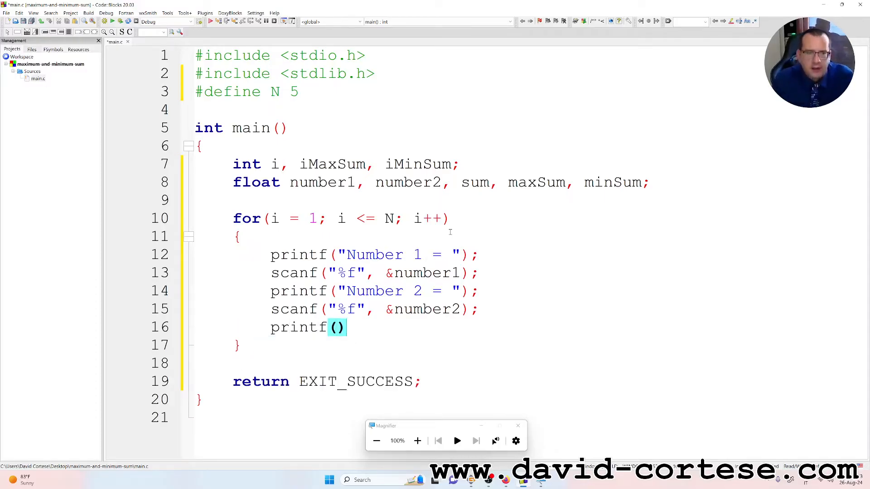
text("")
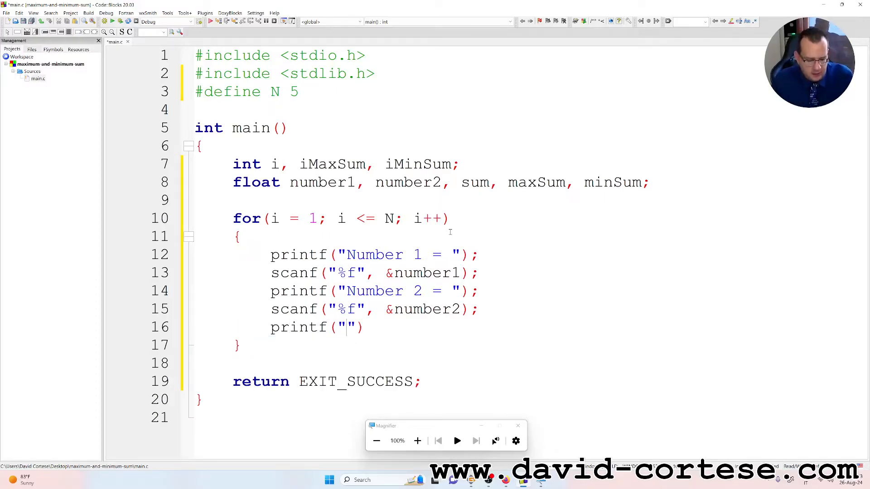
text(\n)
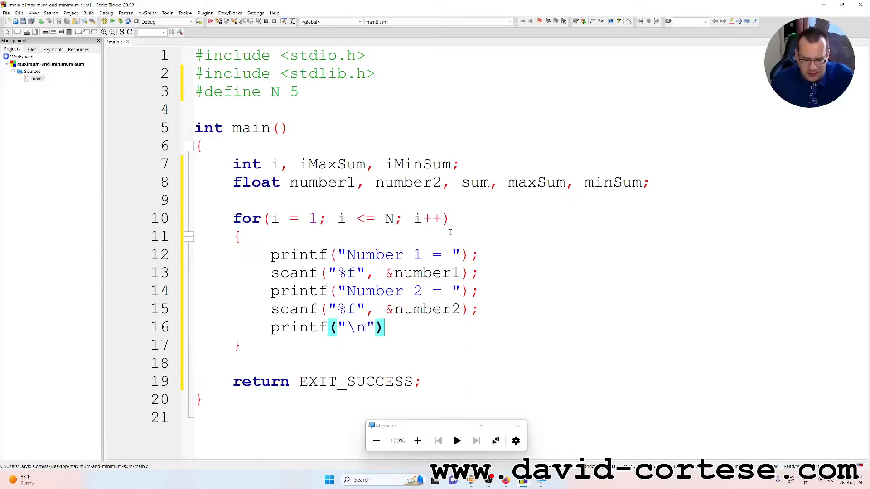
text(;)
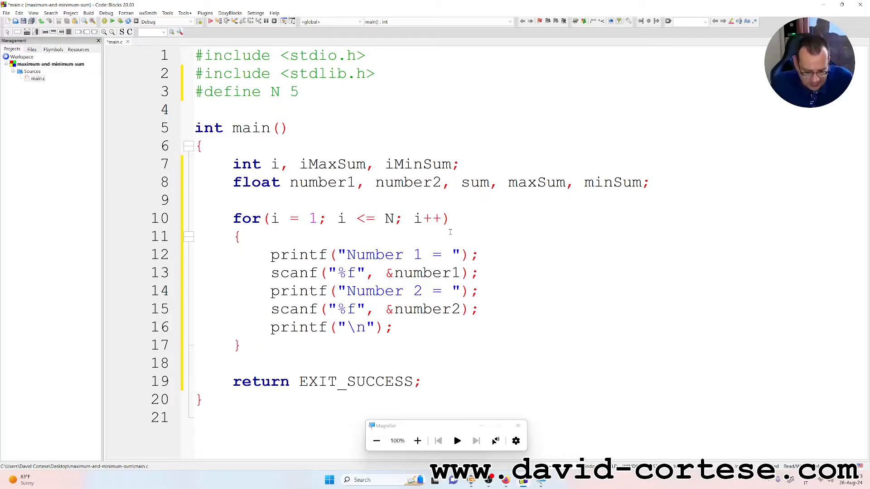
key(Enter)
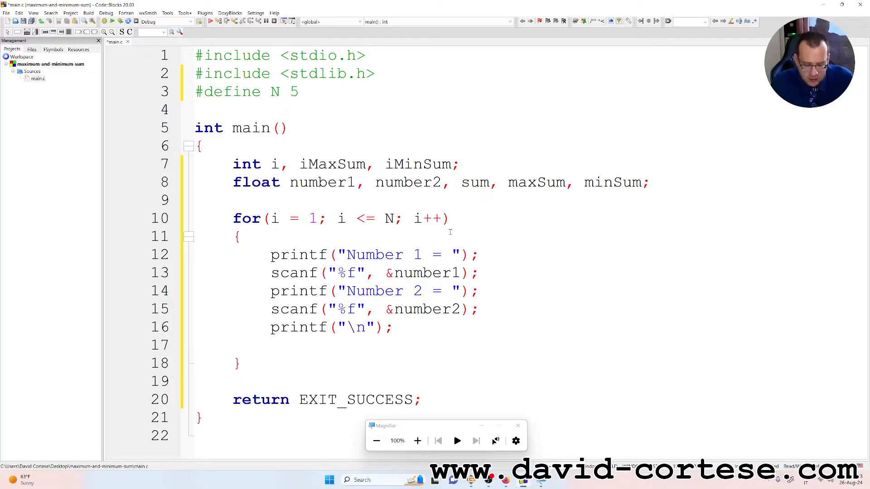
text(s)
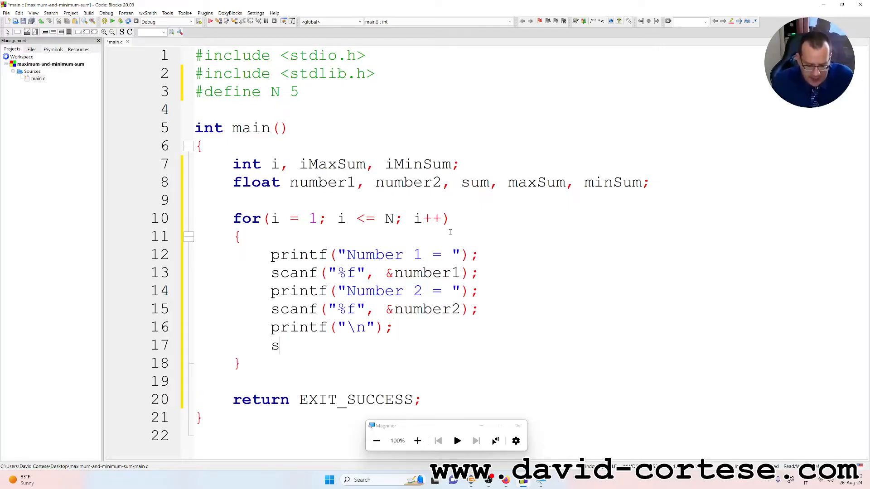
text(um =)
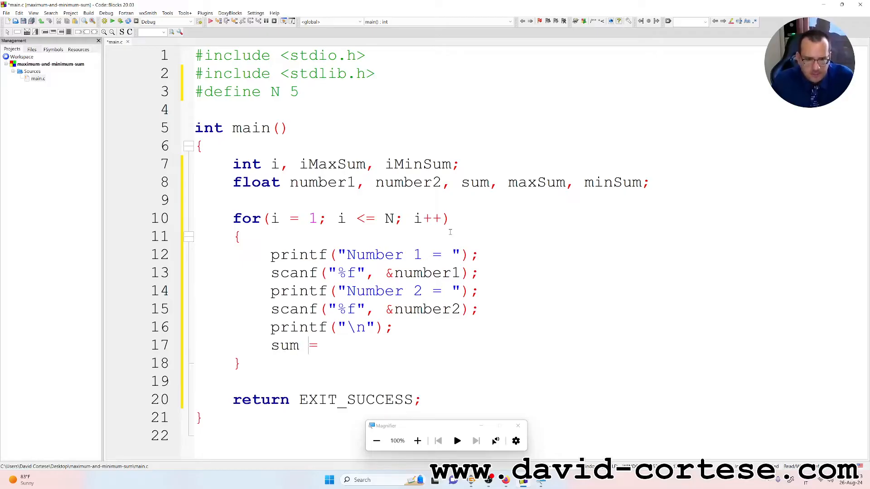
text(n)
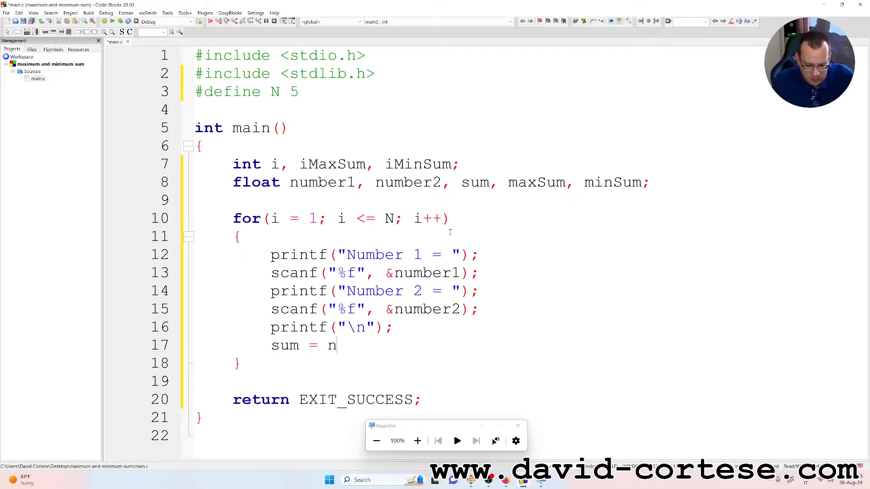
text(umber1+)
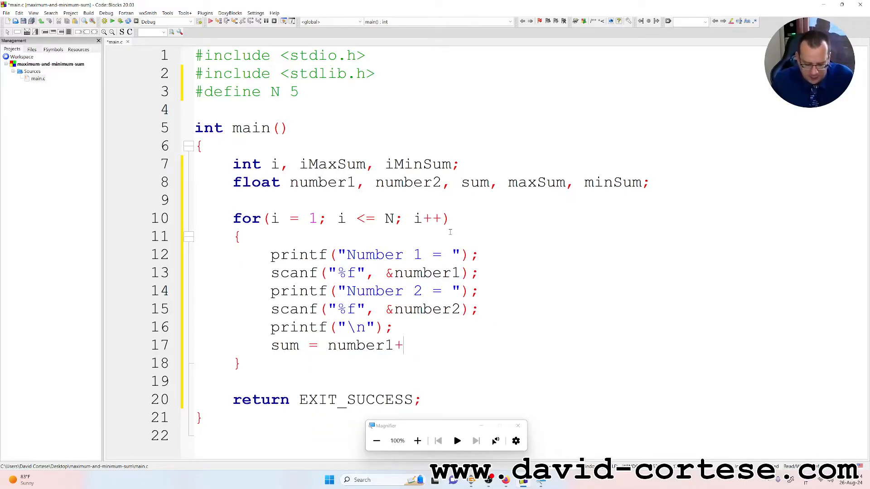
text(number;)
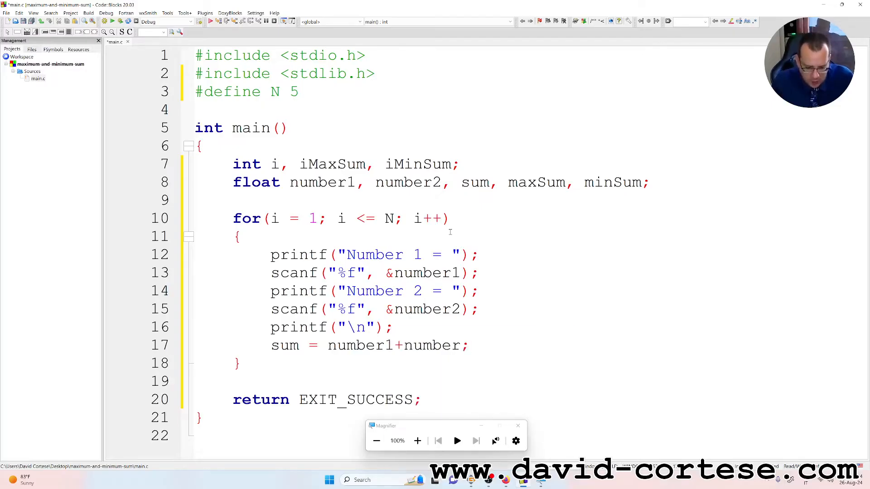
- Add an if (i == 1) block that sets maxSum = sum
text(if)
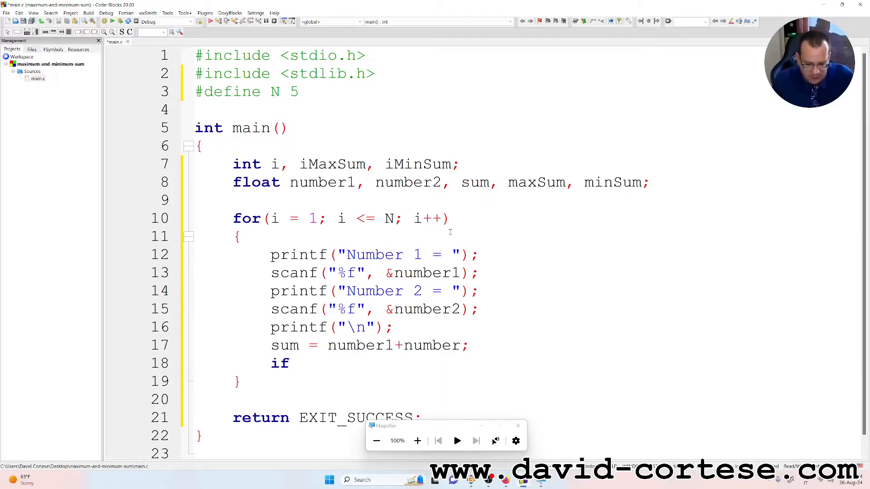
text(())
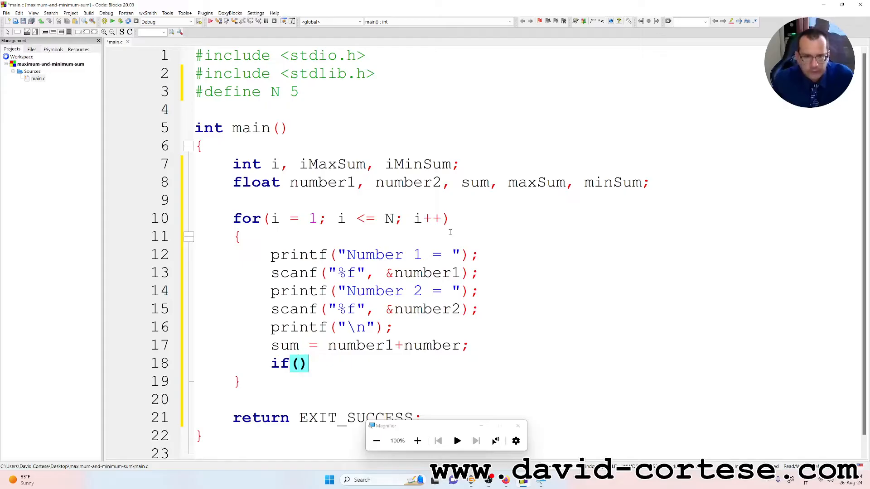
text(i ==)
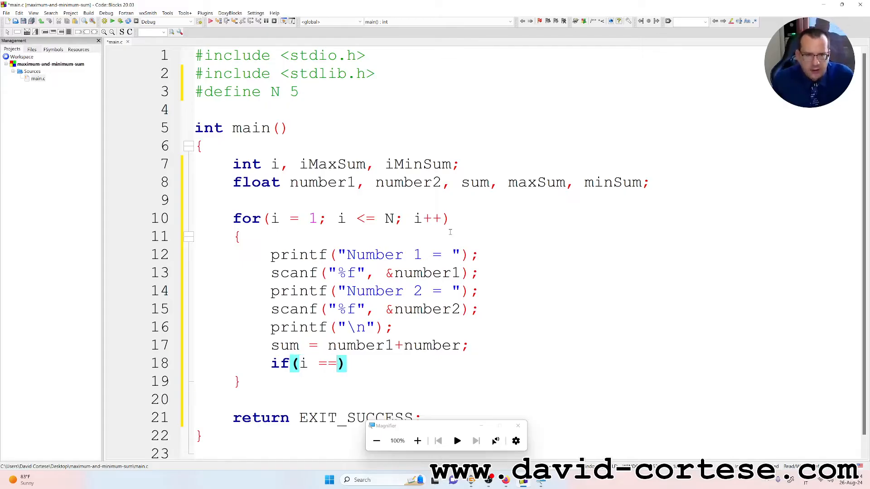
text(1))
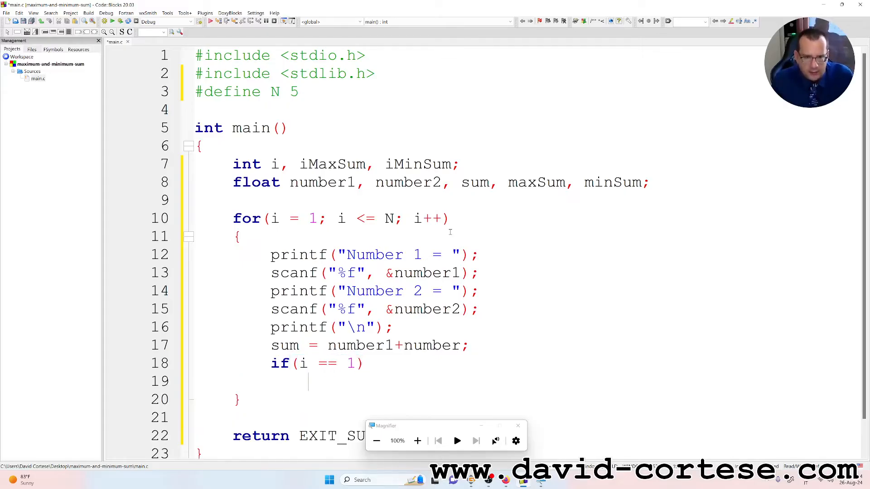
text({)
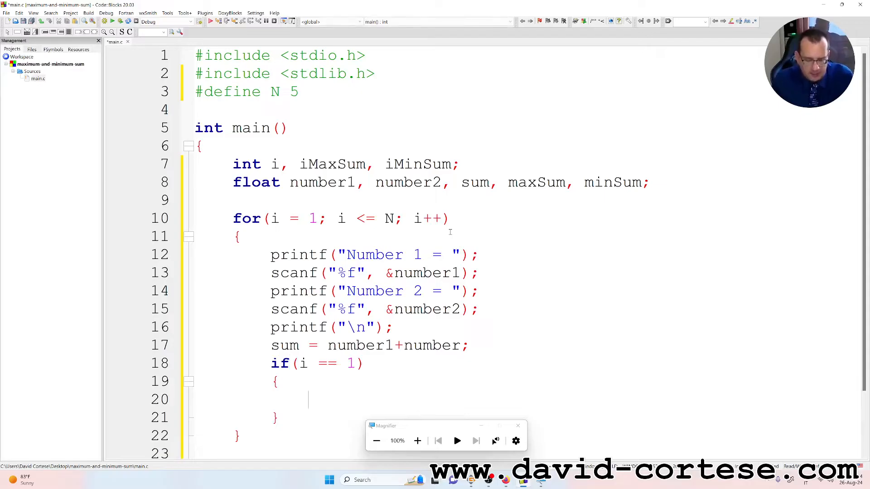
text(maxS)
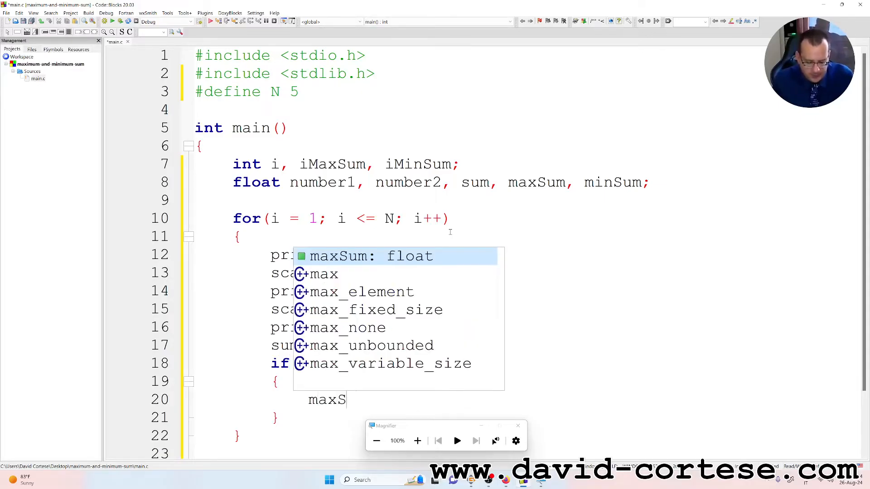
key(Escape)
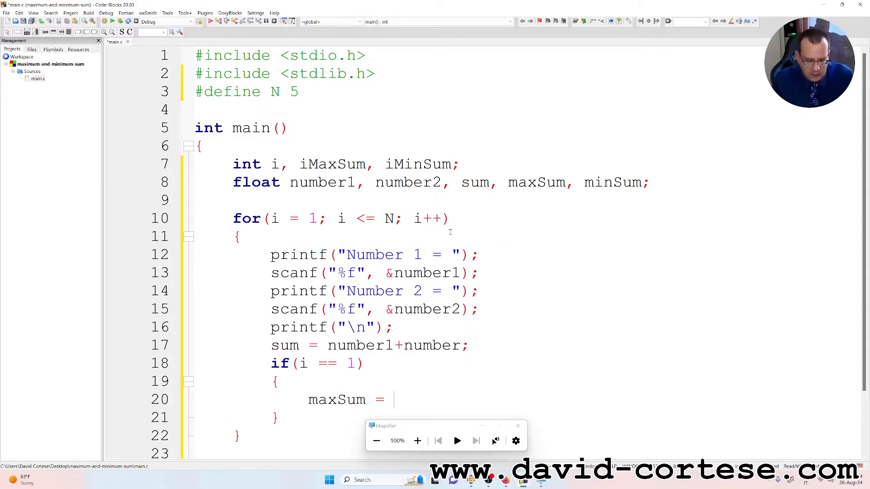
text(sum;)
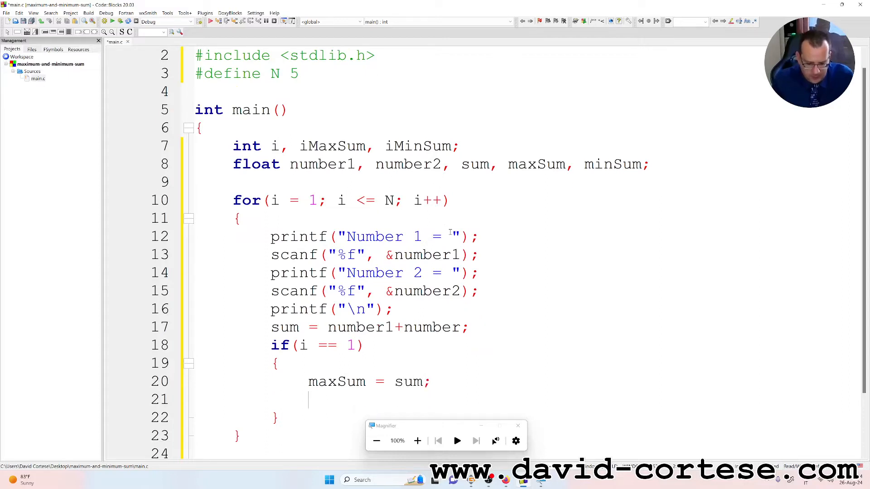
- Inside that block set iMaxSum = i, minSum = sum and iMinSum = i
text(iMa)
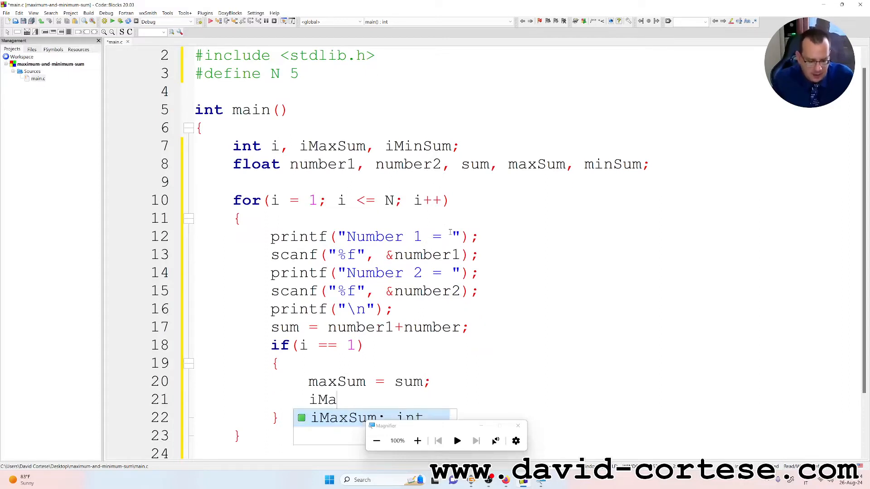
text(sSum)
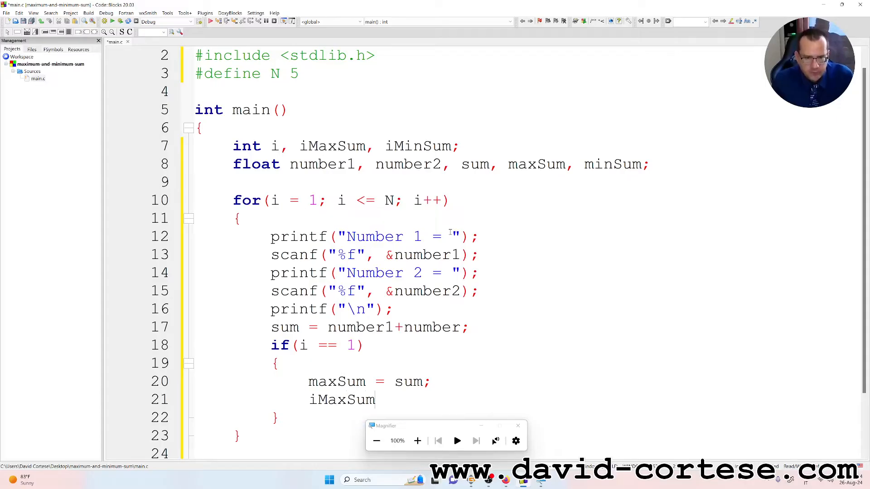
text(=)
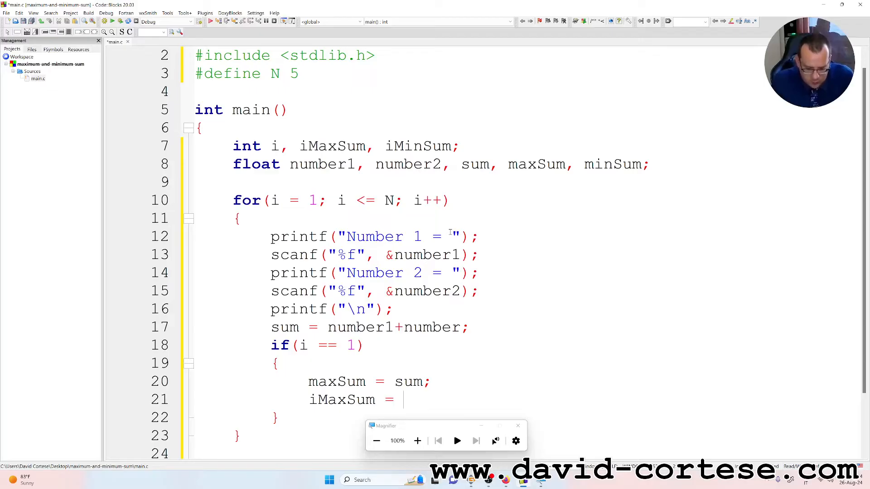
text(i;)
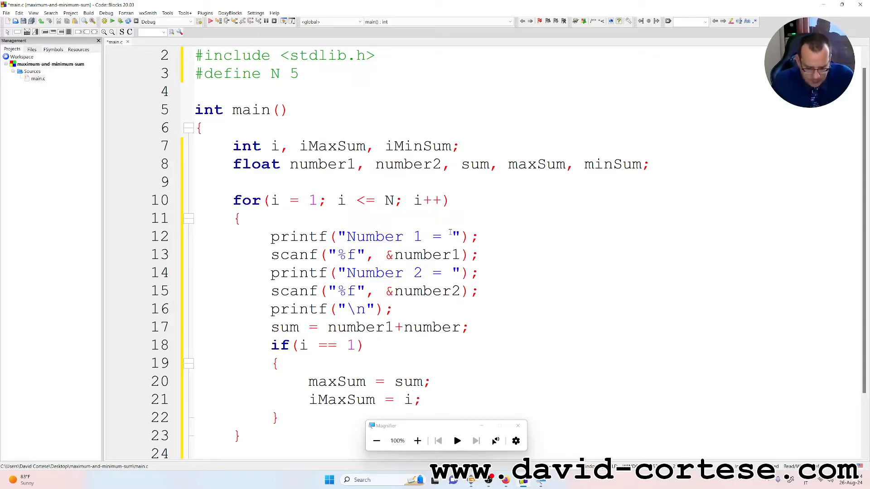
text(minSum)
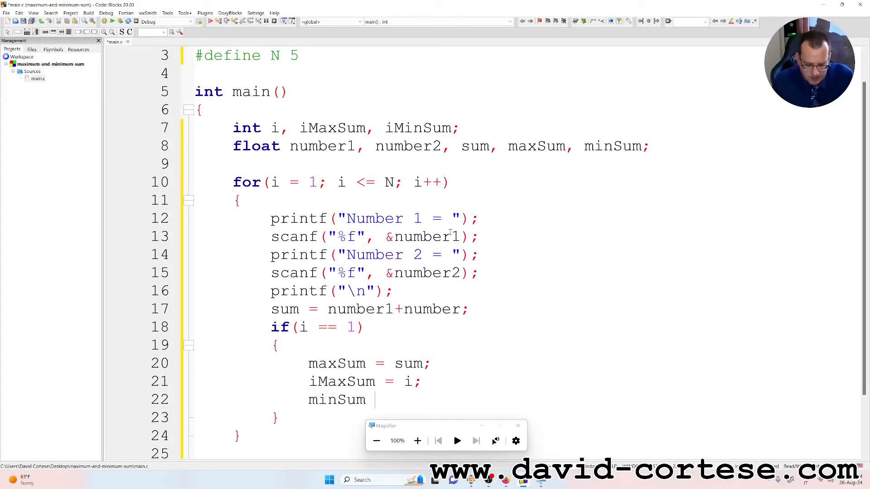
text(= sum;)
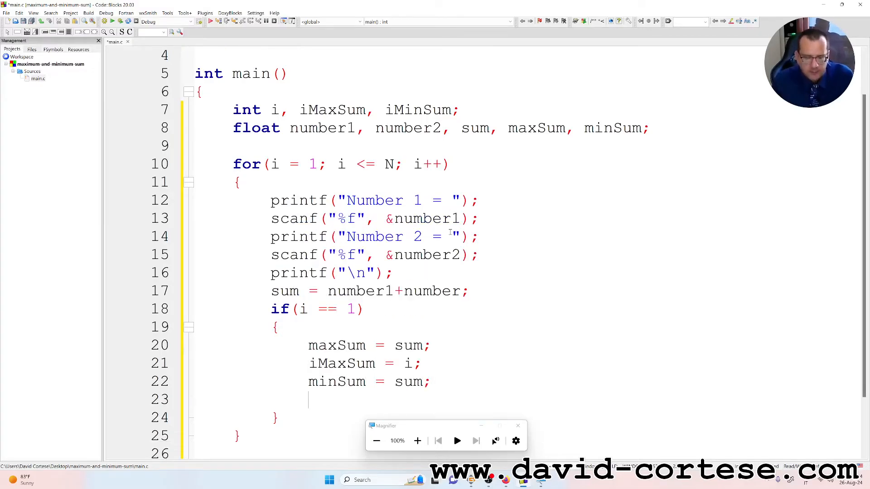
text(iMinSum)
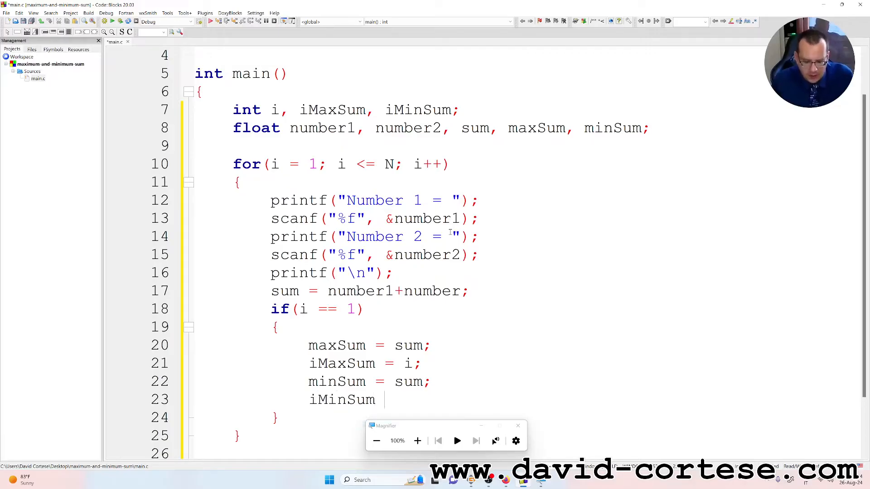
text(= i;)
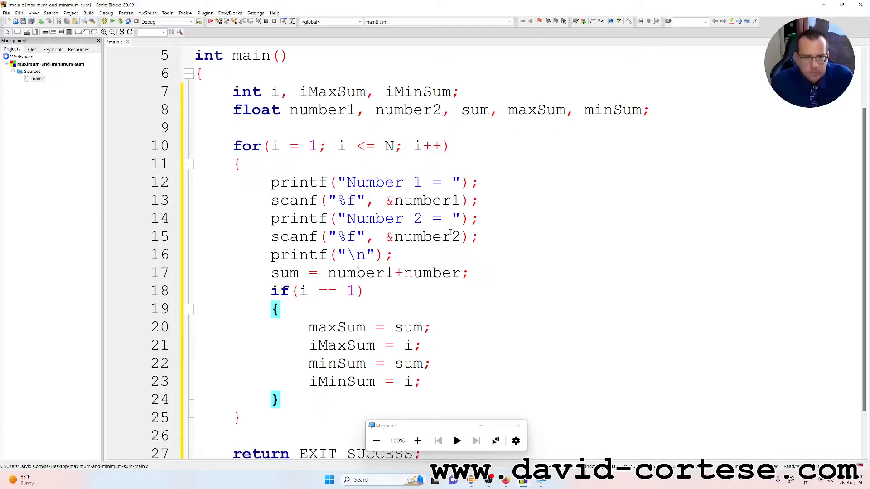
- Type 'else if (sum > maxSum) { maxSum = sum; iMaxSum = i; }' below the if block
scroll(down, 3)
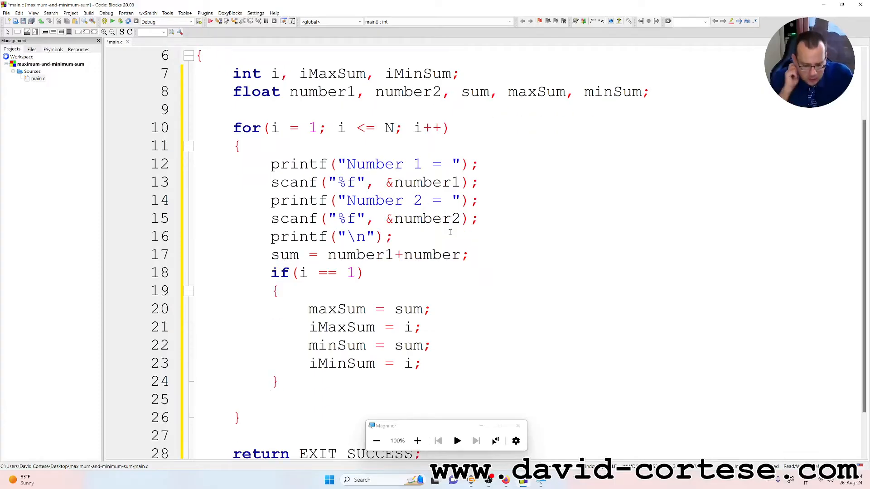
text(es)
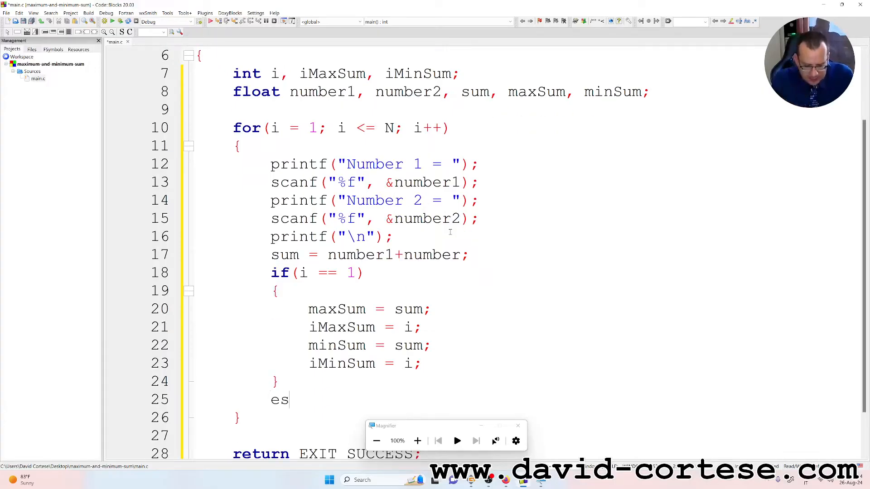
text(lse if)
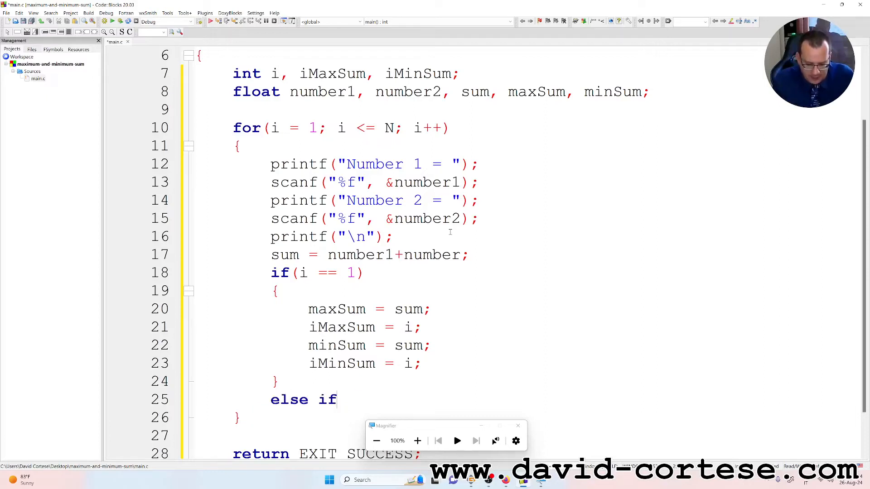
text(())
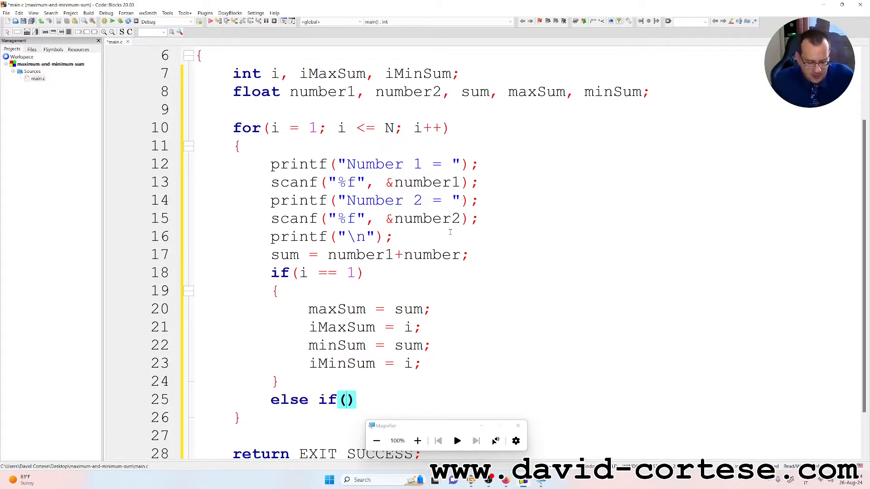
text(sum >)
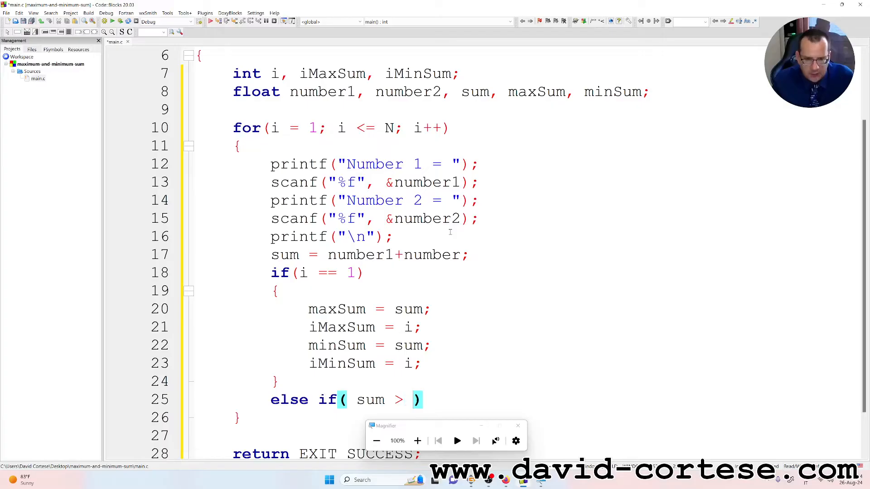
text(maxSum)
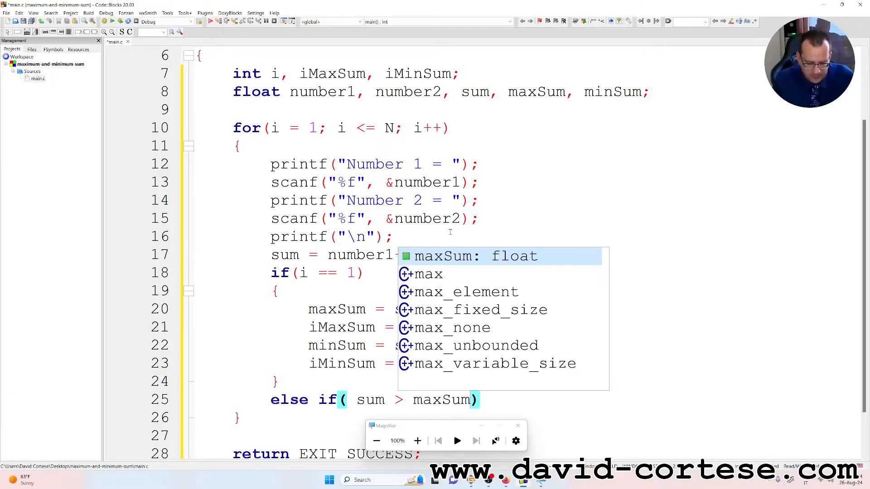
key(Escape)
text({)
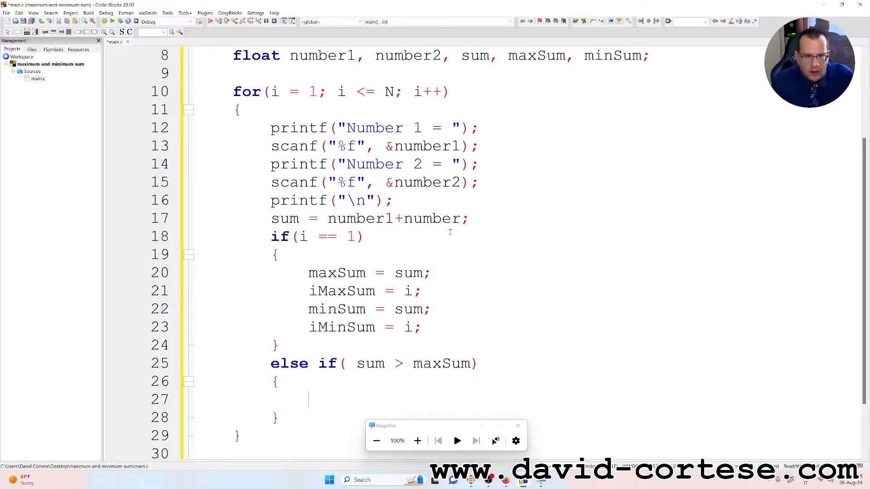
text(maxSum =)
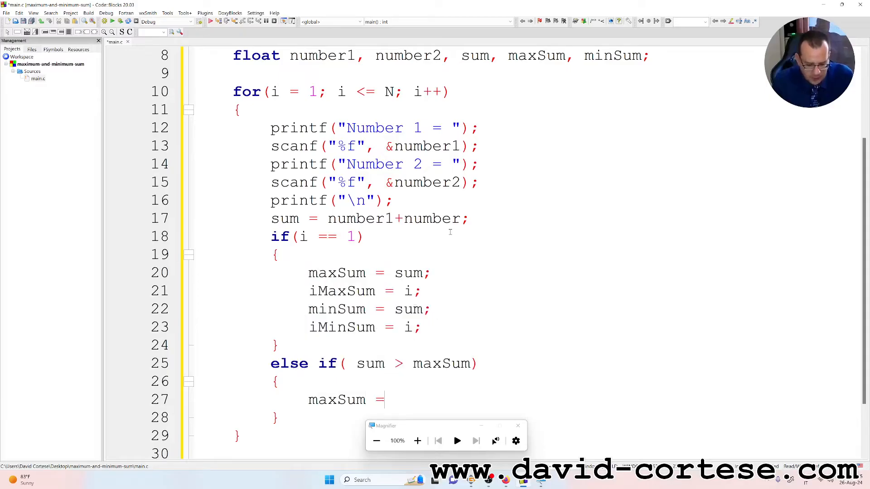
text(sum;)
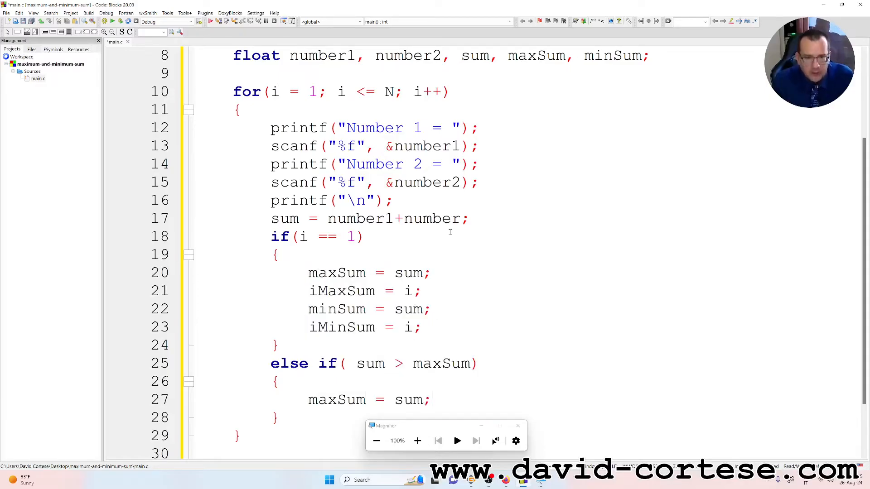
text(iM)
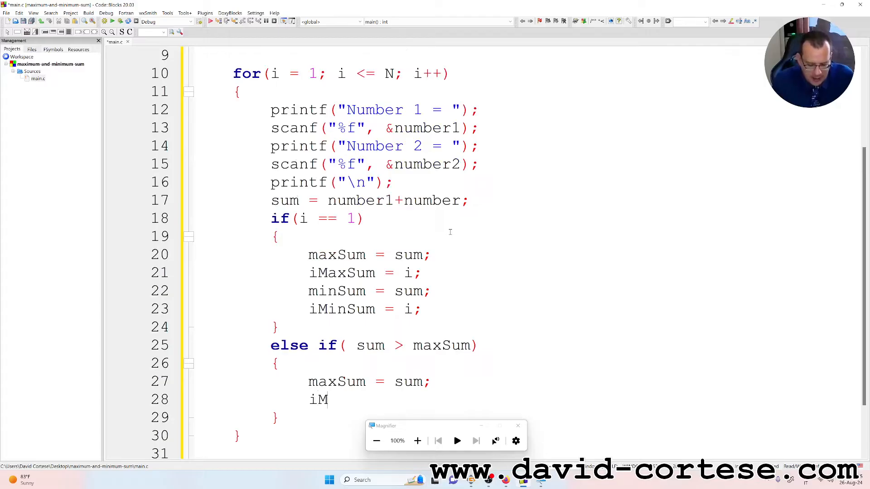
text(axSum = i;)
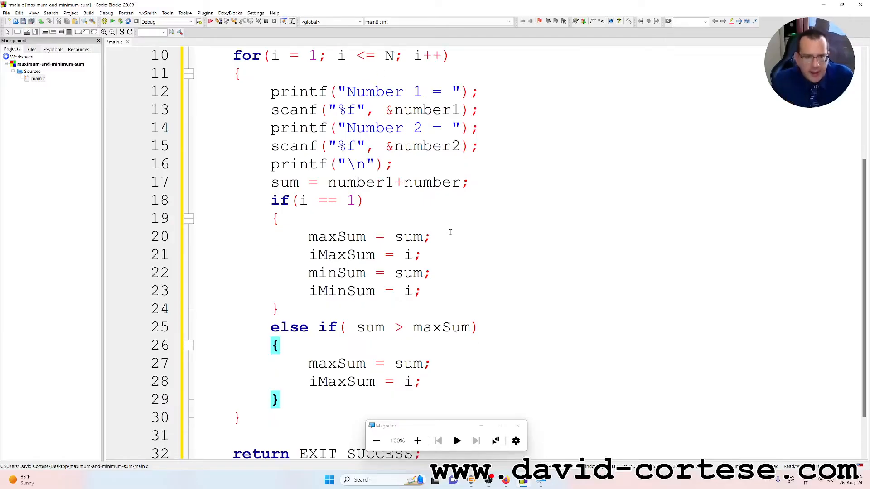
- Add the condition else if(sum < minSum) below the maximum-sum branch
text(else if)
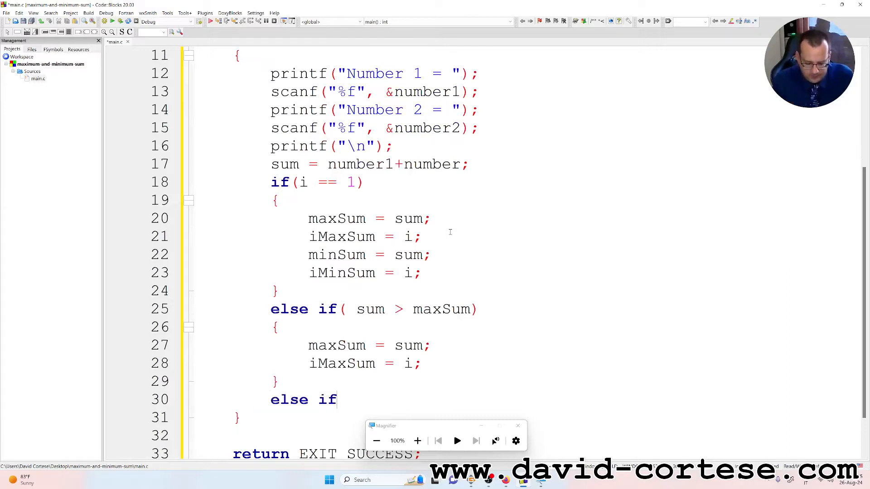
text(())
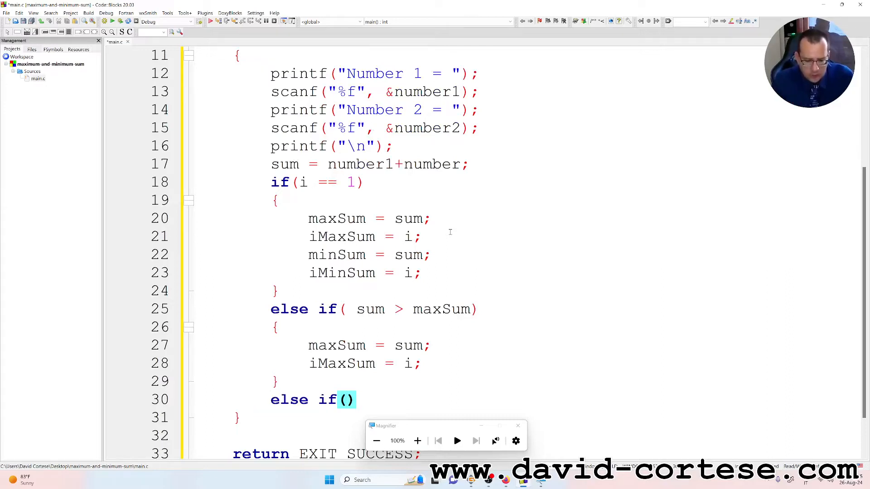
text(s)
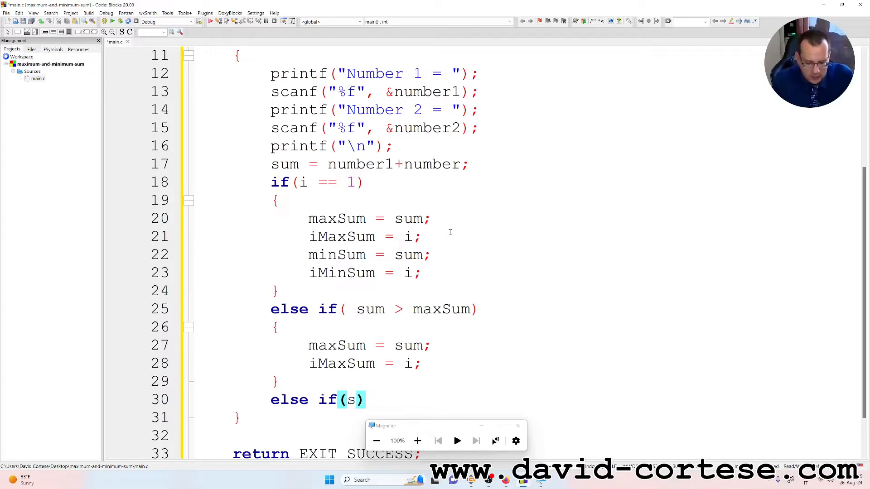
text(um <)
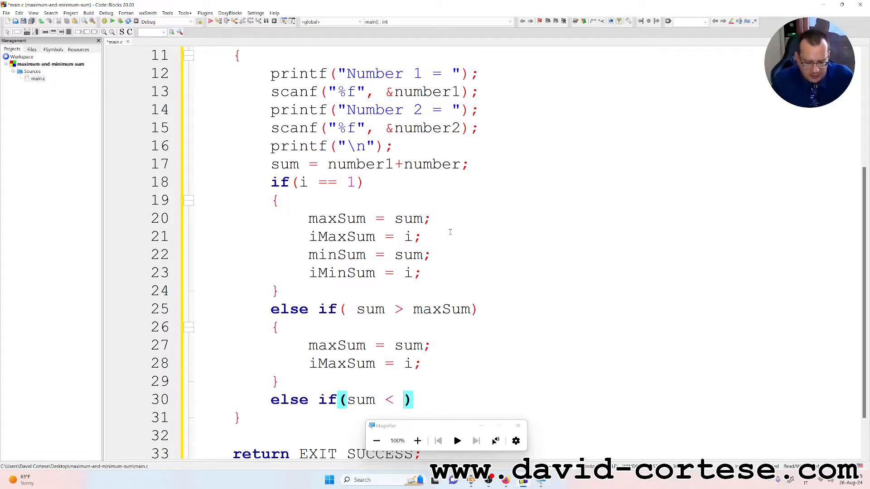
text(minSum)
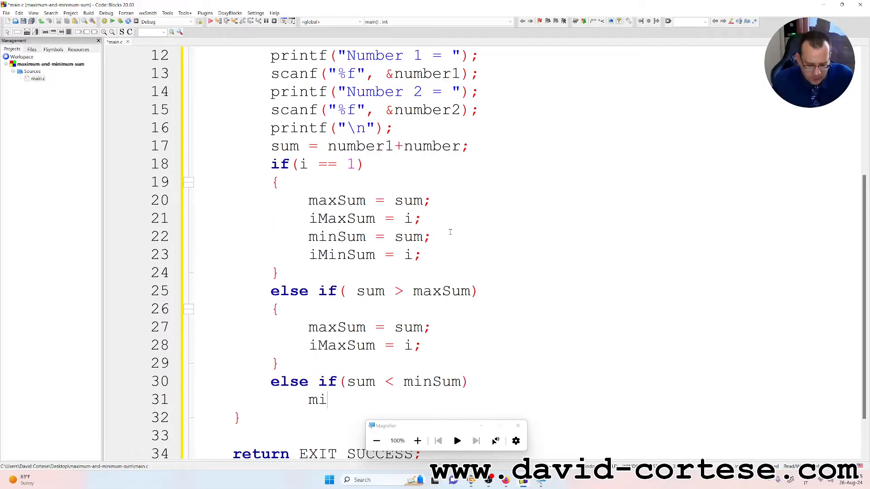
- Inside that branch, assign minSum = sum; and iMinSum = 1; in a braced block
text(nSum)
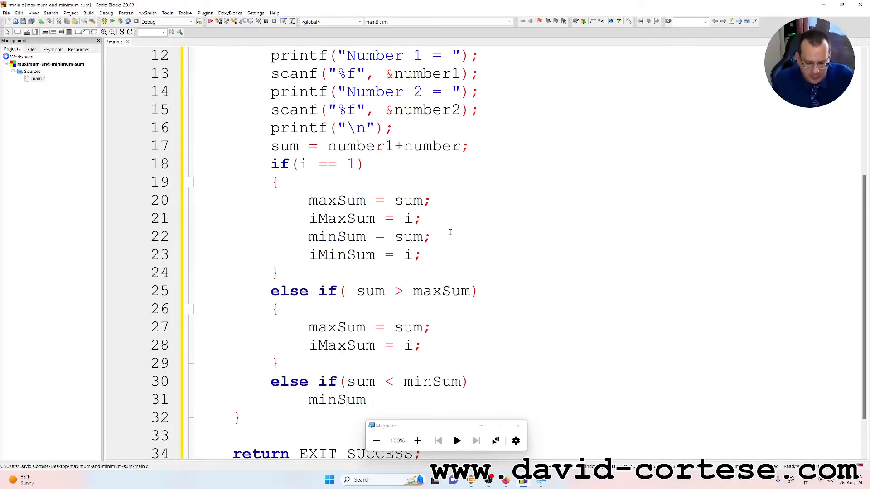
text(= sum;)
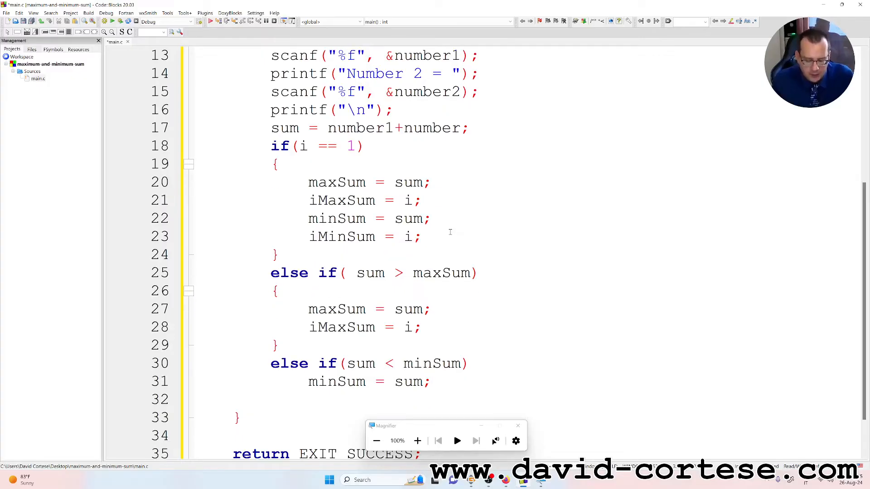
text(i)
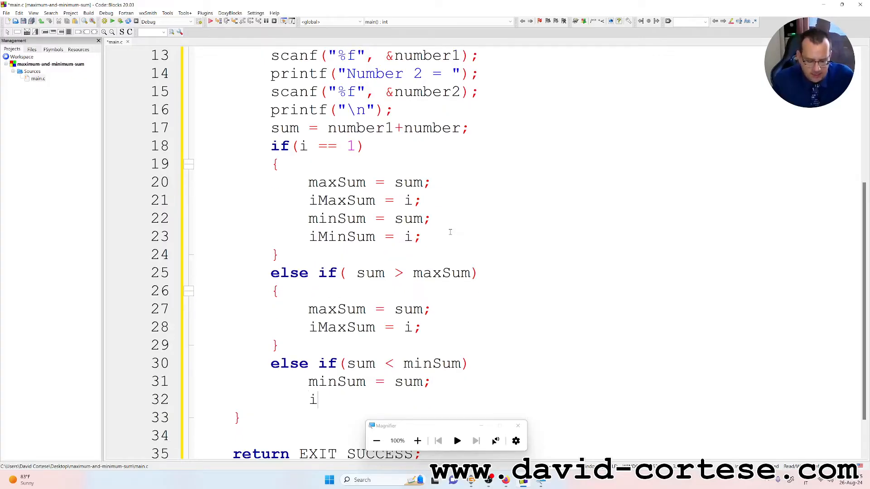
text(MinSu)
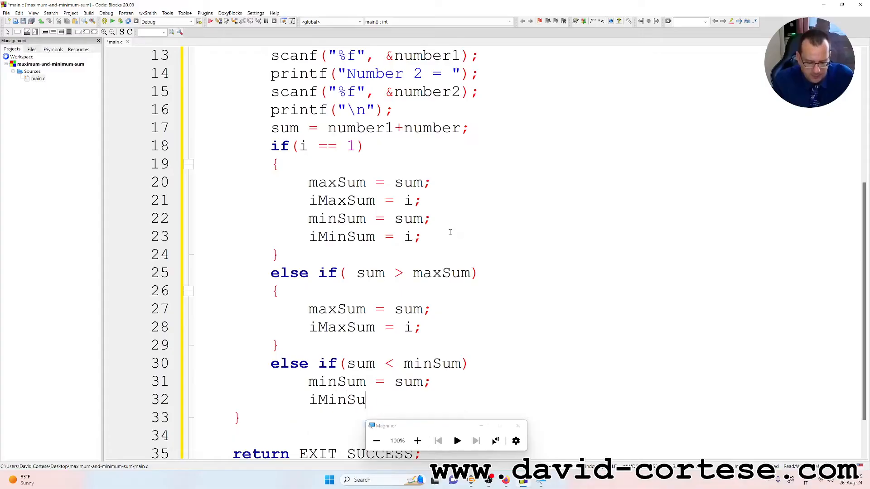
text(= 1;)
text(})
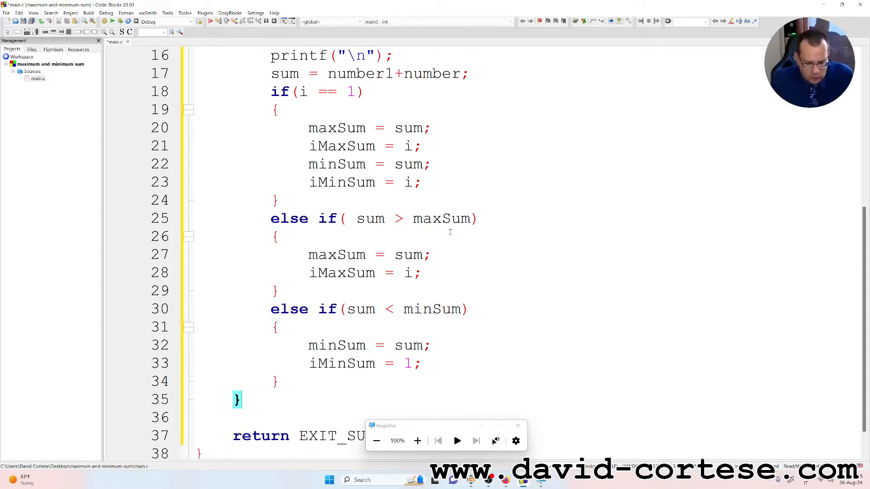
- After the loop, write printf with the format "\nMax Sum = %f | Pair %d\n"
text(p)
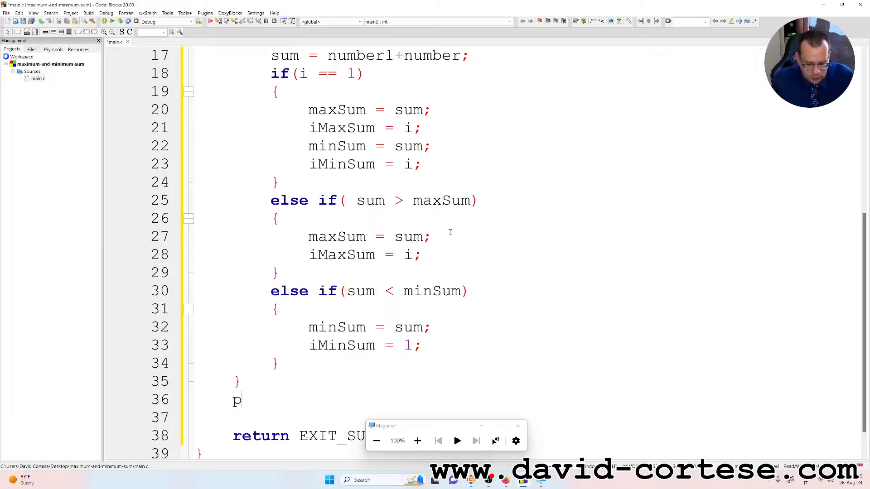
text(rintf())
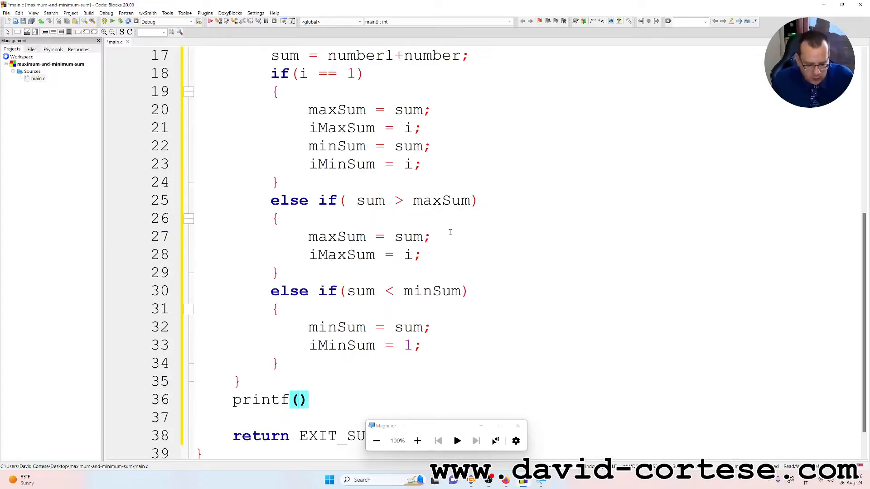
text("\n")
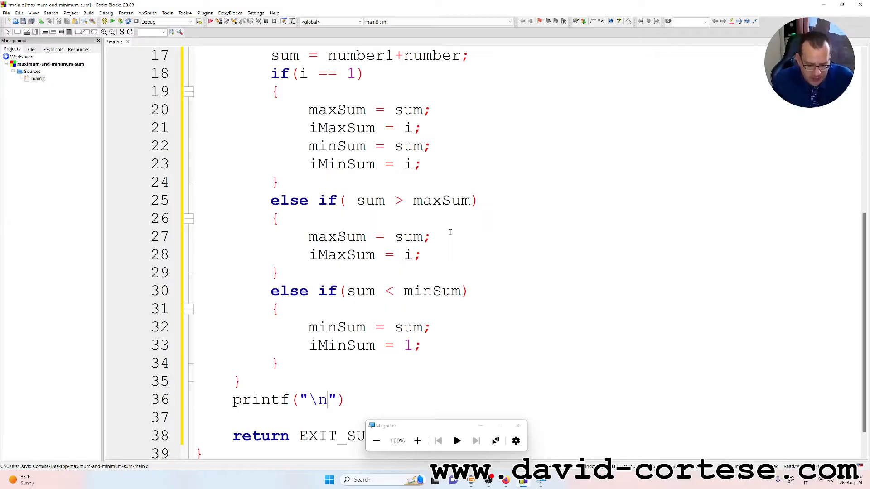
text(Max)
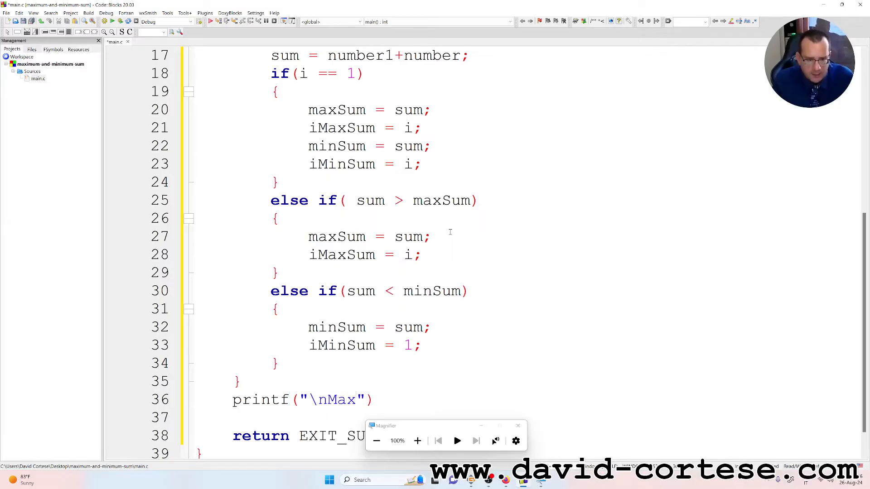
text(Sum)
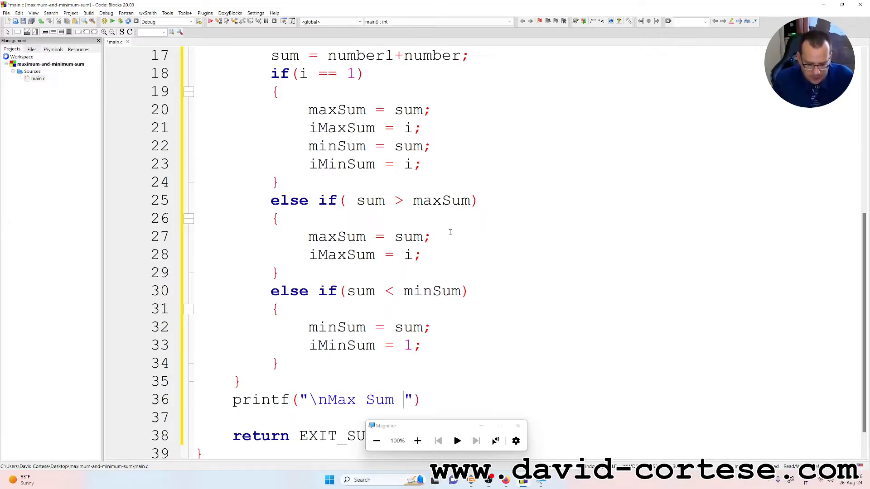
text(=)
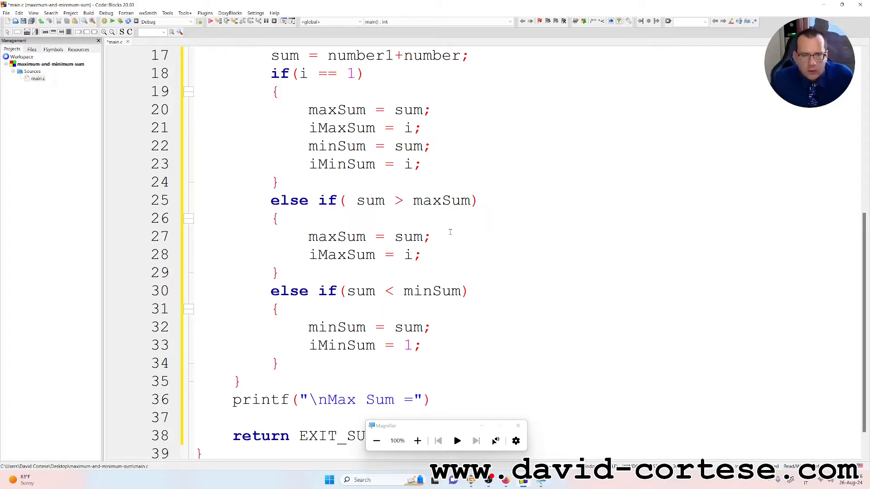
click(392, 400)
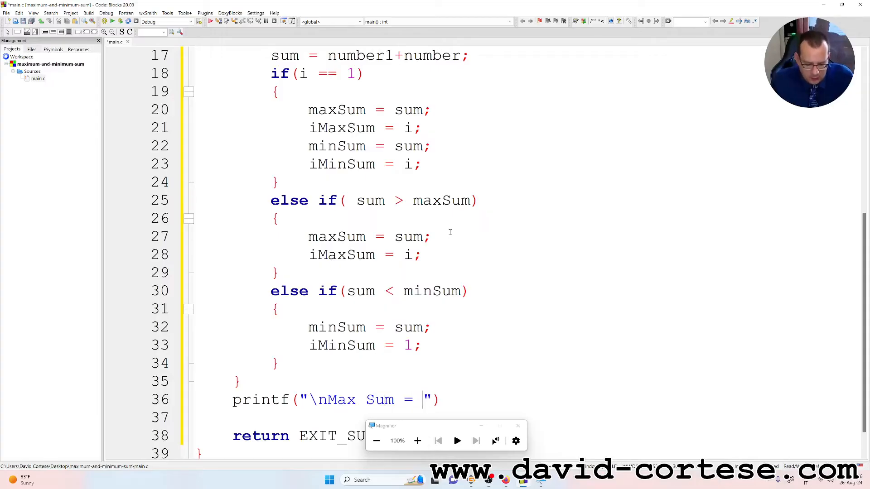
text(%)
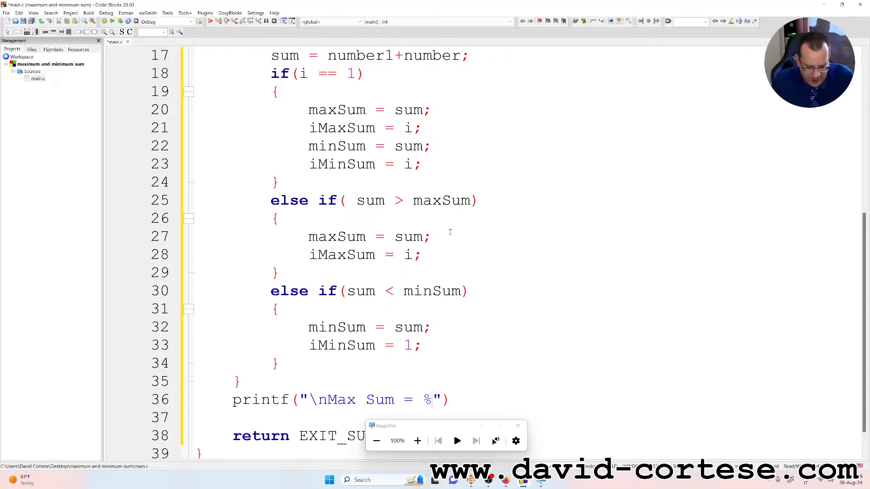
text(f)
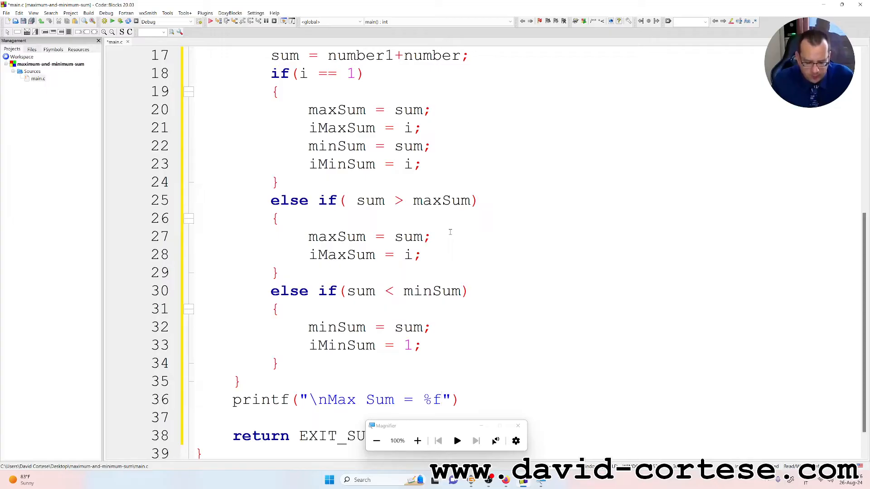
text(|)
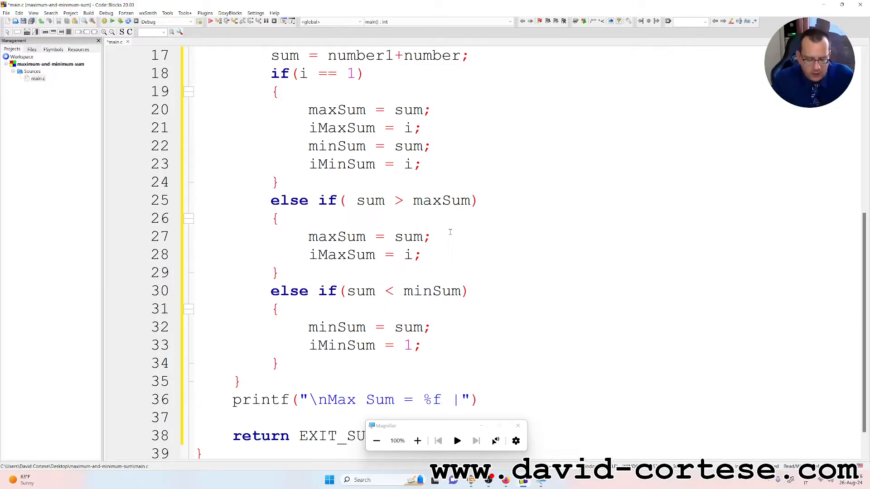
text(Pair)
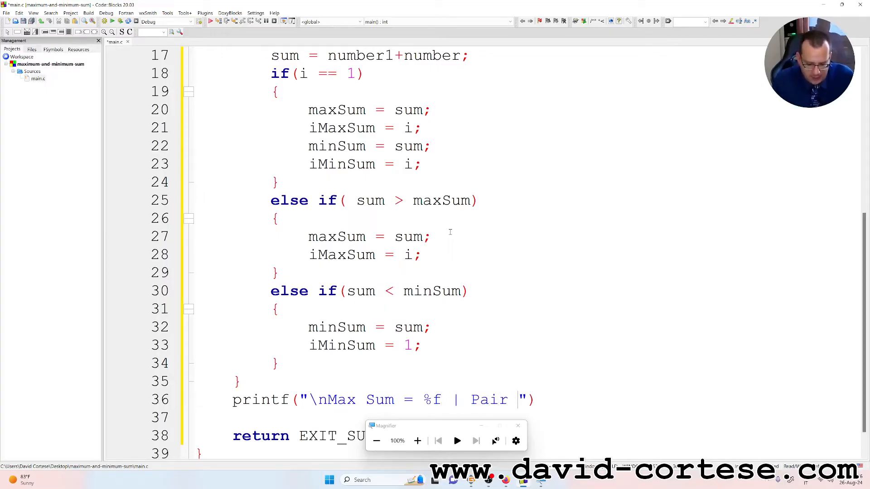
text(%d)
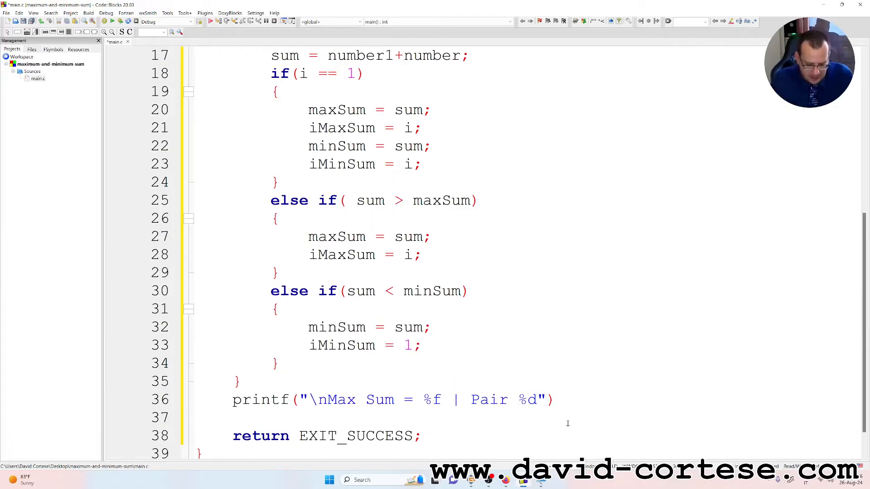
text(\n)
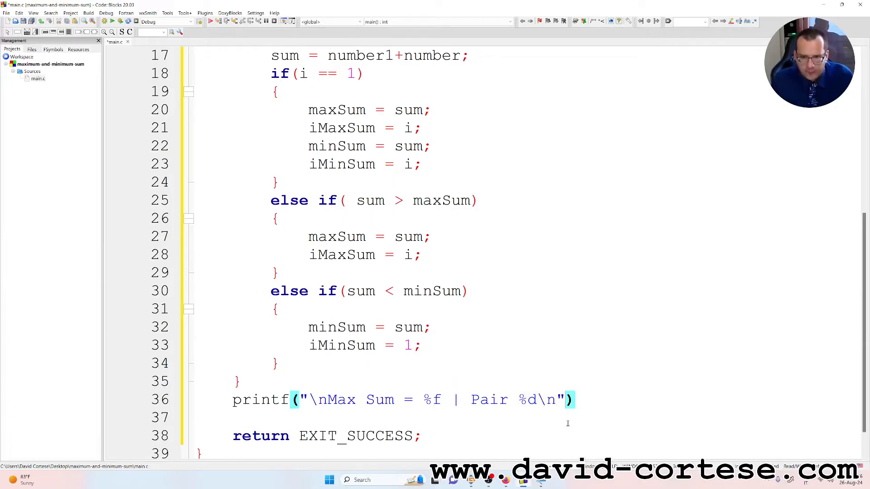
- Pass maxSum and iMaxSum to the printf, and start a copied Min Sum line
text(, ma)
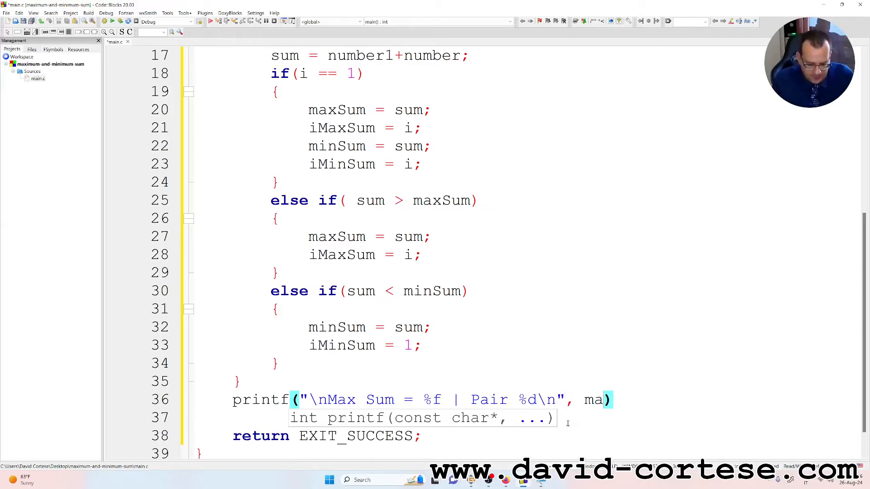
text(xSum, i)
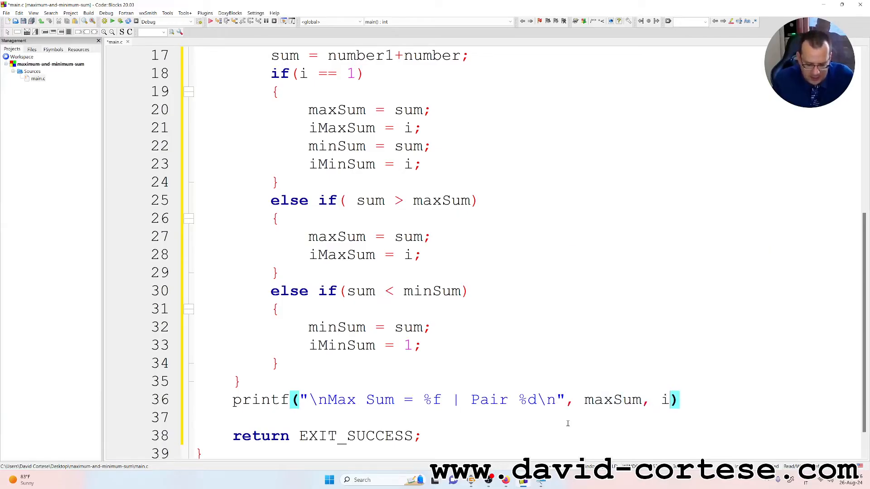
text(MaxSum)
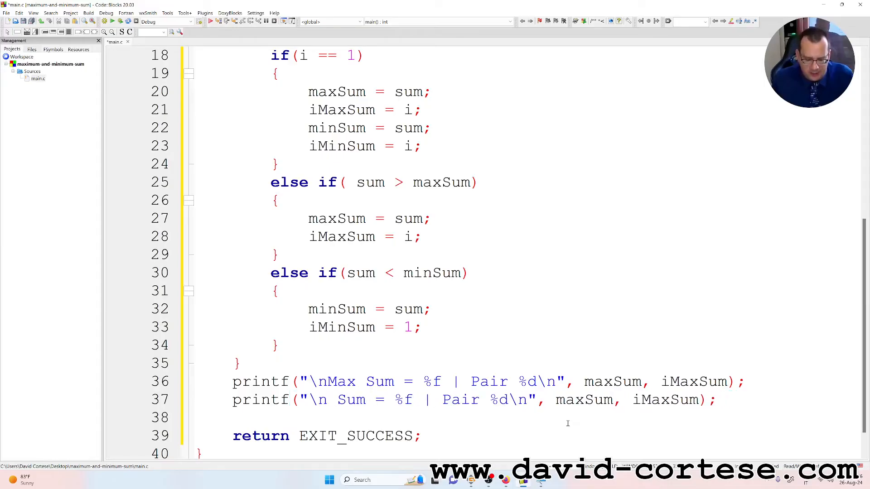
text(Min)
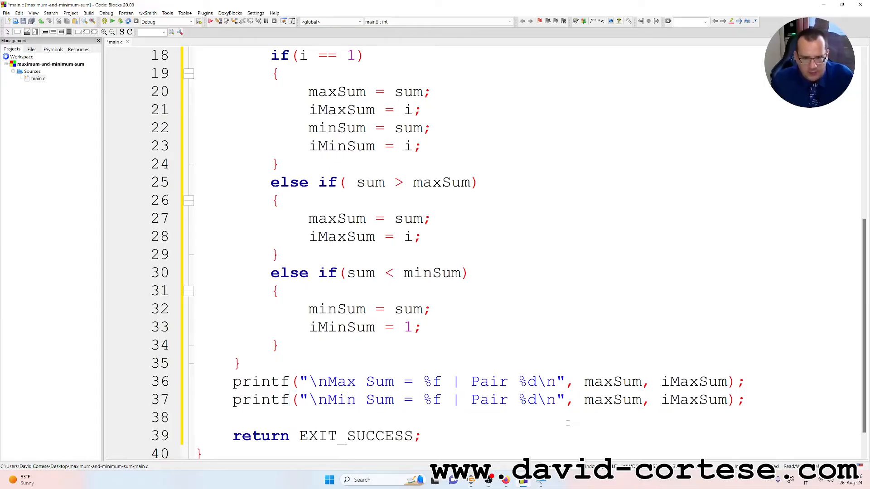
- Fix line 17 to read sum = number1+number2;
click(471, 400)
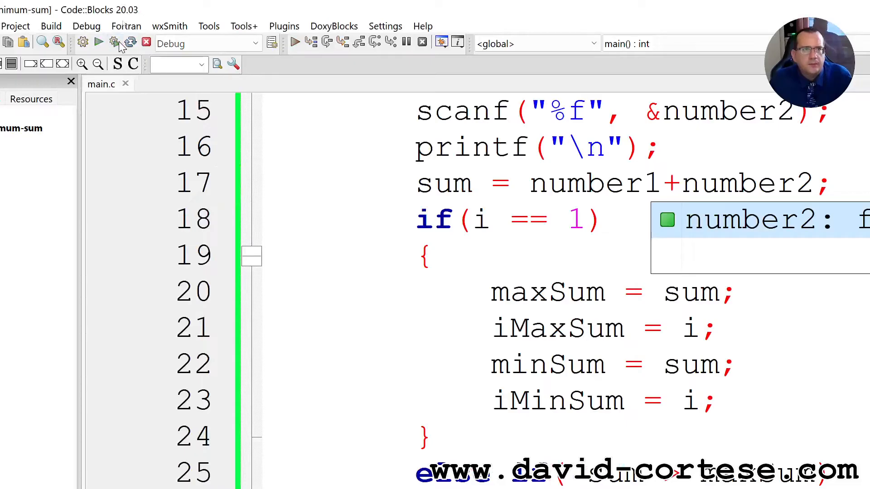
scroll(down, 3)
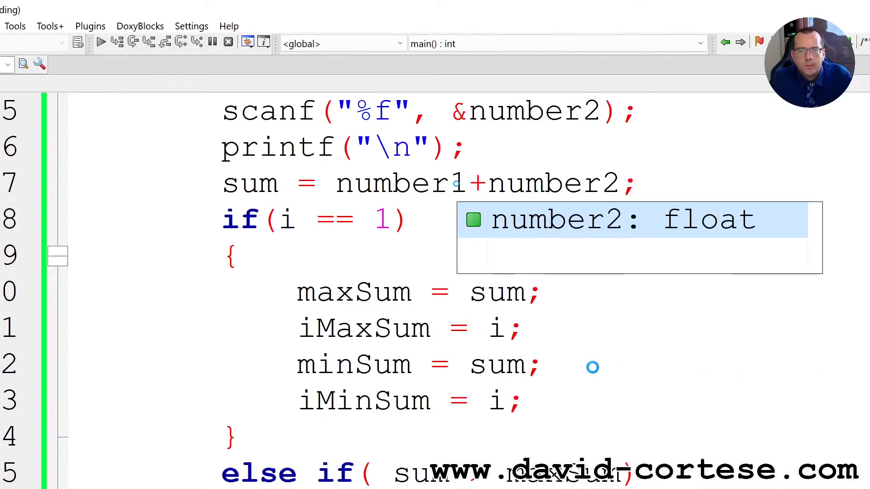
- Build and run with positive pairs, confirming Max Sum 19 (pair 5) and Min Sum 3 (pair 1)
click(101, 44)
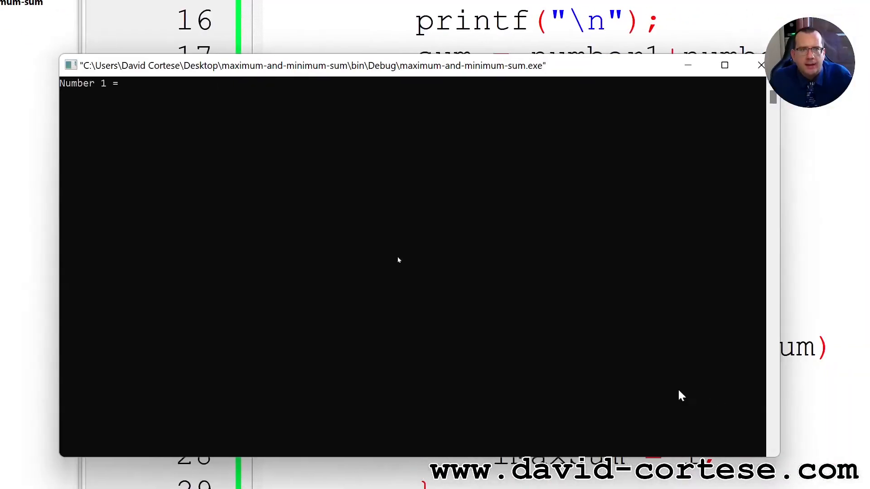
text(1)
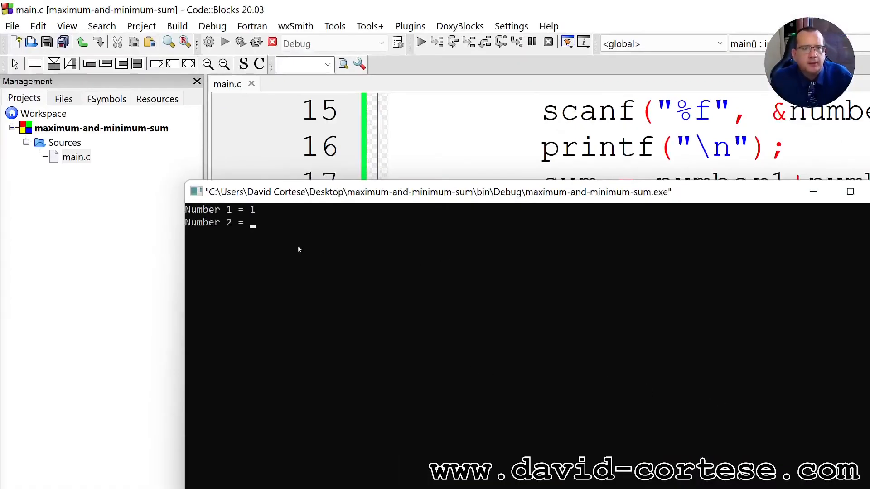
text(2)
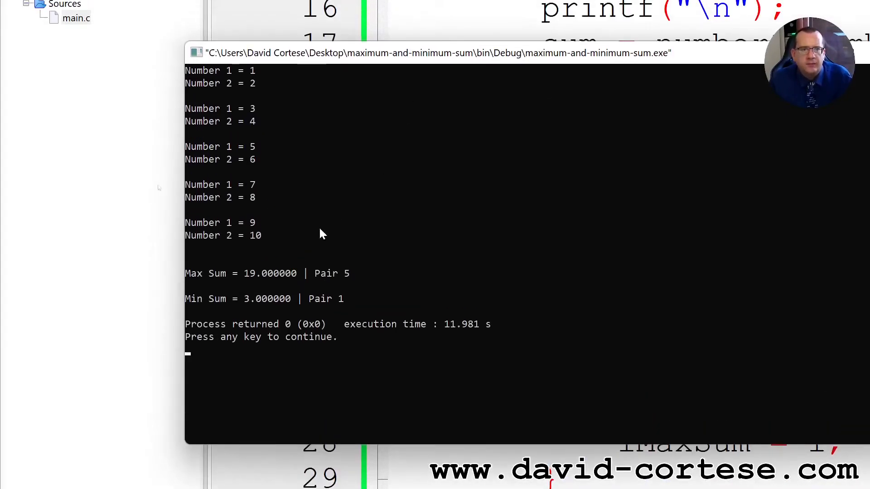
mouse_move(241, 291)
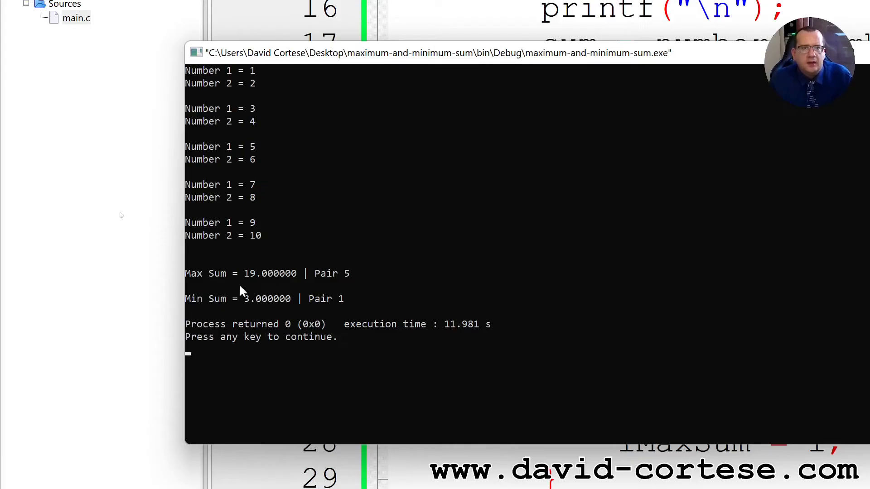
mouse_move(247, 312)
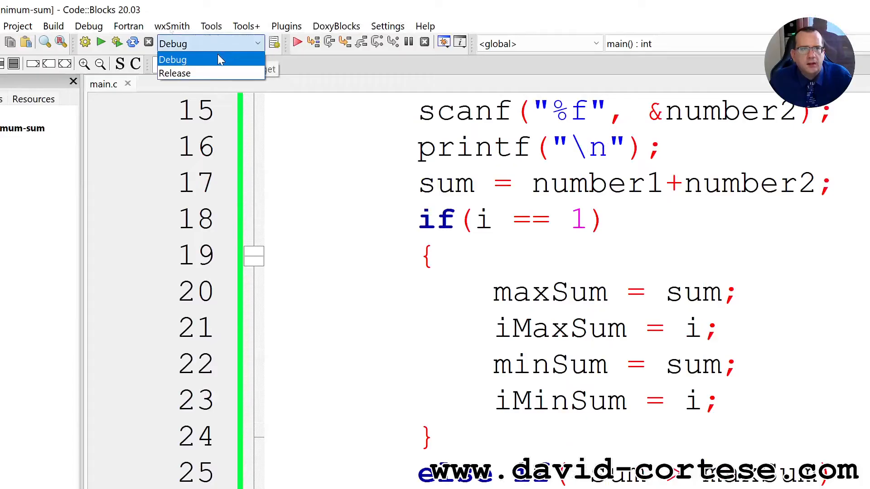
- Run the Release build with pairs -1 to -10, exposing Min Sum -19 wrongly shown as Pair 1
click(175, 72)
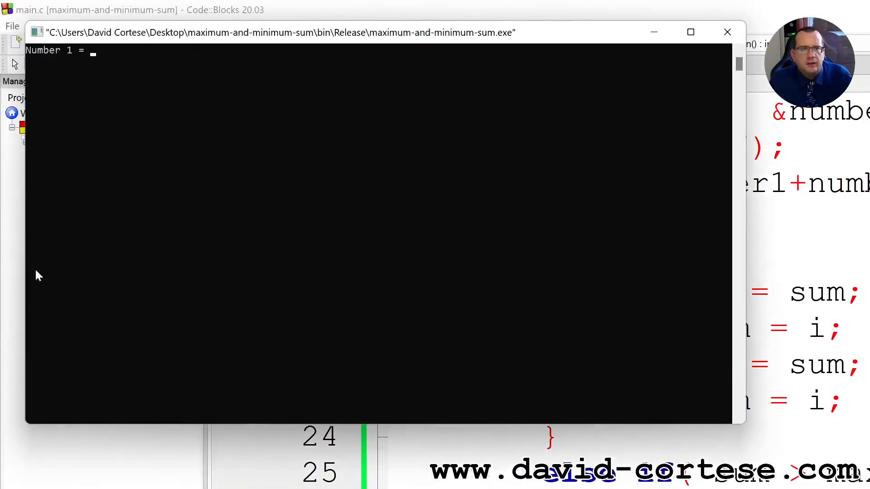
mouse_move(262, 263)
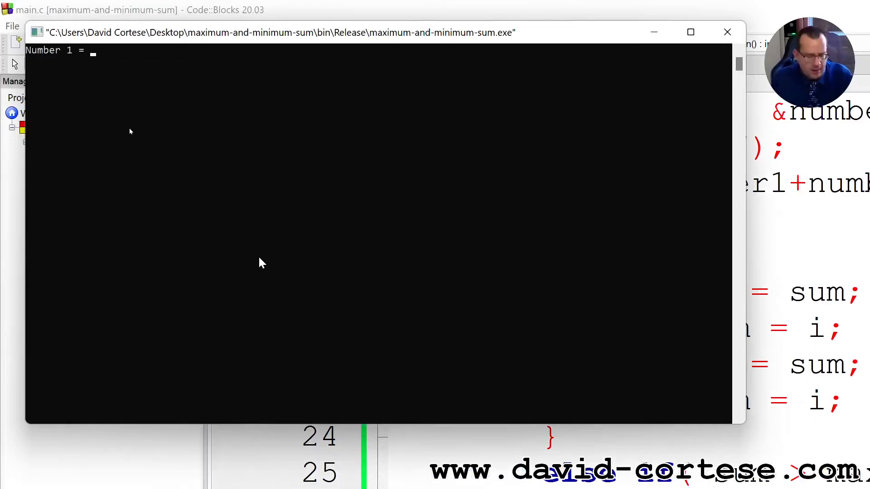
text(-1)
text(-5)
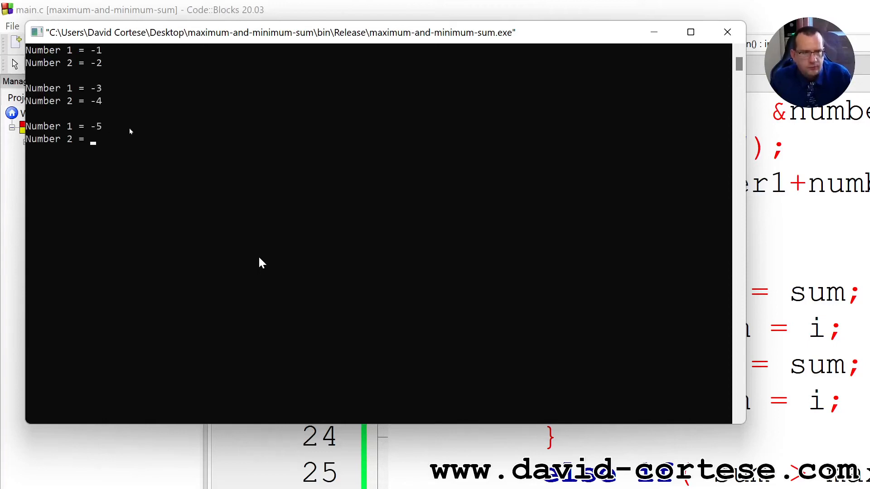
text(-6)
text(-7)
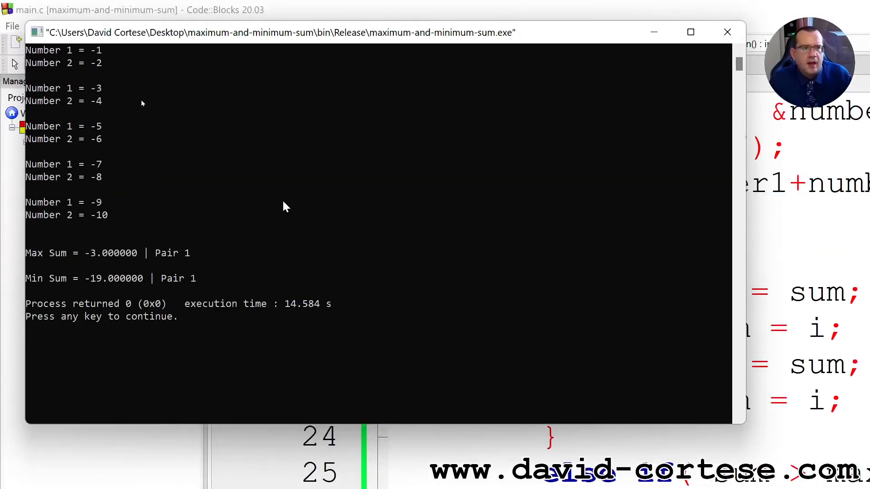
mouse_move(155, 259)
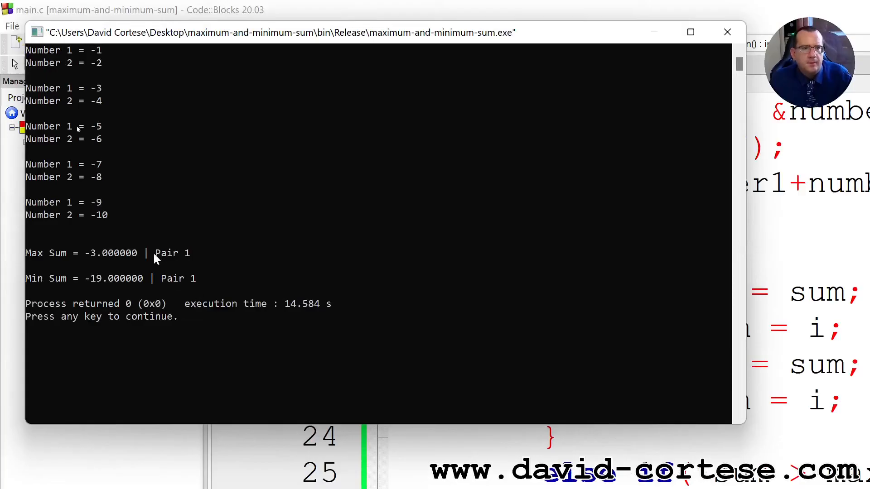
mouse_move(92, 266)
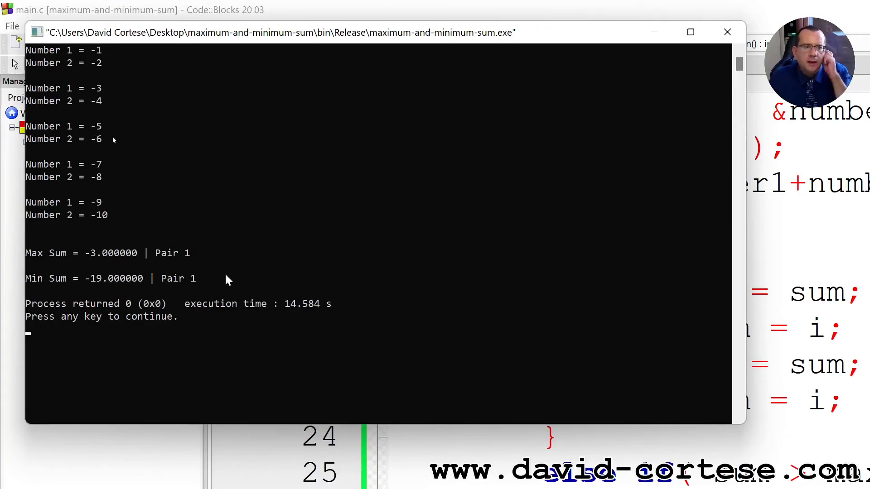
mouse_move(216, 284)
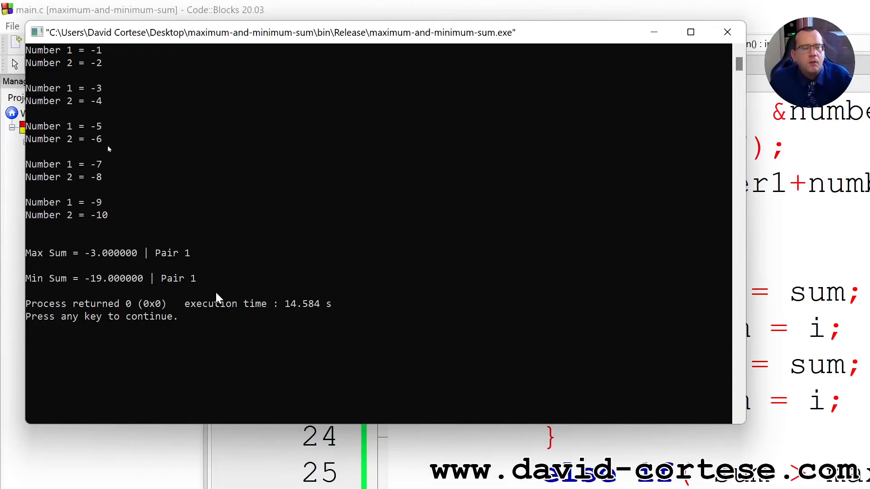
mouse_move(183, 153)
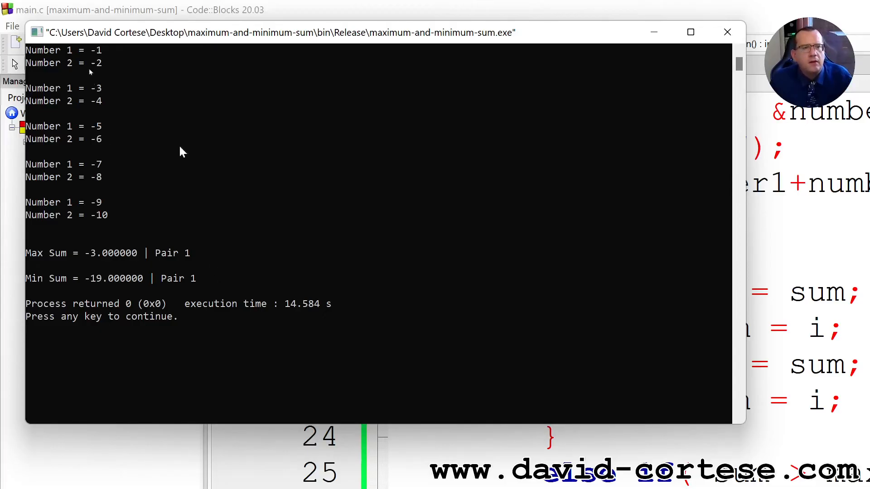
mouse_move(186, 289)
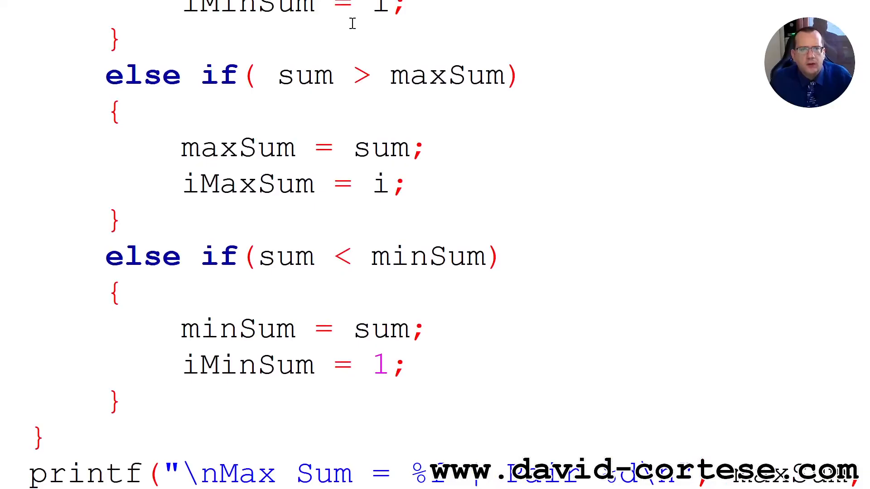
- Change iMinSum = 1 to iMinSum = i in the minimum-sum branch, then rebuild and run
scroll(down, 3)
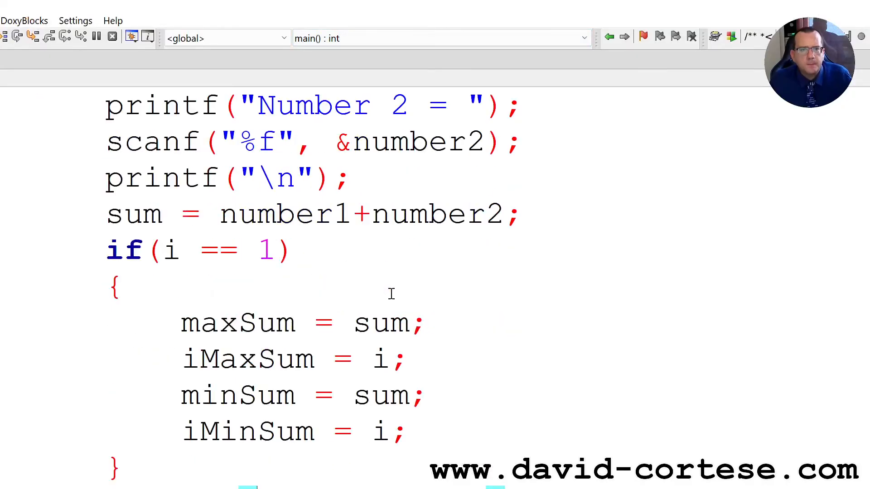
scroll(down, 3)
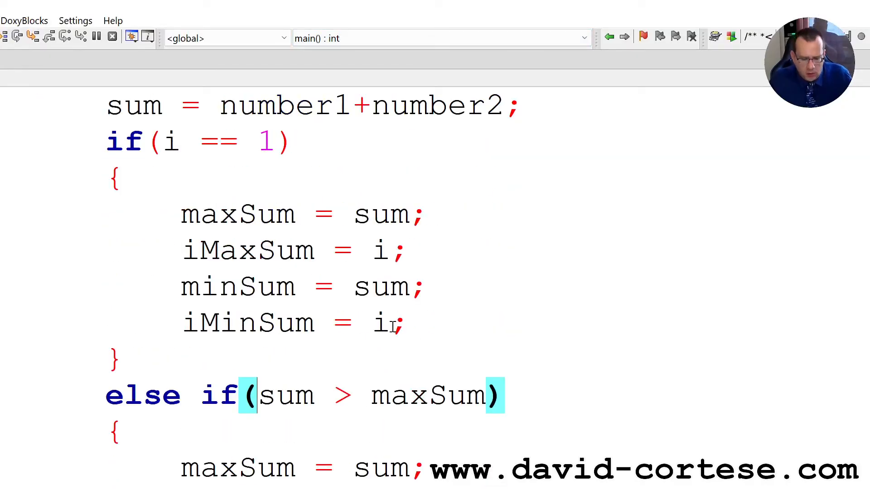
mouse_move(381, 323)
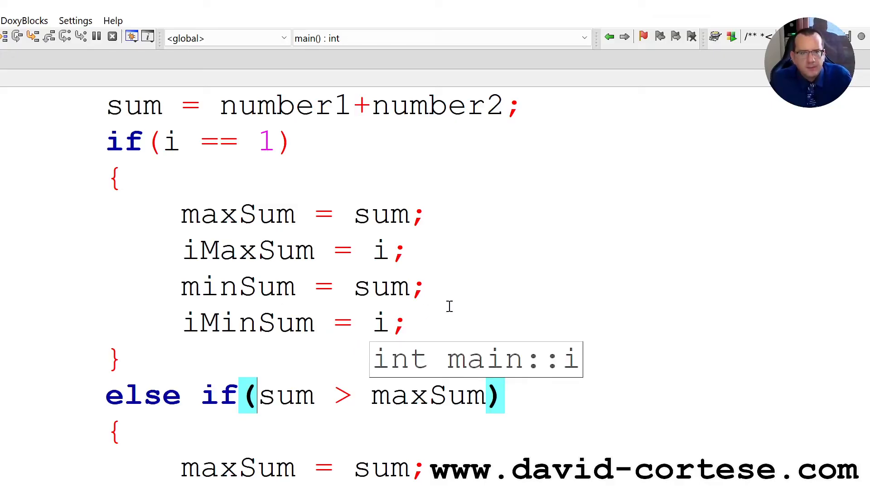
mouse_move(449, 307)
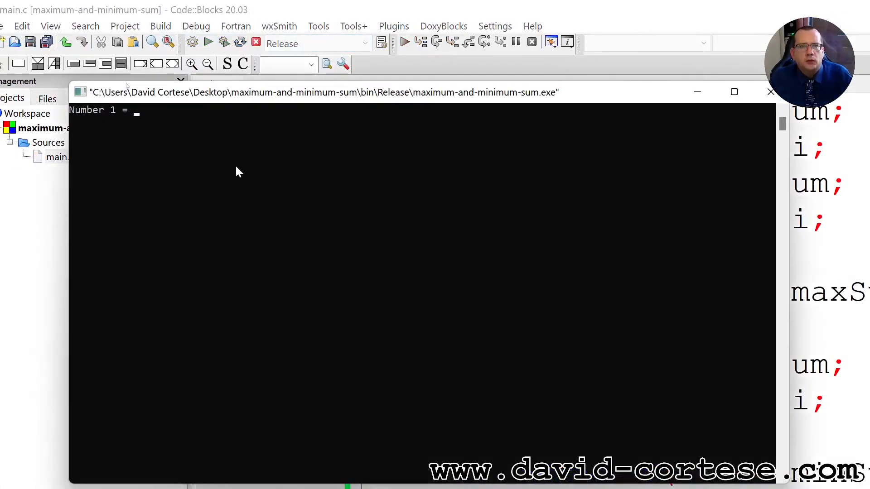
- Enter -1 through -10 and confirm Max Sum -3 (Pair 1) and Min Sum -19 (Pair 5)
text(-1)
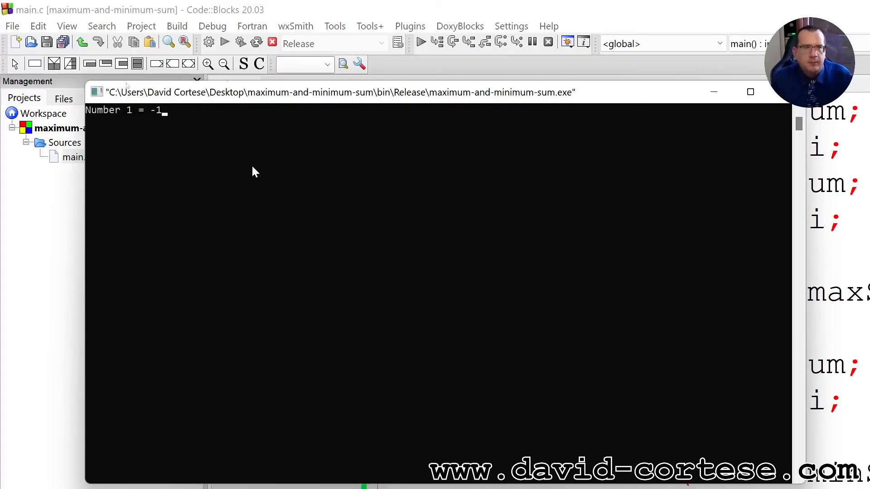
text(2 = -2)
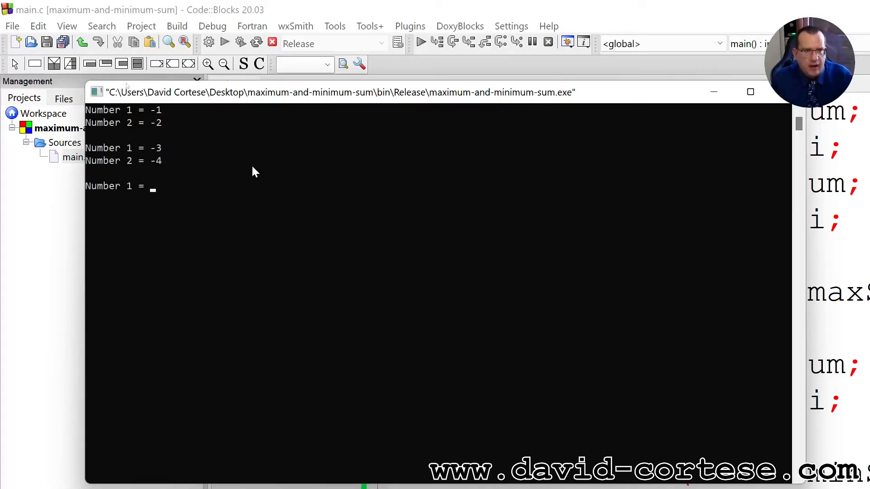
text(-)
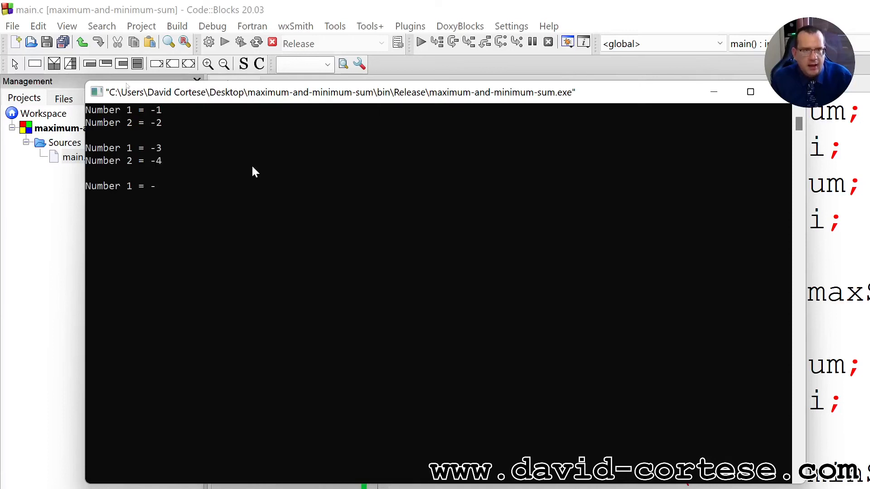
text(5)
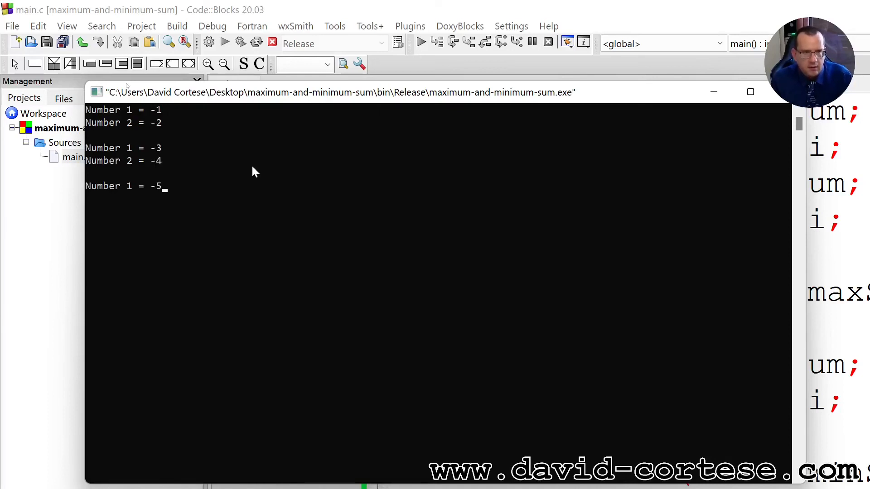
text(-6)
text(-7)
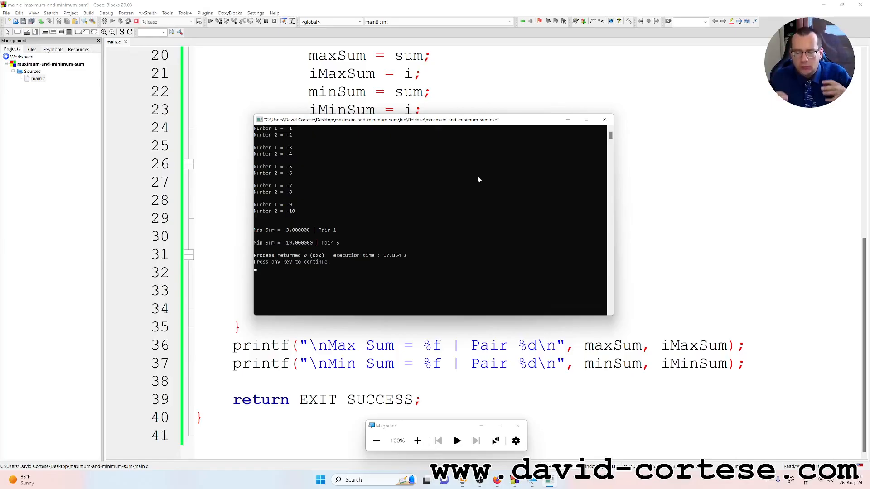
mouse_move(479, 204)
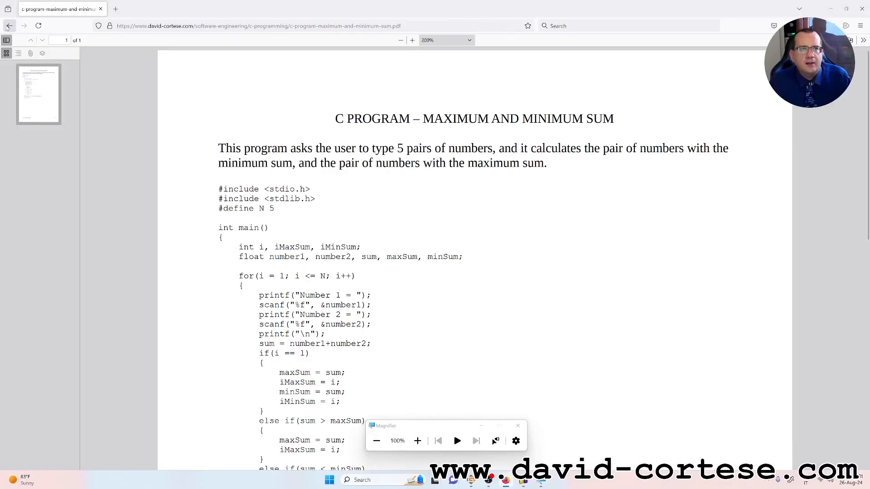
- From the site home page, go to Make a Donation and zoom in
click(9, 25)
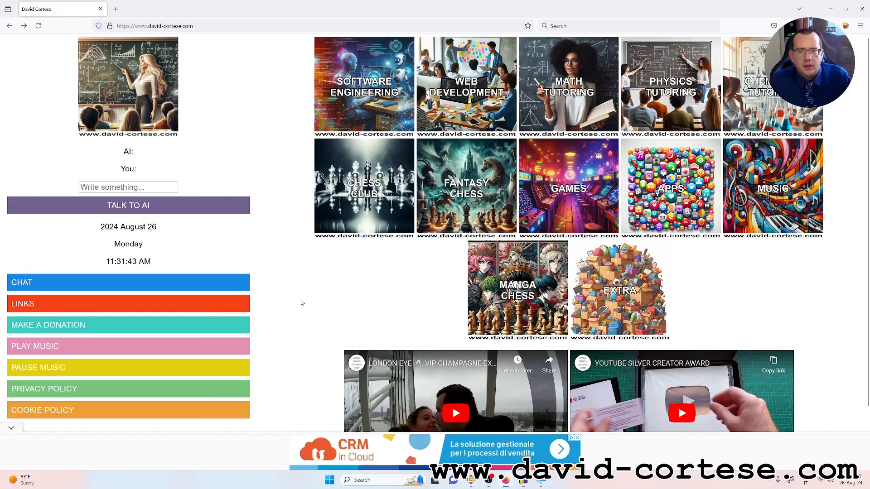
scroll(down, 3)
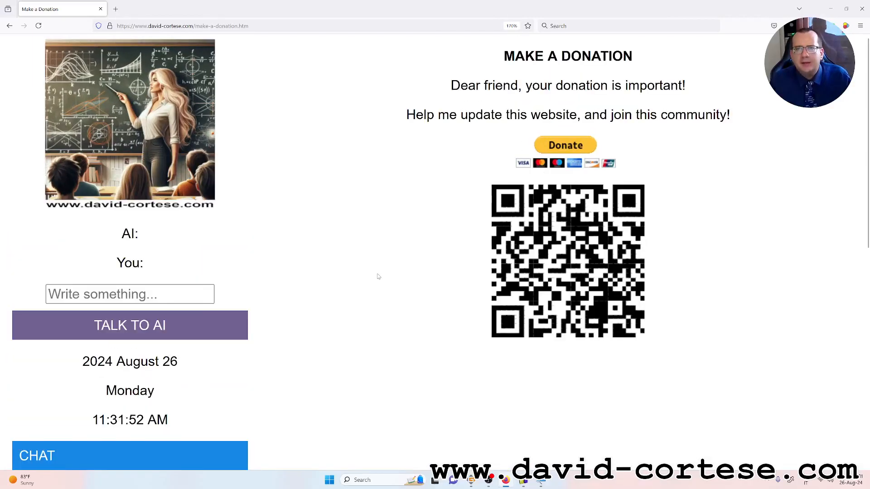
key(ctrl+plus)
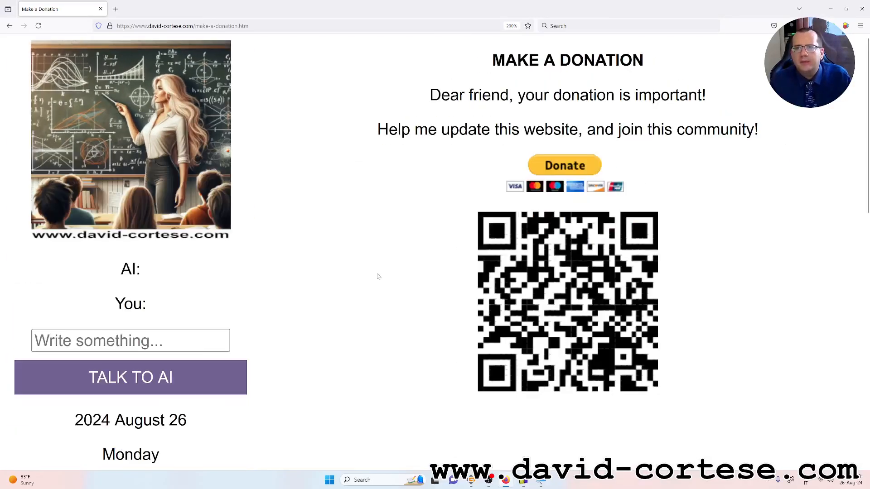